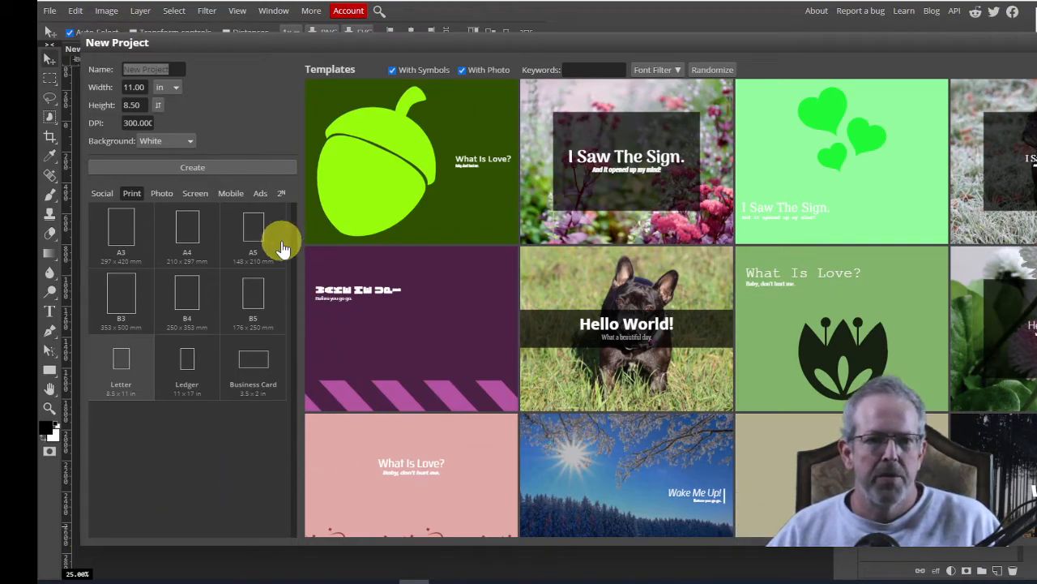
pyautogui.moveTo(182, 48)
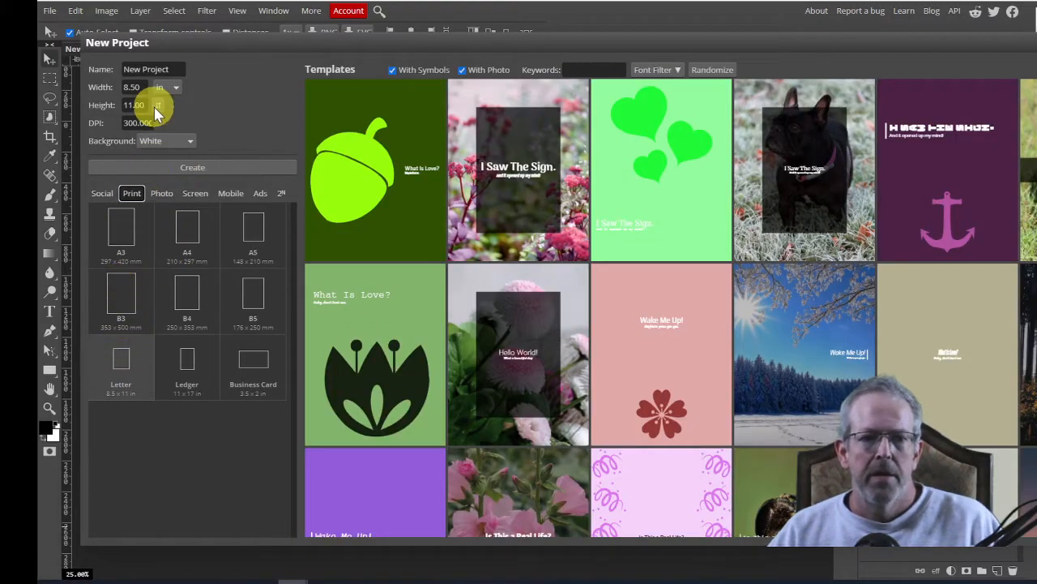
# - Switch to the Super Bowl Special.psd tab to view the finished poster
pyautogui.click(158, 96)
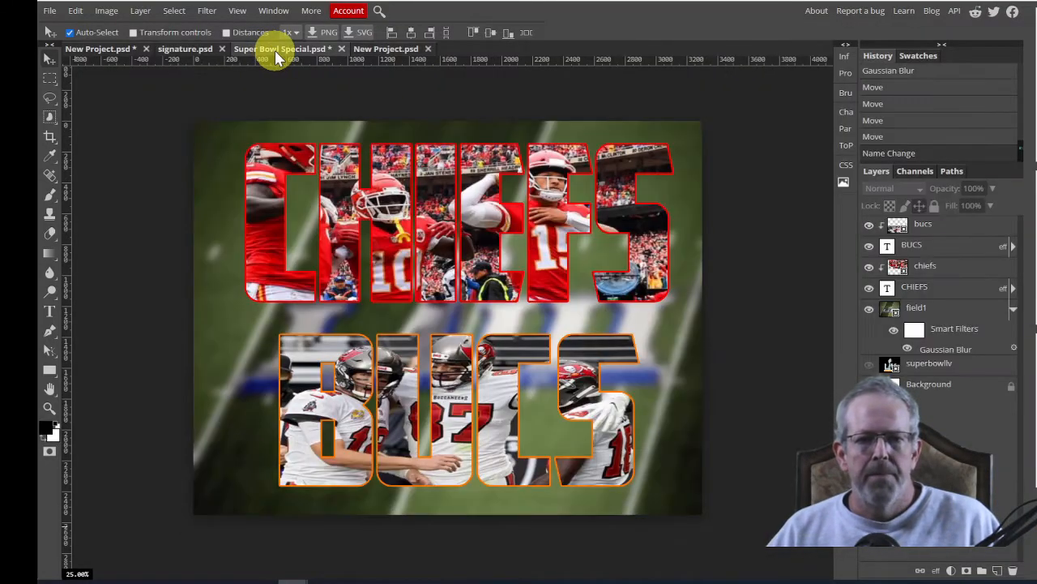
pyautogui.moveTo(762, 241)
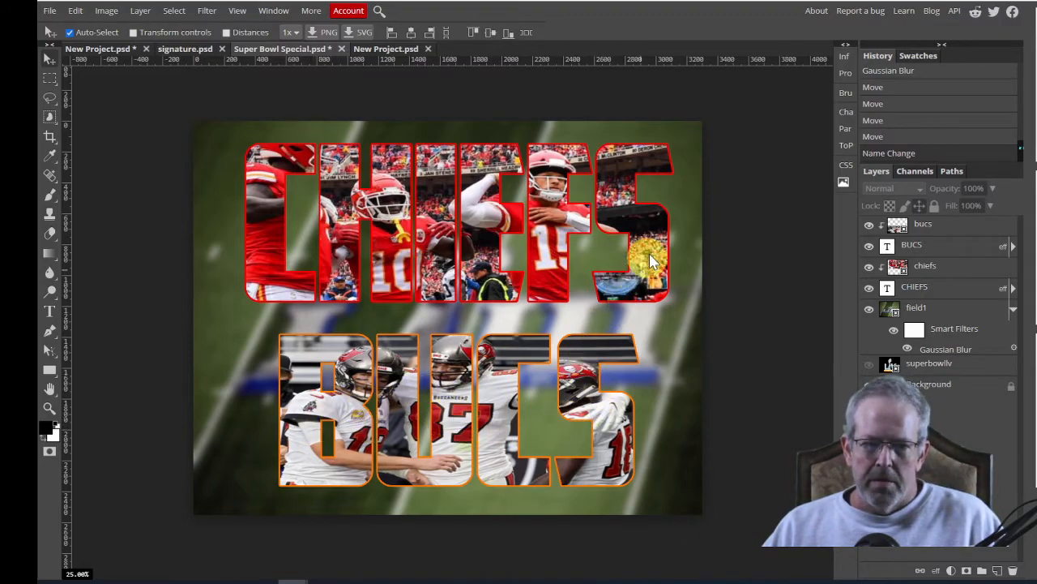
pyautogui.moveTo(596, 324)
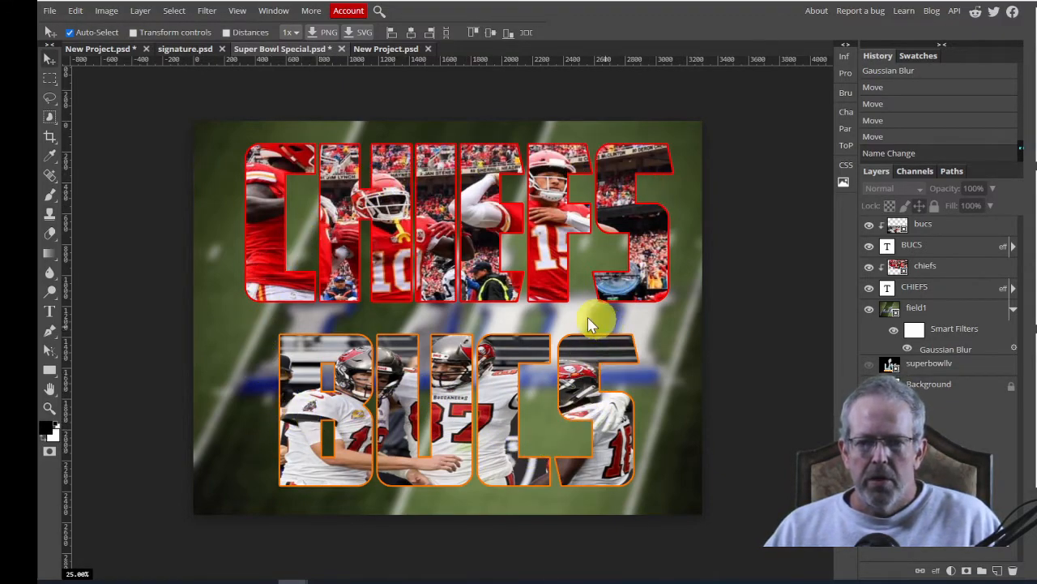
pyautogui.moveTo(531, 328)
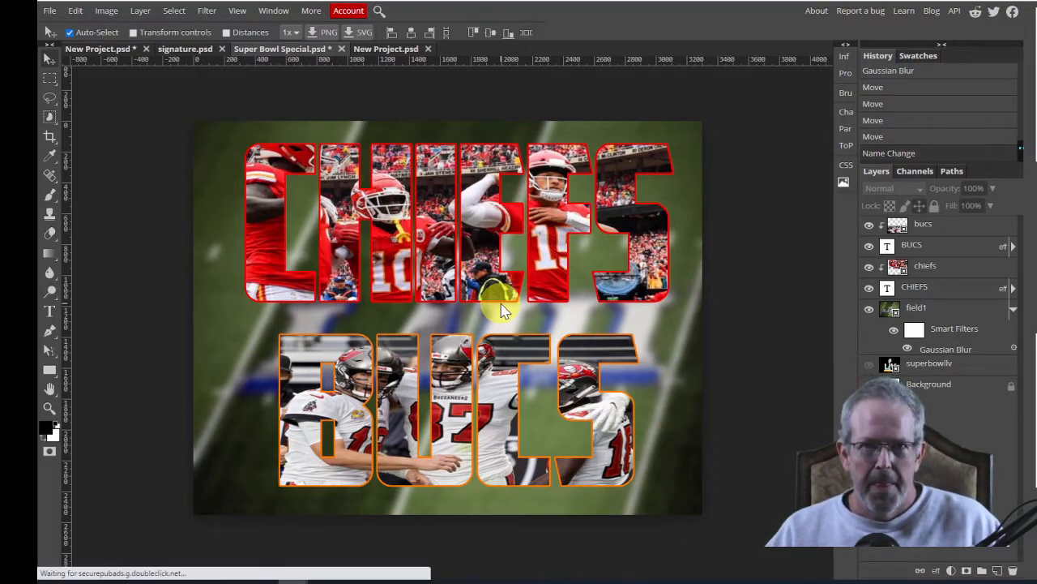
pyautogui.moveTo(207, 264)
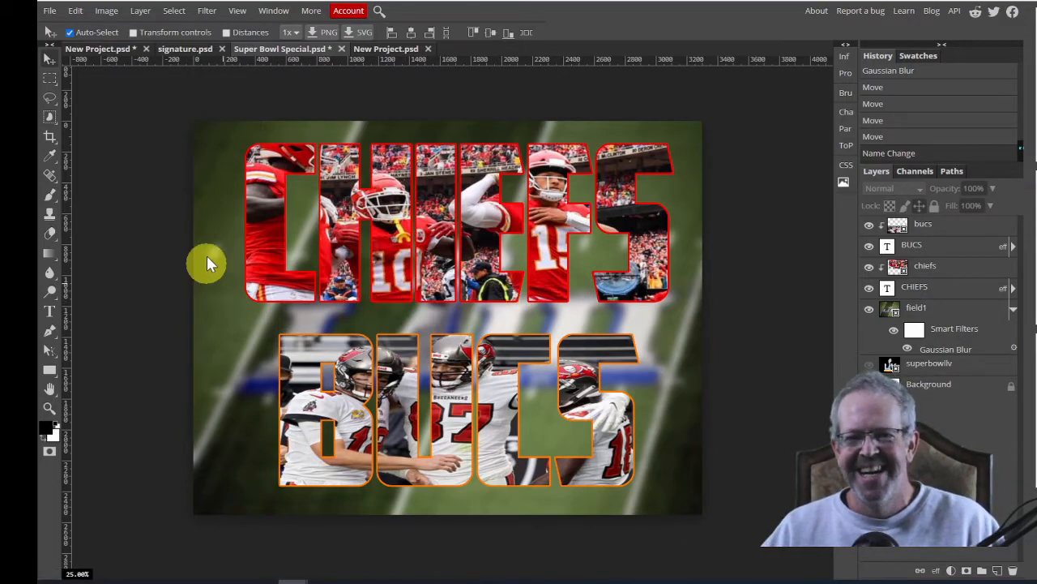
# - Show the empty white canvas of the New Project.psd tab
pyautogui.click(385, 49)
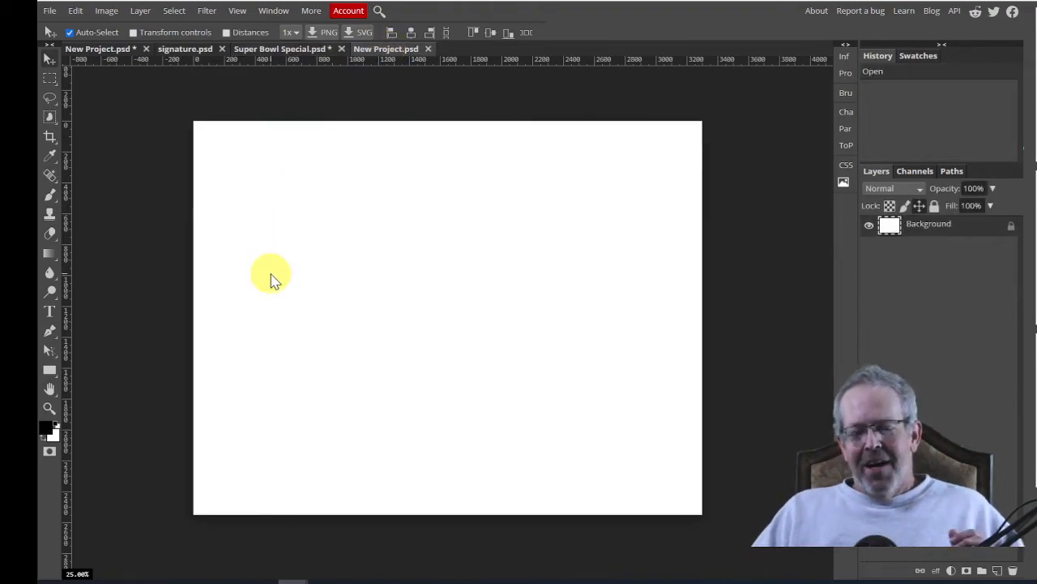
pyautogui.moveTo(271, 227)
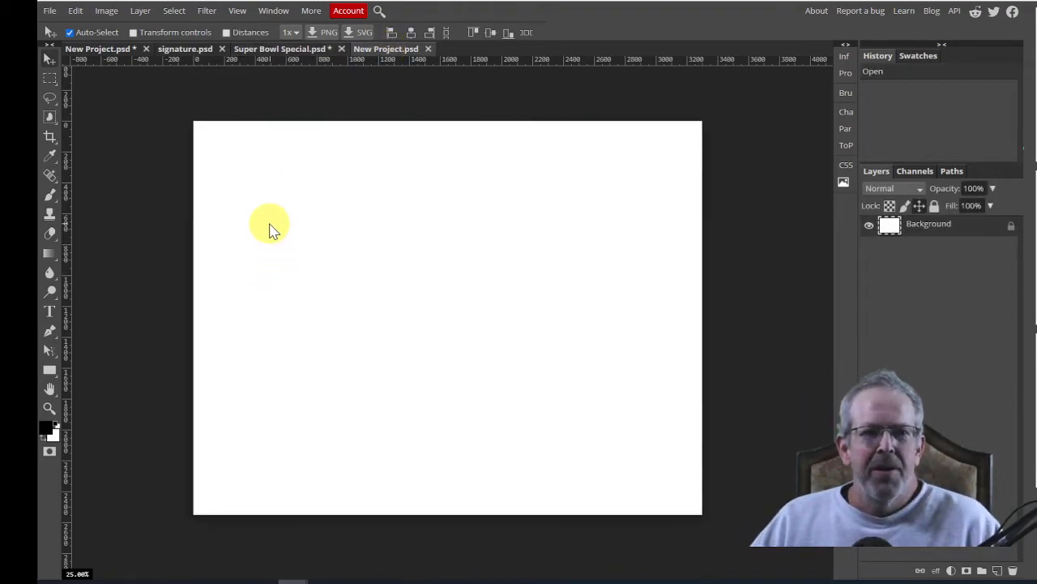
pyautogui.moveTo(551, 219)
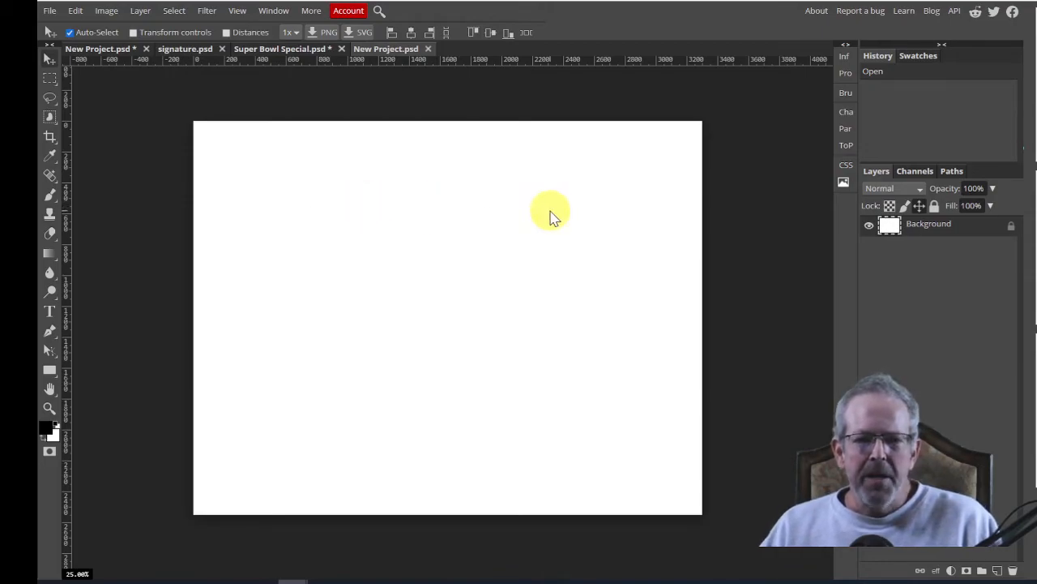
pyautogui.moveTo(348, 219)
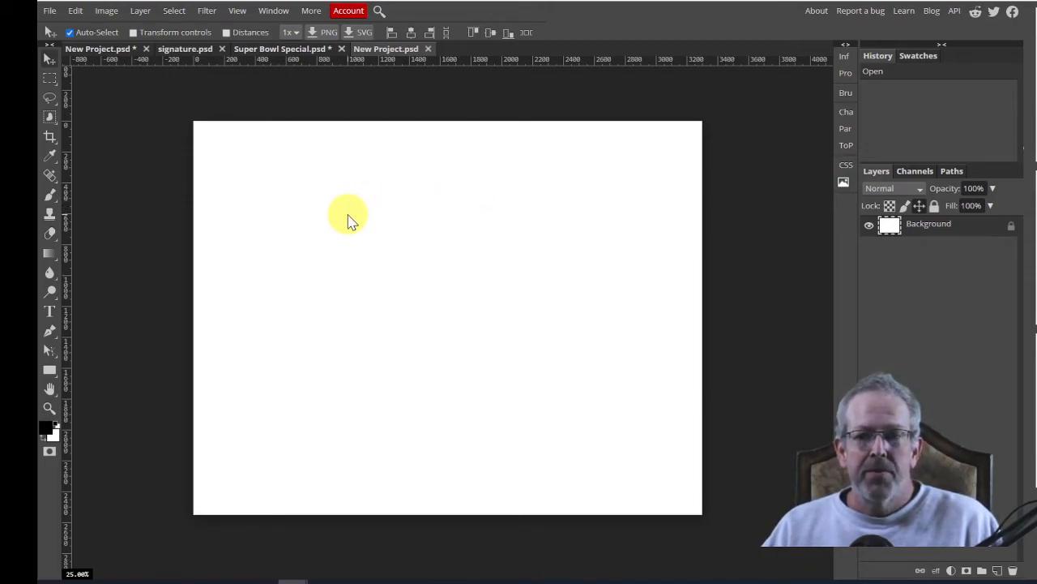
pyautogui.moveTo(51, 17)
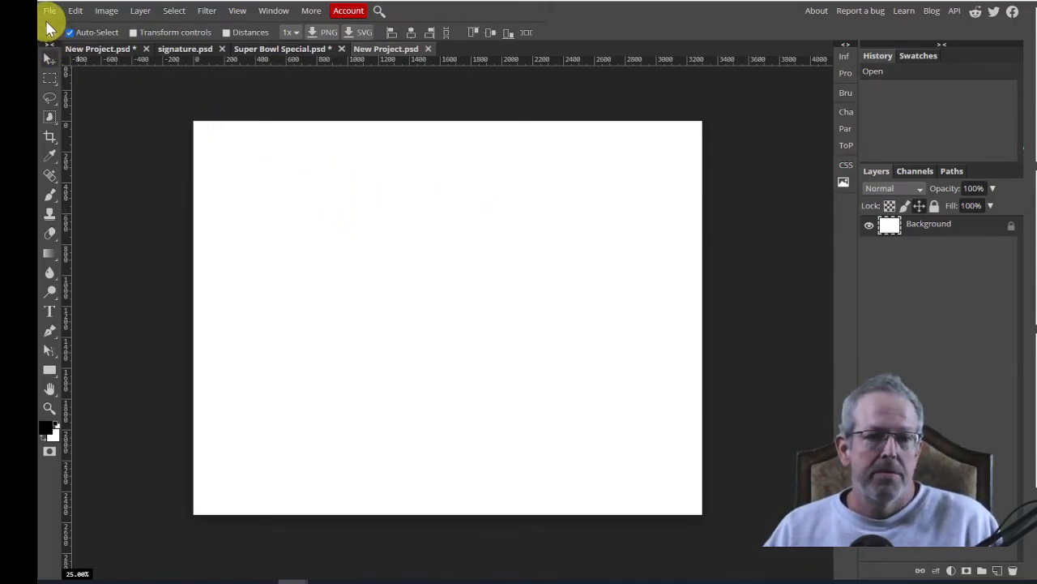
pyautogui.moveTo(69, 77)
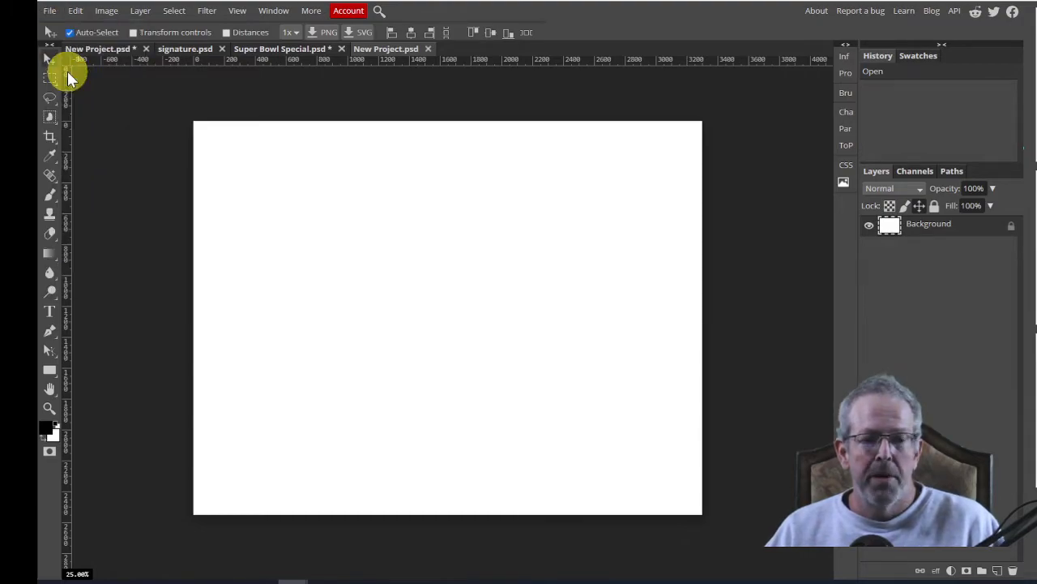
# - Place the field1 photo and scale it up to cover the entire canvas
pyautogui.click(49, 11)
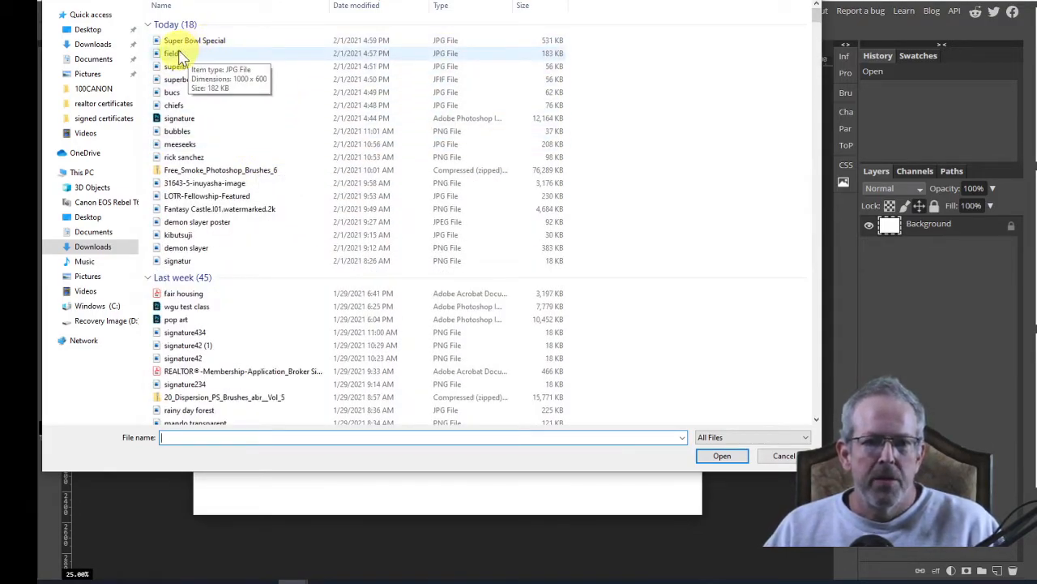
pyautogui.click(720, 454)
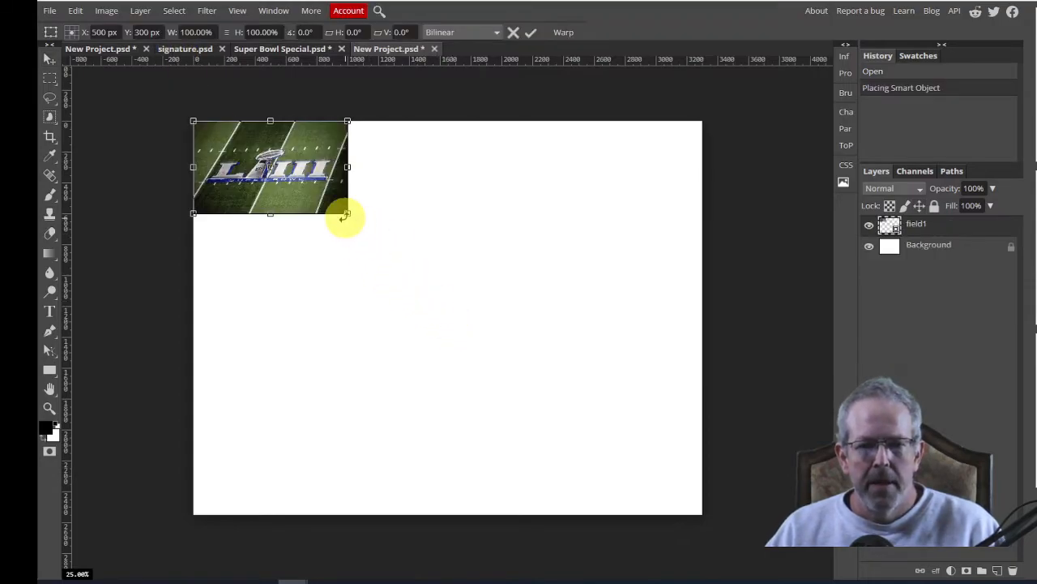
pyautogui.moveTo(349, 215); pyautogui.dragTo(573, 382)
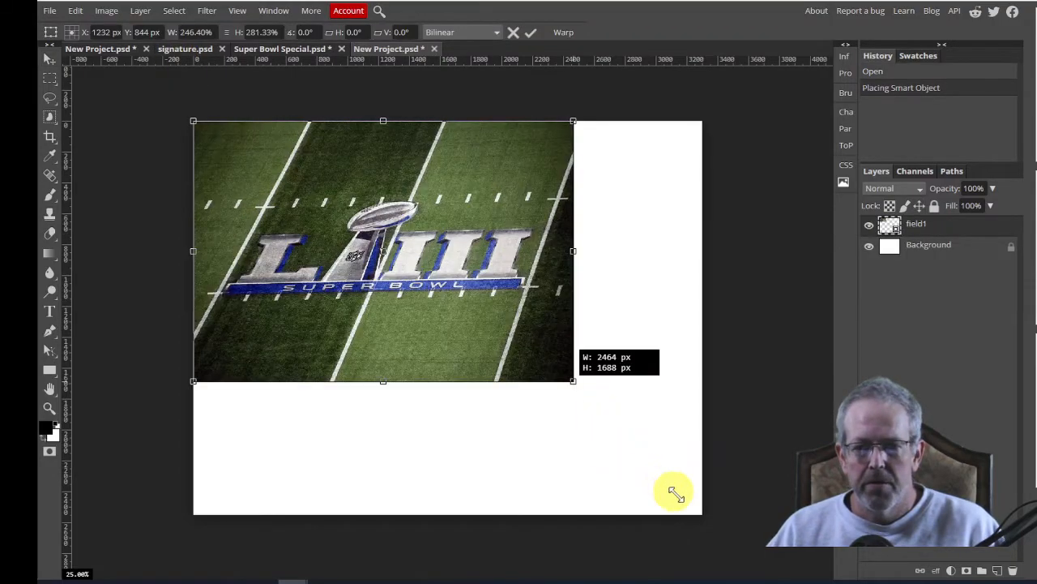
pyautogui.moveTo(574, 381); pyautogui.dragTo(711, 519)
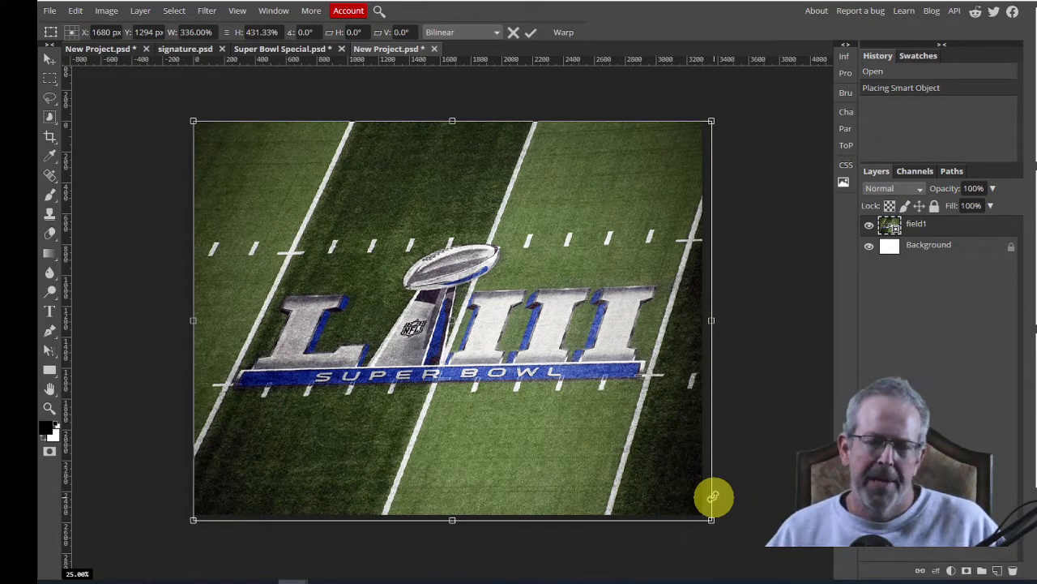
pyautogui.moveTo(624, 284)
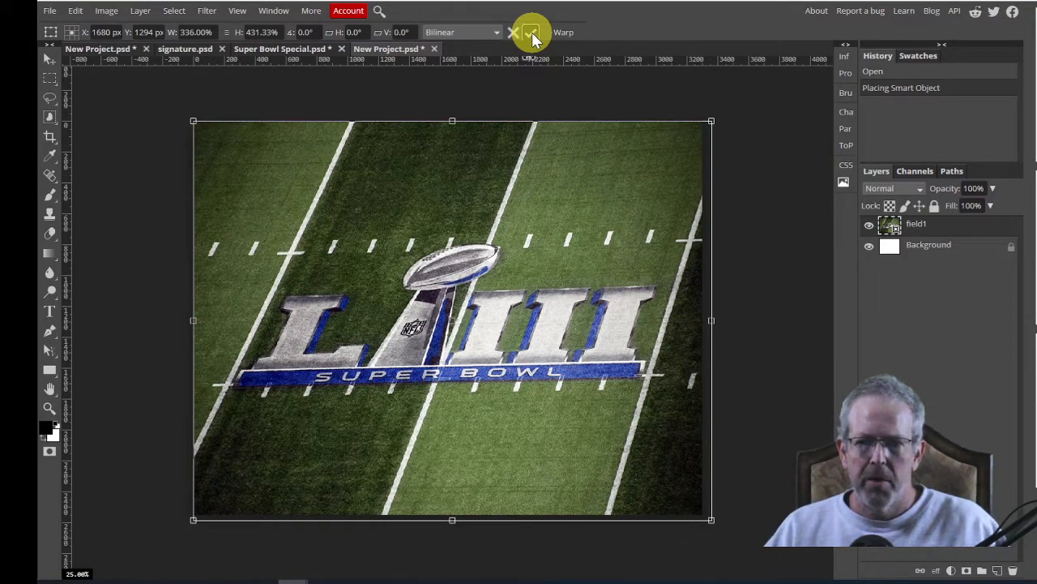
pyautogui.click(532, 32)
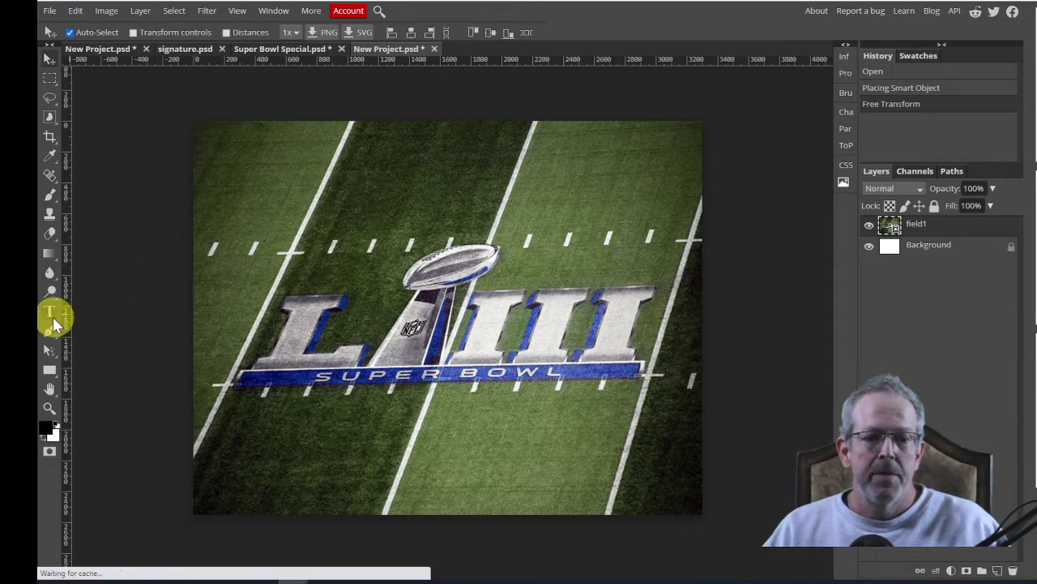
# - Select the Type tool and set the font to Goblin at 150 px
pyautogui.click(49, 311)
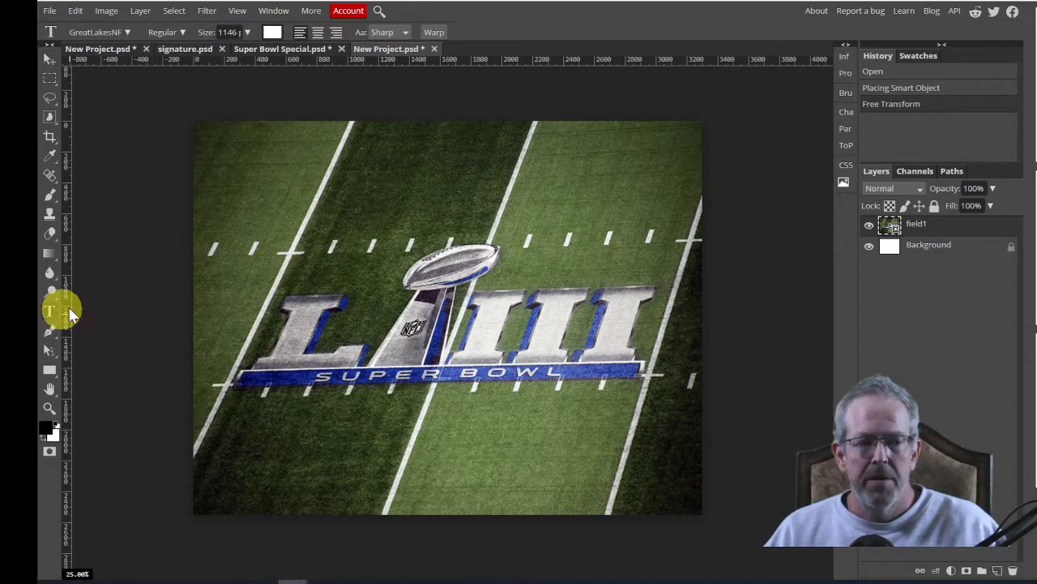
pyautogui.moveTo(57, 312)
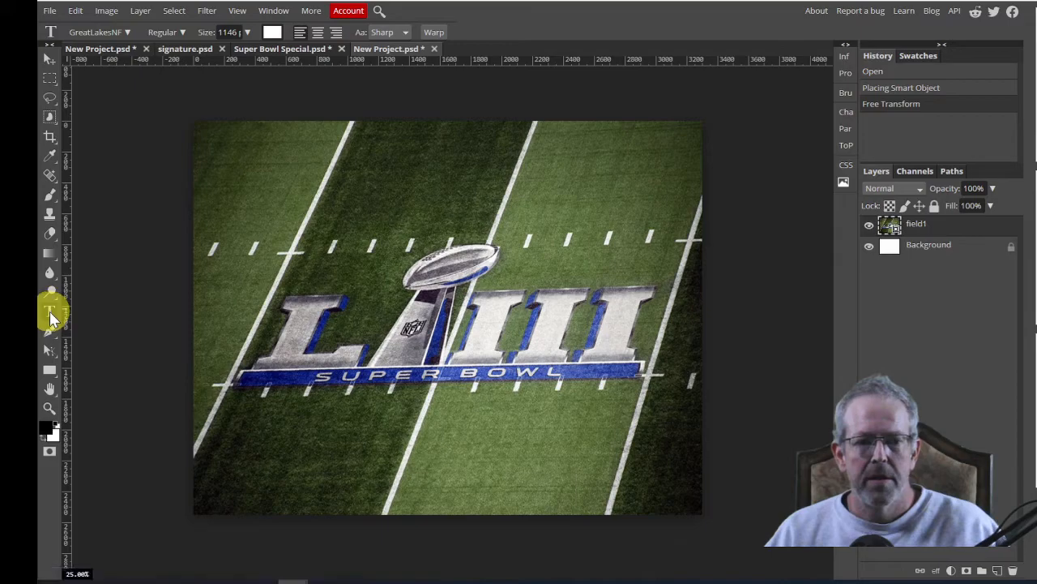
pyautogui.moveTo(98, 146)
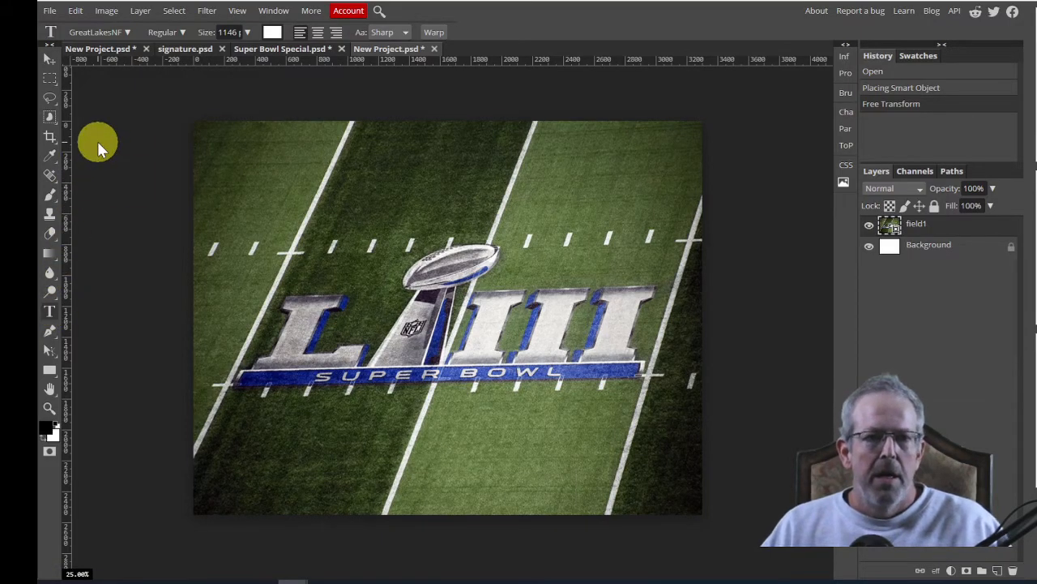
pyautogui.moveTo(132, 87)
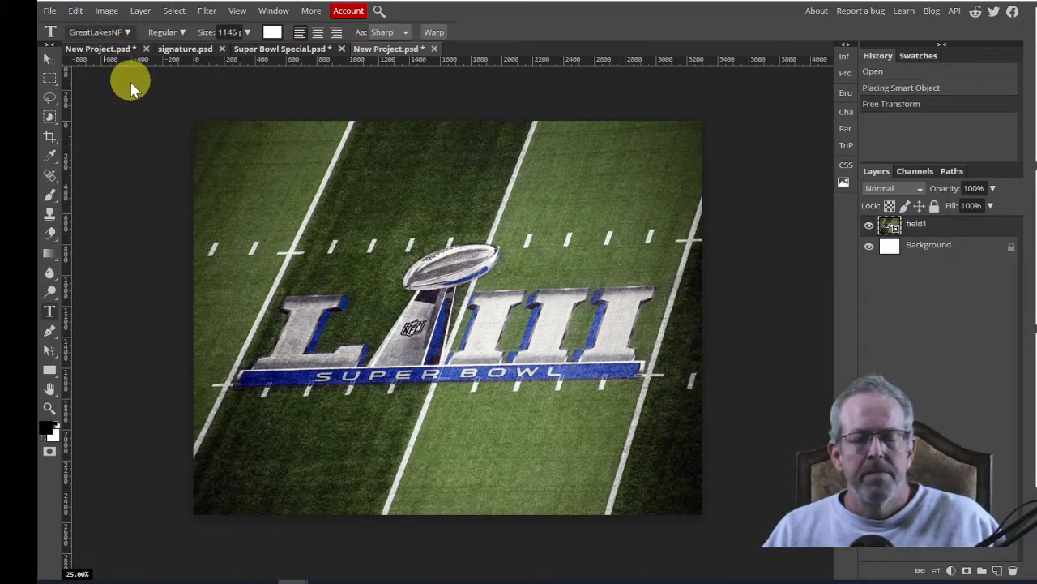
pyautogui.click(98, 31)
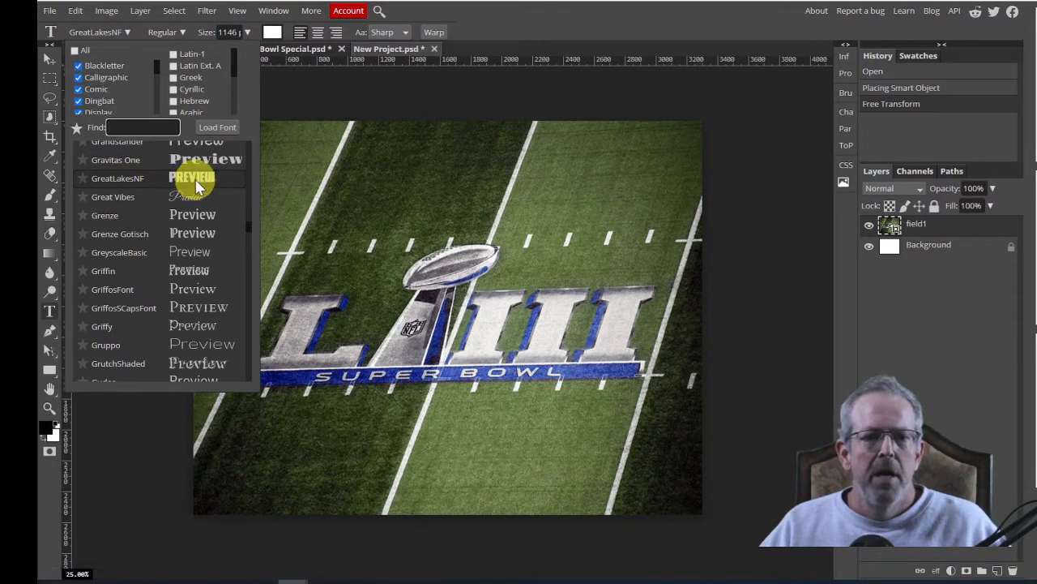
pyautogui.moveTo(174, 247)
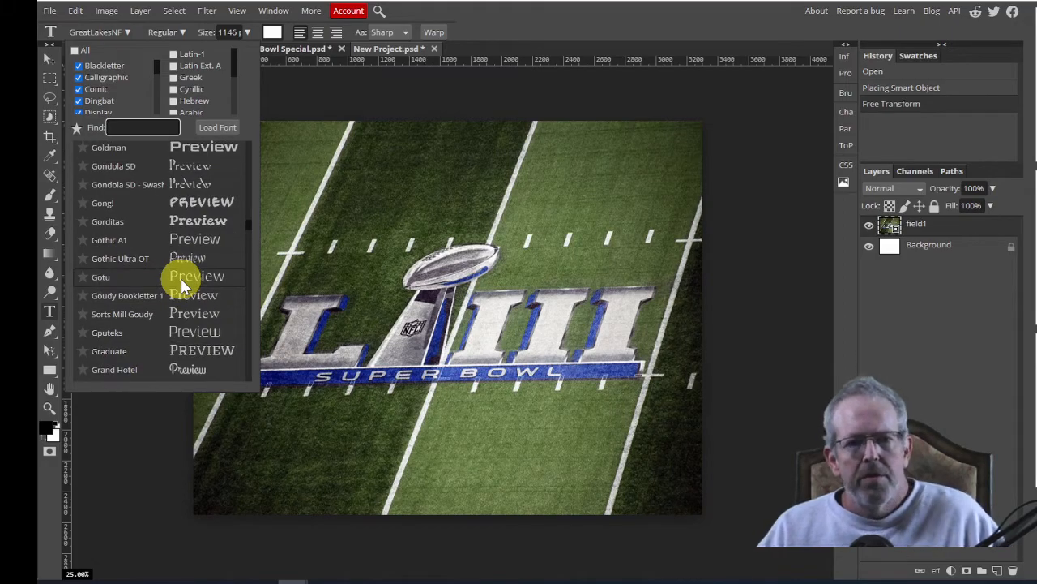
pyautogui.scroll(3)
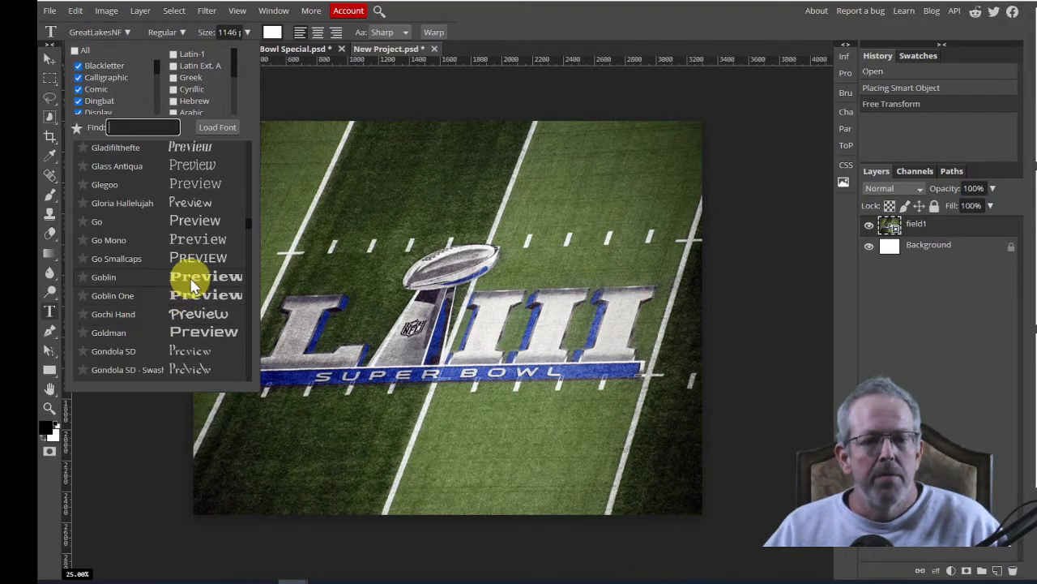
pyautogui.click(103, 276)
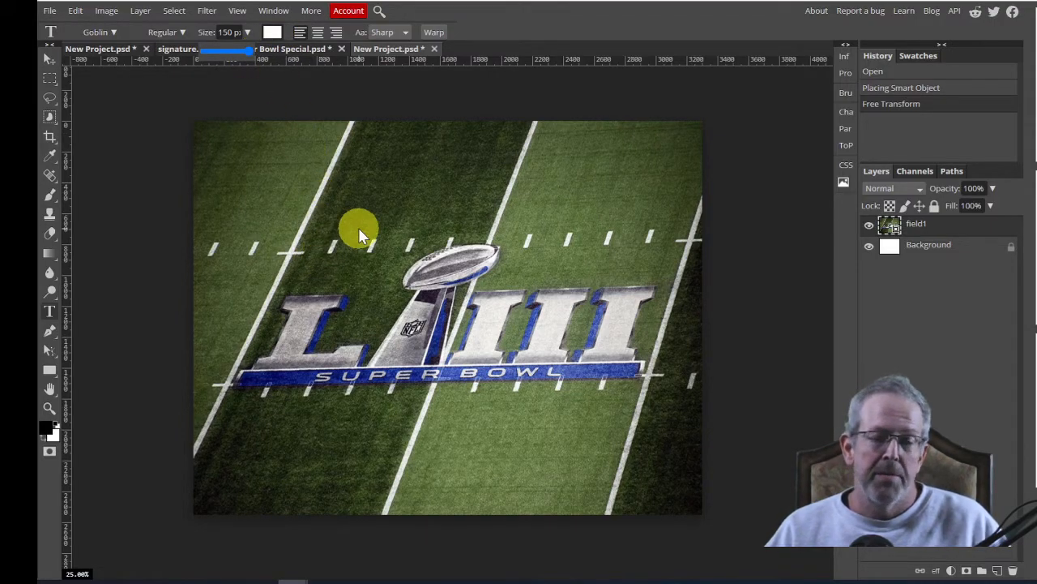
pyautogui.moveTo(294, 83)
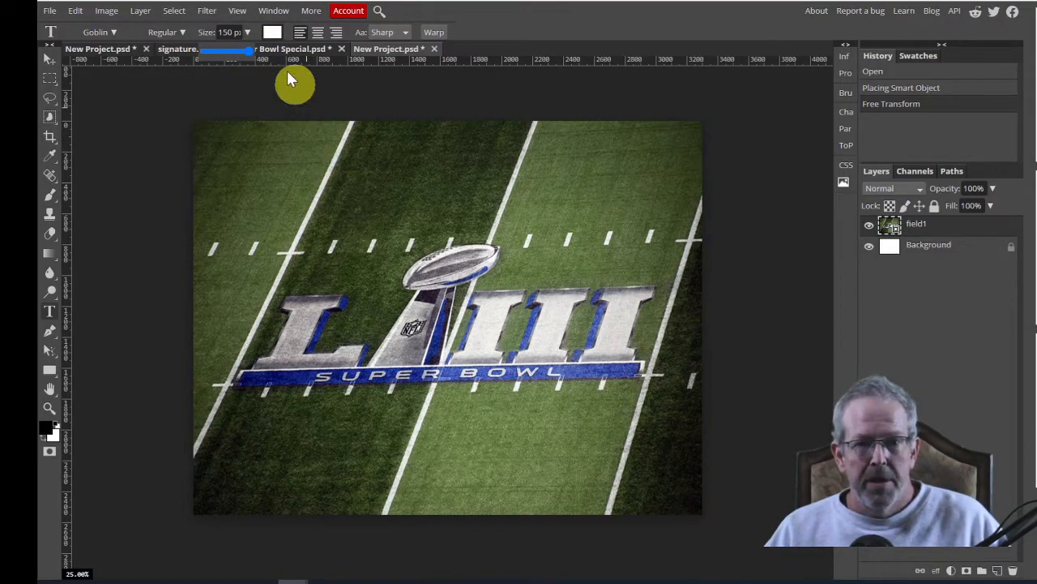
pyautogui.moveTo(361, 223)
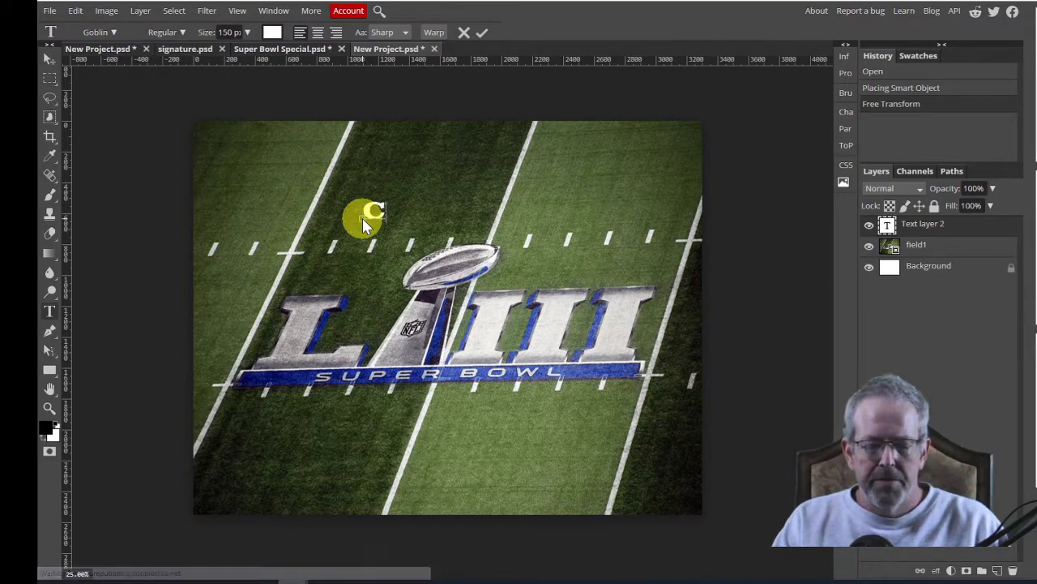
# - Type 'Chiefs' above the LIII logo and commit the text
pyautogui.write('Chiefs')
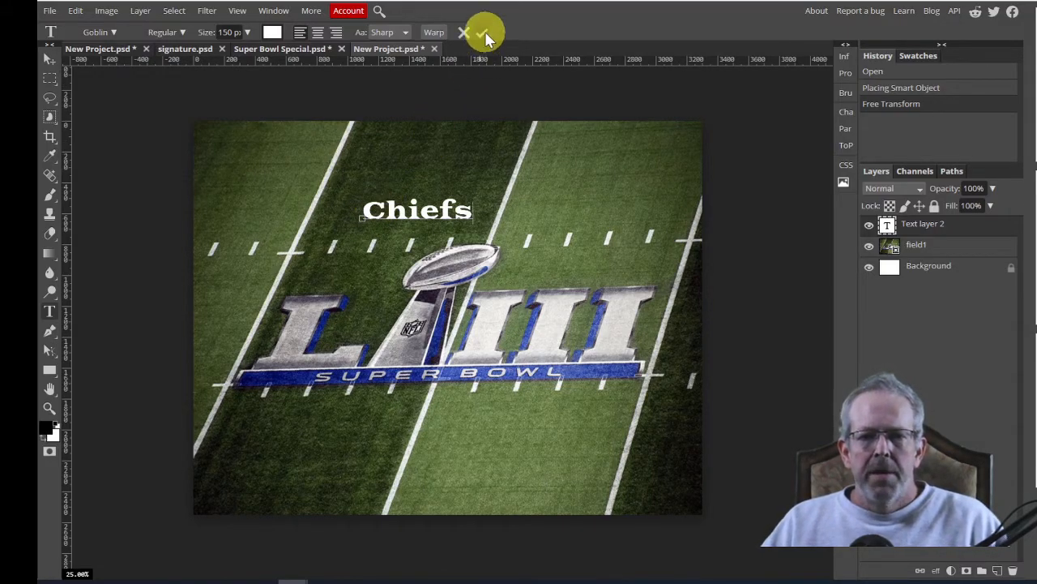
pyautogui.click(485, 33)
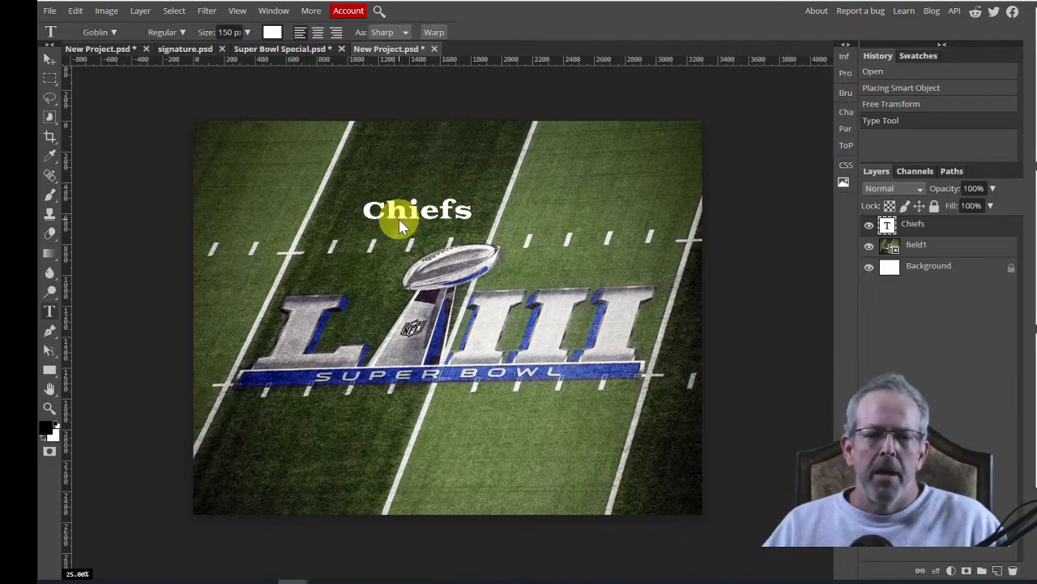
pyautogui.moveTo(430, 231)
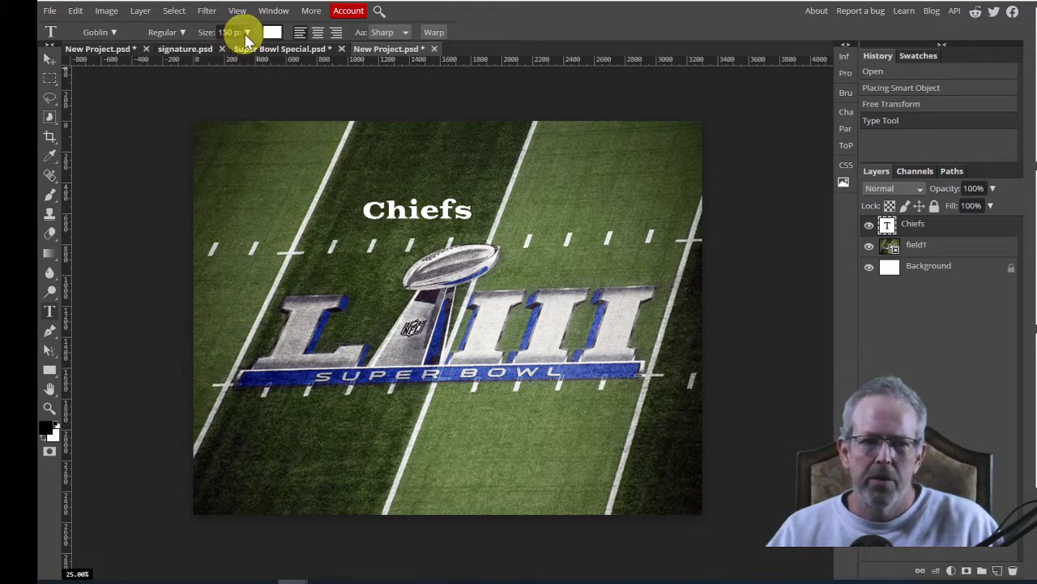
pyautogui.moveTo(348, 121)
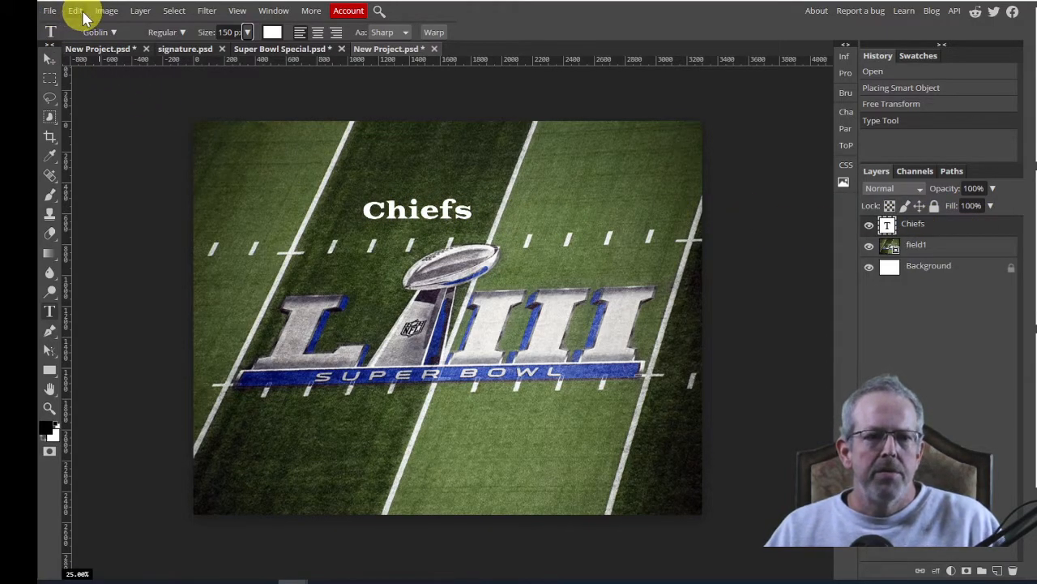
# - Free Transform the Chiefs text to stretch across most of the poster width
pyautogui.click(74, 10)
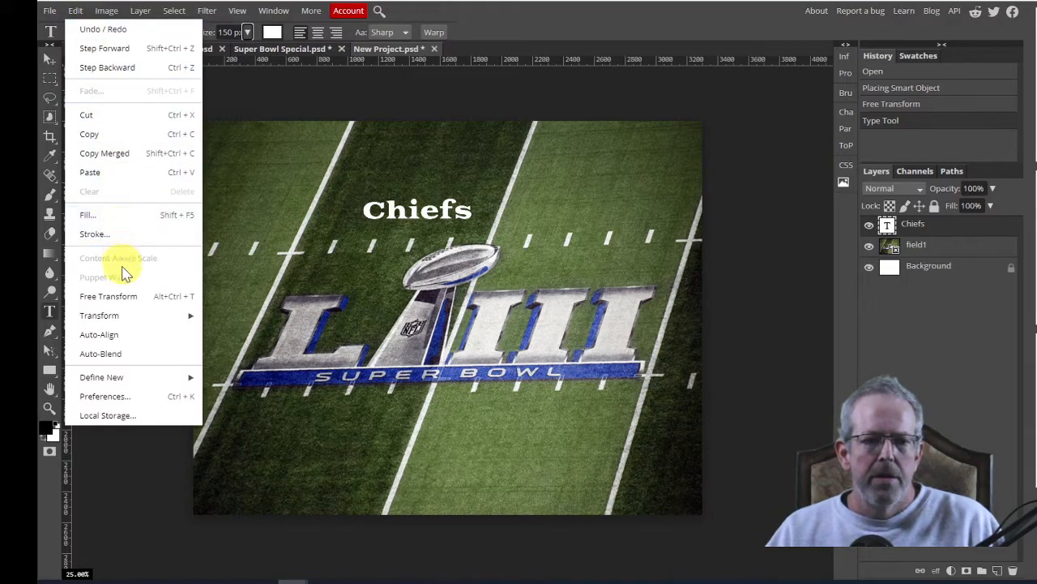
pyautogui.moveTo(108, 296)
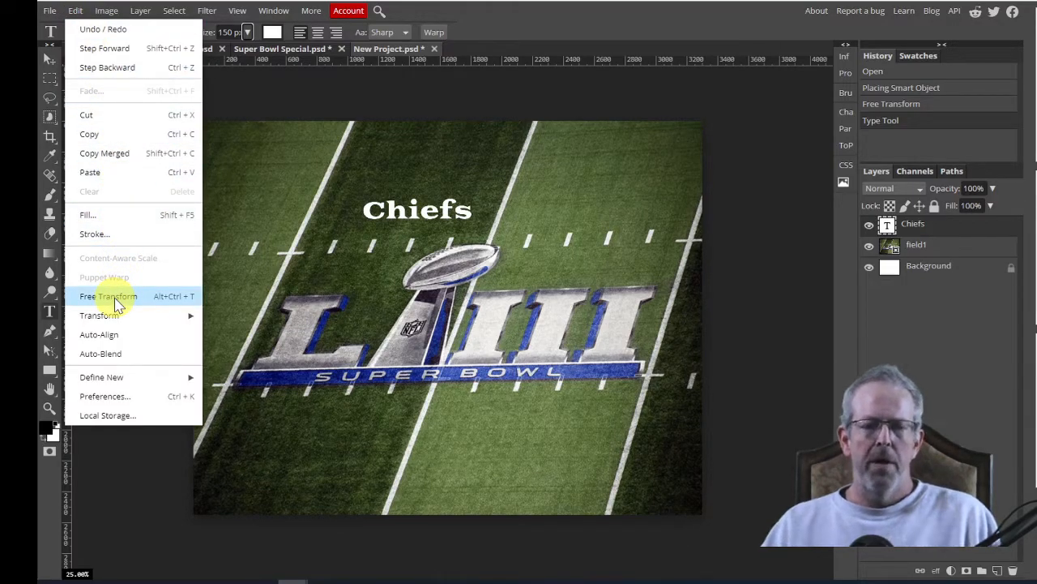
pyautogui.moveTo(158, 304)
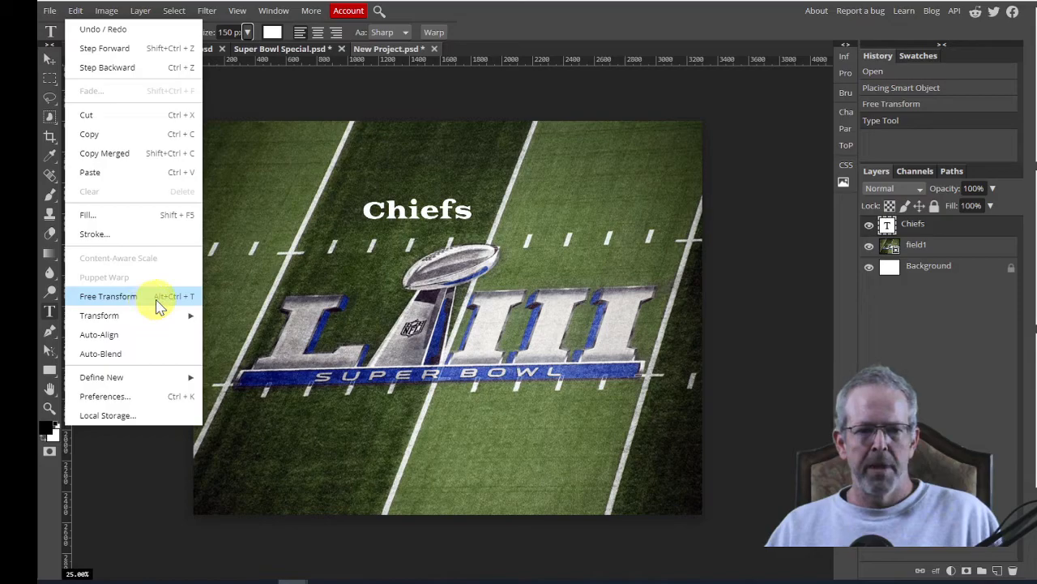
pyautogui.moveTo(186, 306)
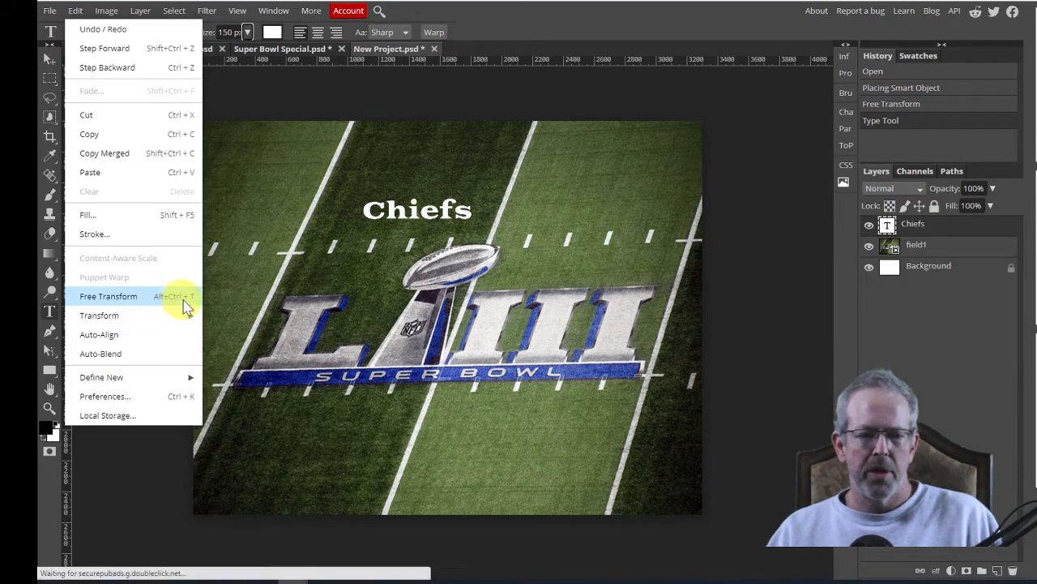
pyautogui.moveTo(177, 305)
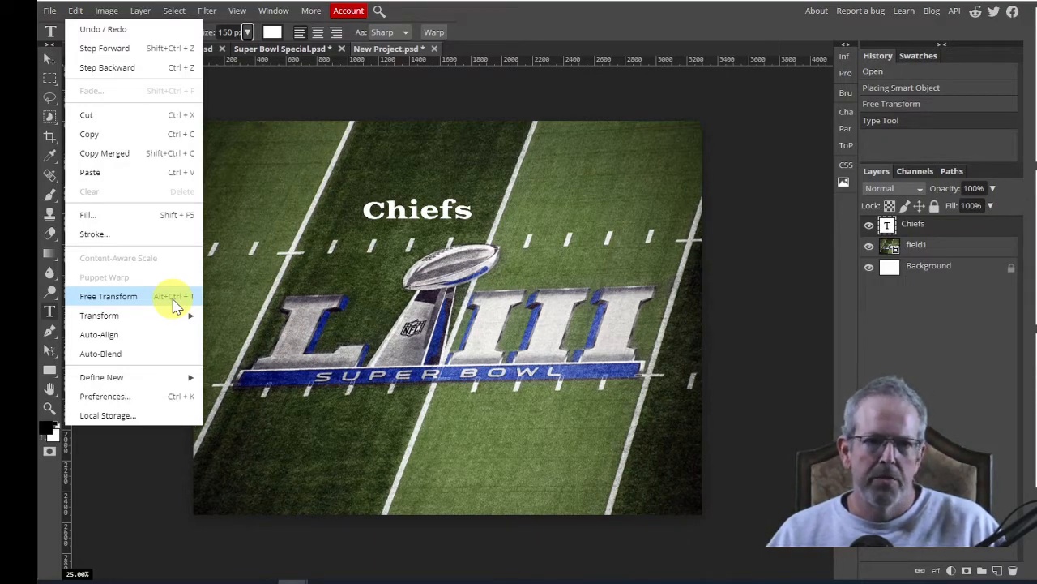
pyautogui.moveTo(103, 48)
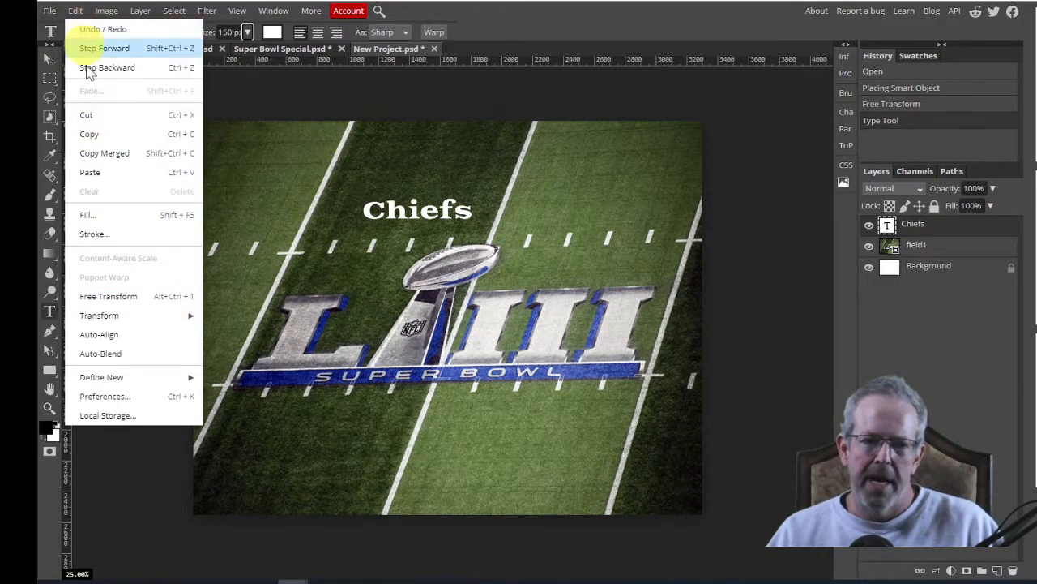
pyautogui.moveTo(108, 295)
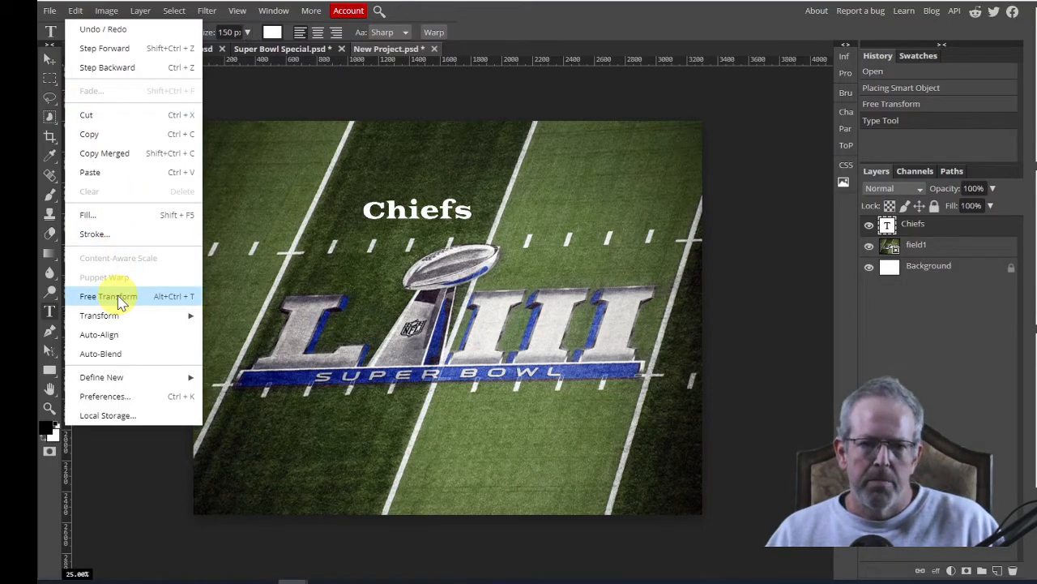
pyautogui.click(108, 296)
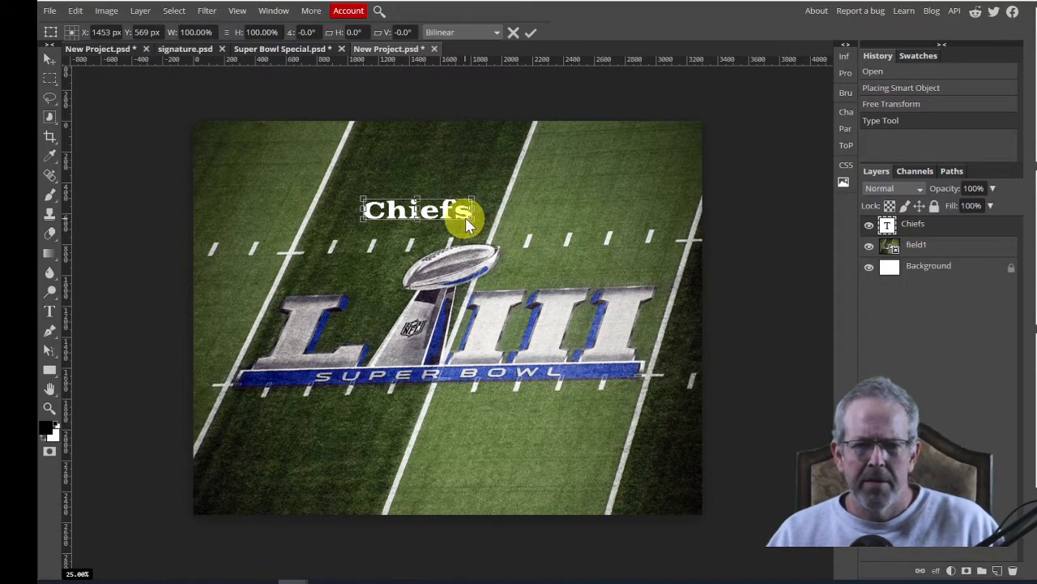
pyautogui.moveTo(470, 223); pyautogui.dragTo(661, 280)
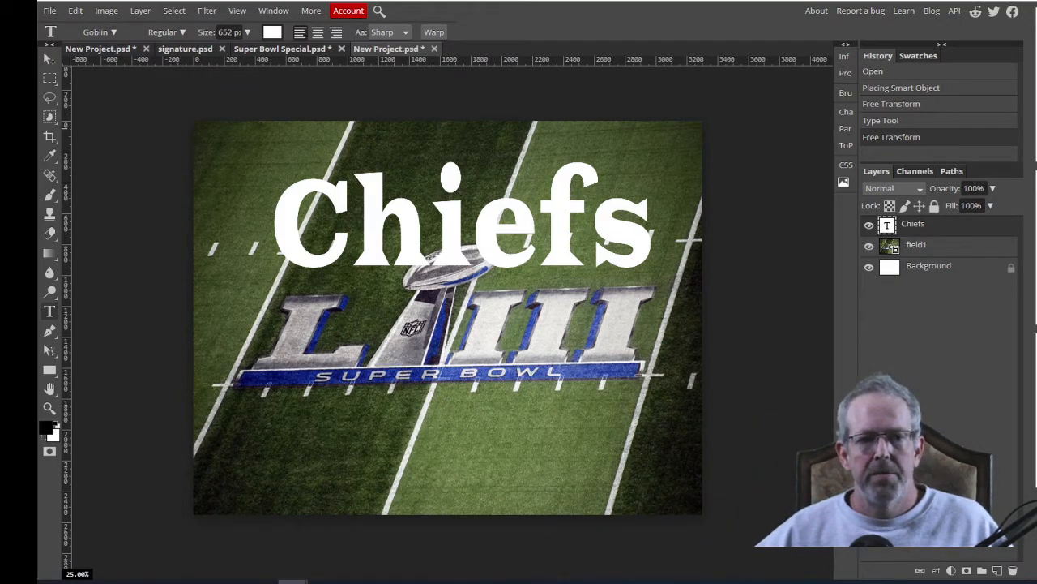
# - Place the chiefs players photo and enlarge it across the poster's top half
pyautogui.click(49, 10)
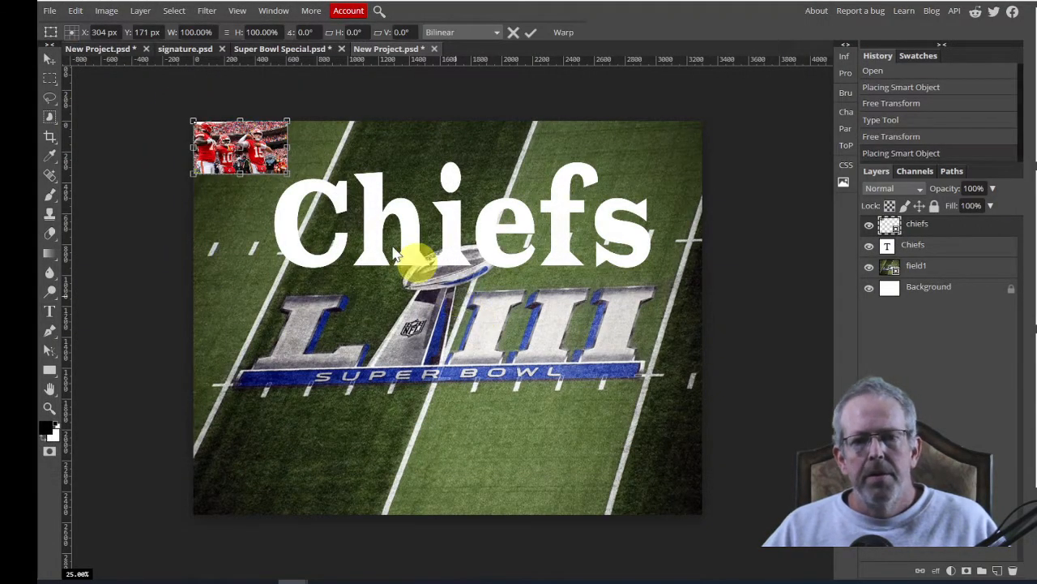
pyautogui.moveTo(288, 179); pyautogui.dragTo(366, 207)
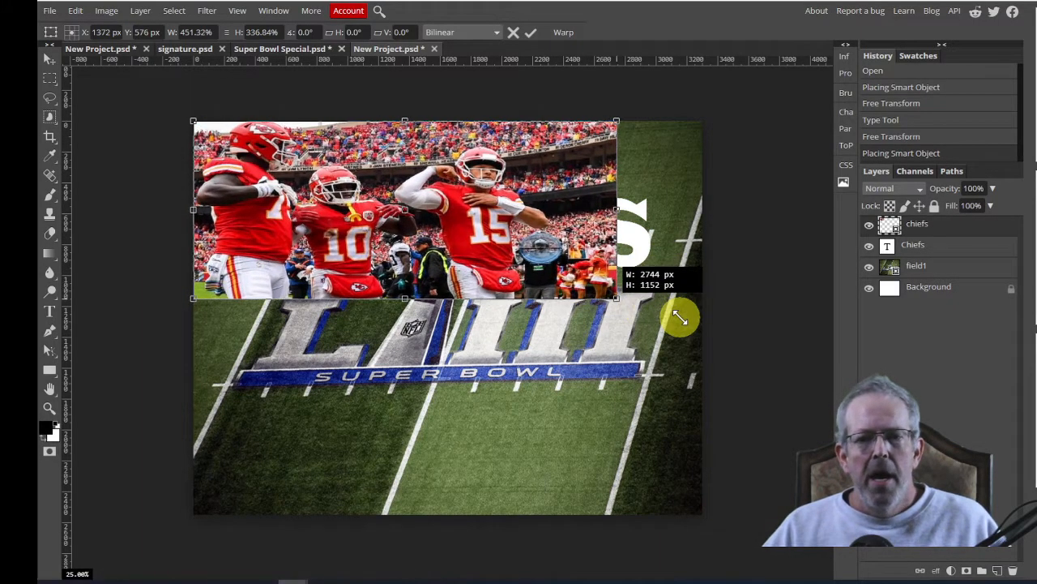
pyautogui.moveTo(616, 298); pyautogui.dragTo(718, 325)
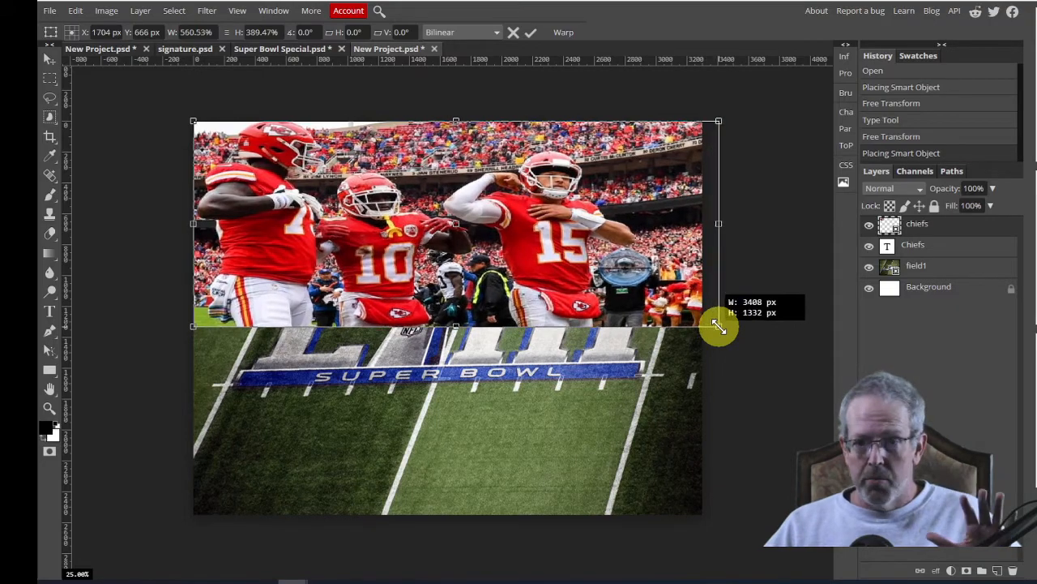
pyautogui.moveTo(718, 324); pyautogui.dragTo(722, 313)
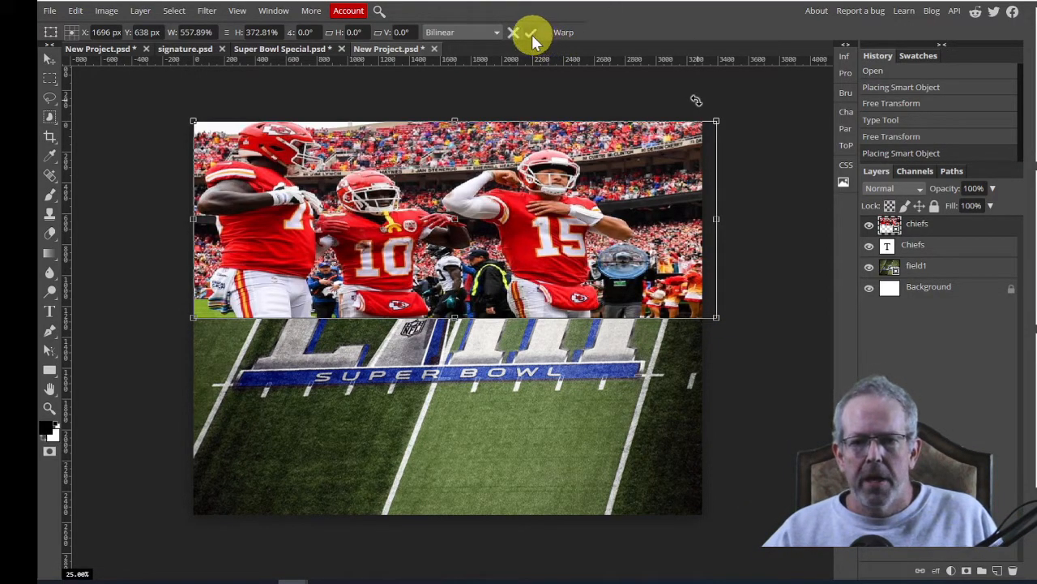
pyautogui.click(531, 32)
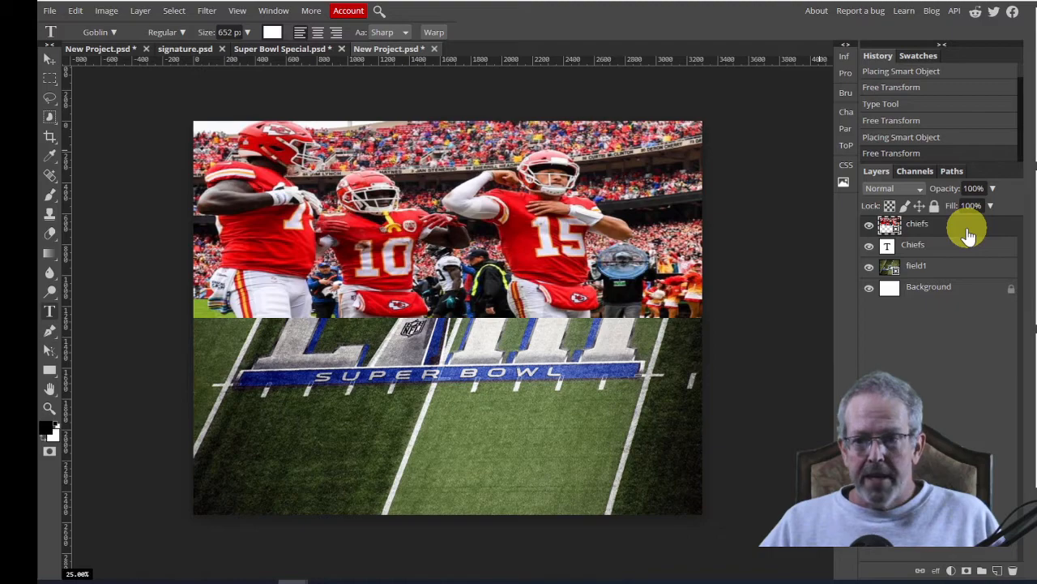
# - Apply a clipping mask to the players photo layer over the Chiefs text
pyautogui.rightClick(916, 224)
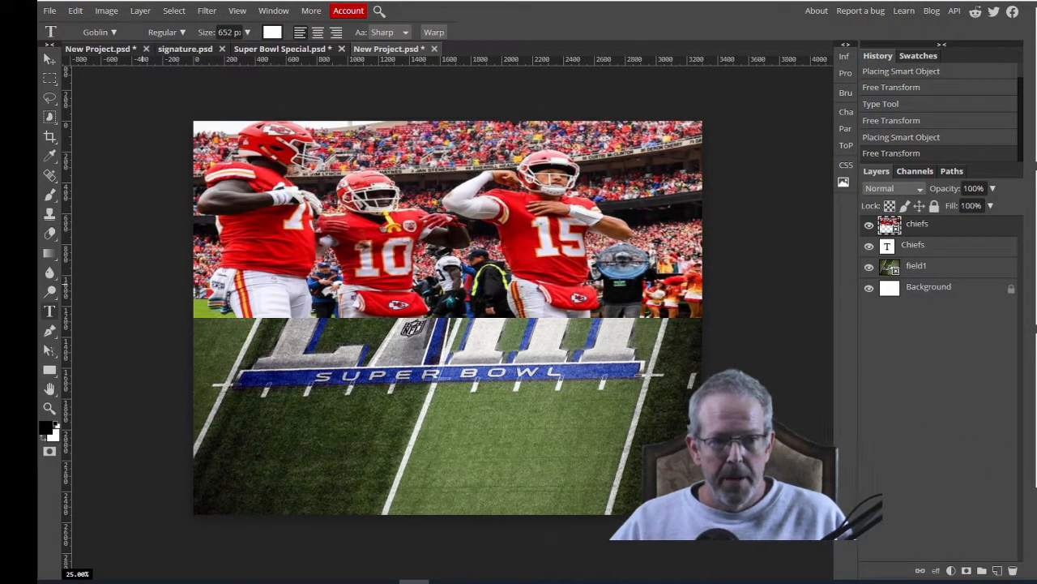
pyautogui.rightClick(890, 223)
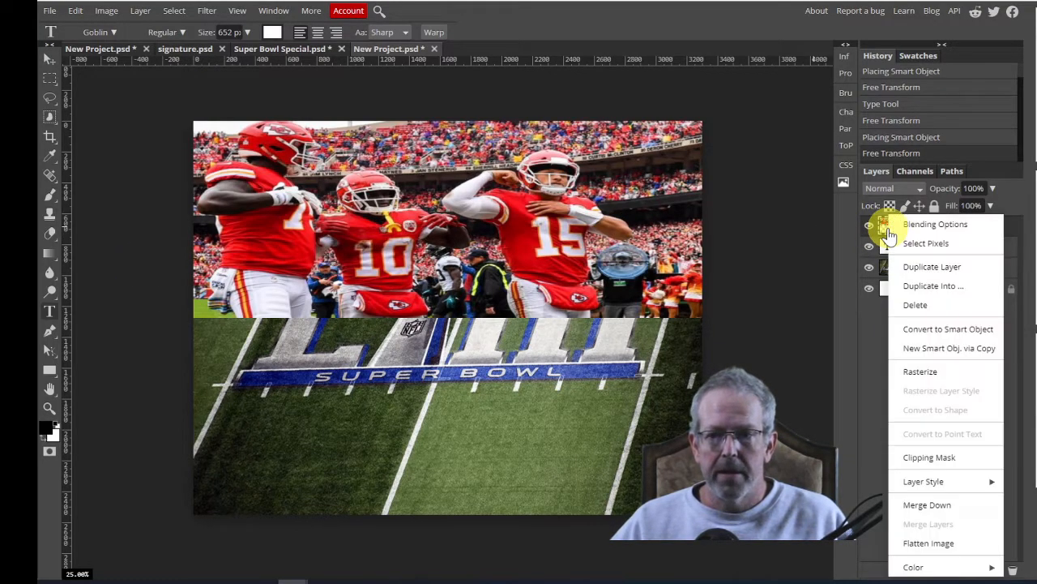
pyautogui.moveTo(932, 454)
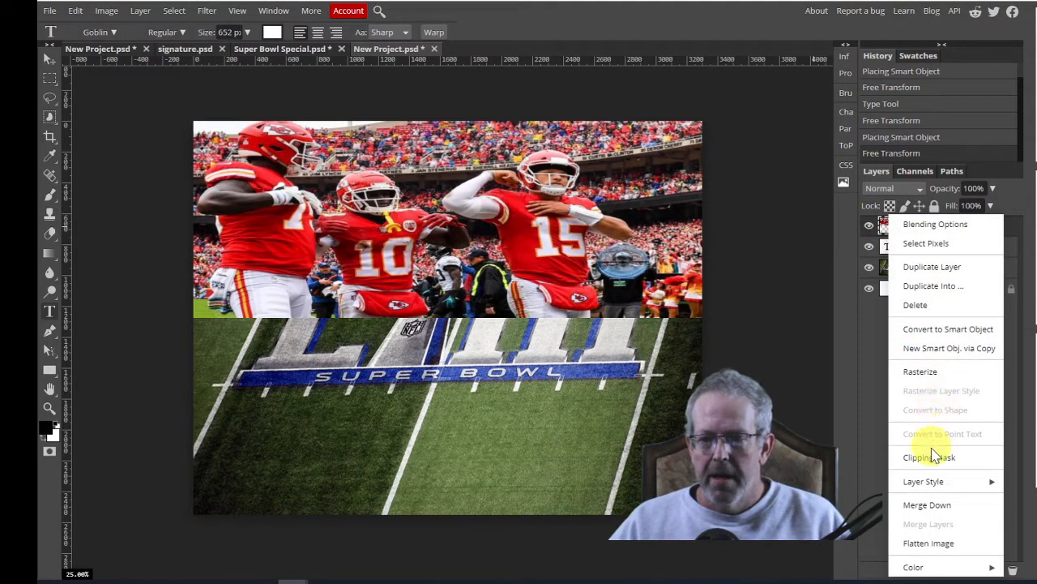
pyautogui.moveTo(930, 457)
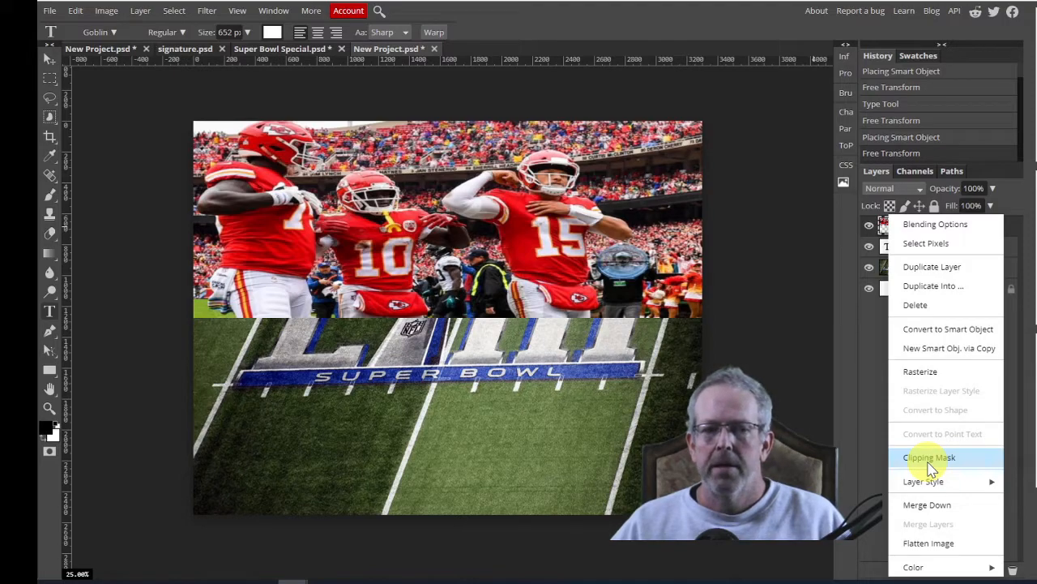
pyautogui.click(929, 457)
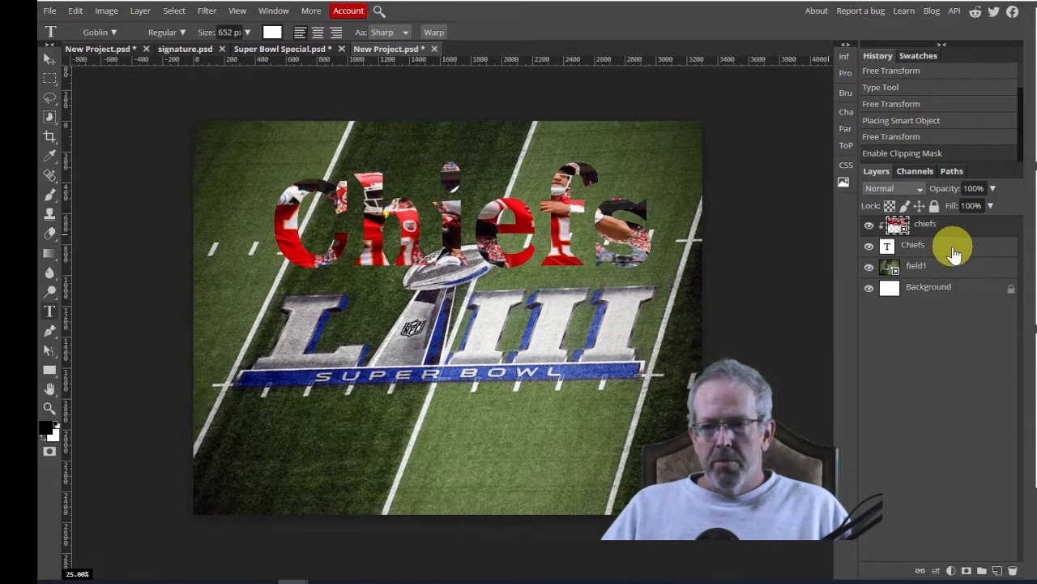
# - Free Transform the clipped photo to span every Chiefs letter, then apply
pyautogui.click(912, 244)
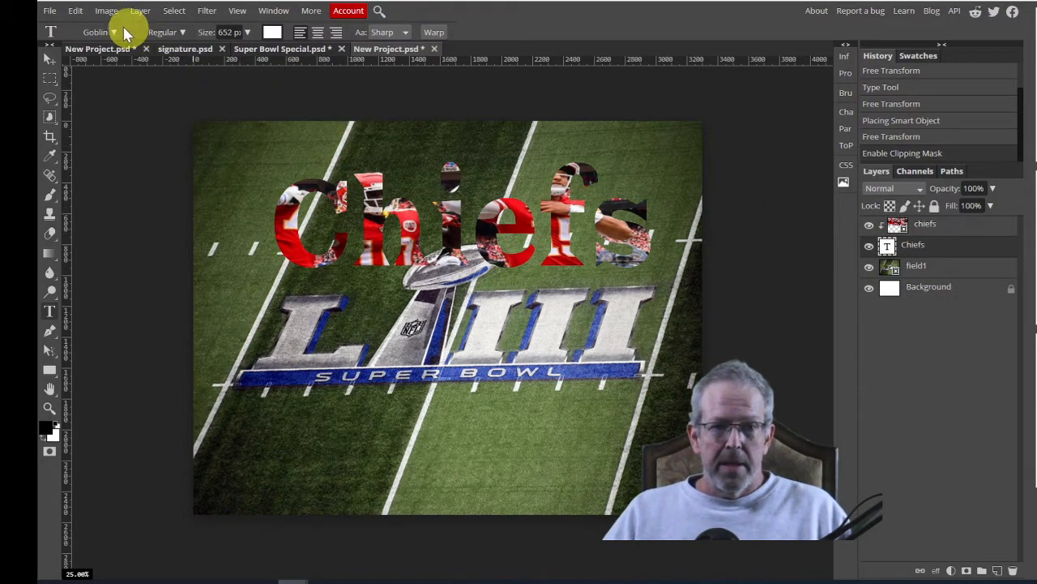
pyautogui.click(74, 11)
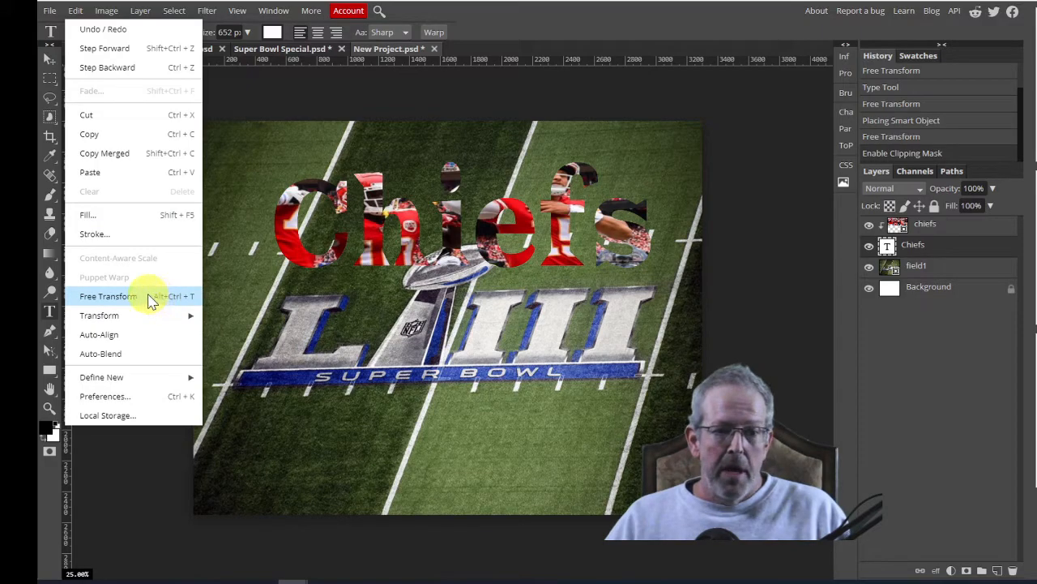
pyautogui.click(108, 295)
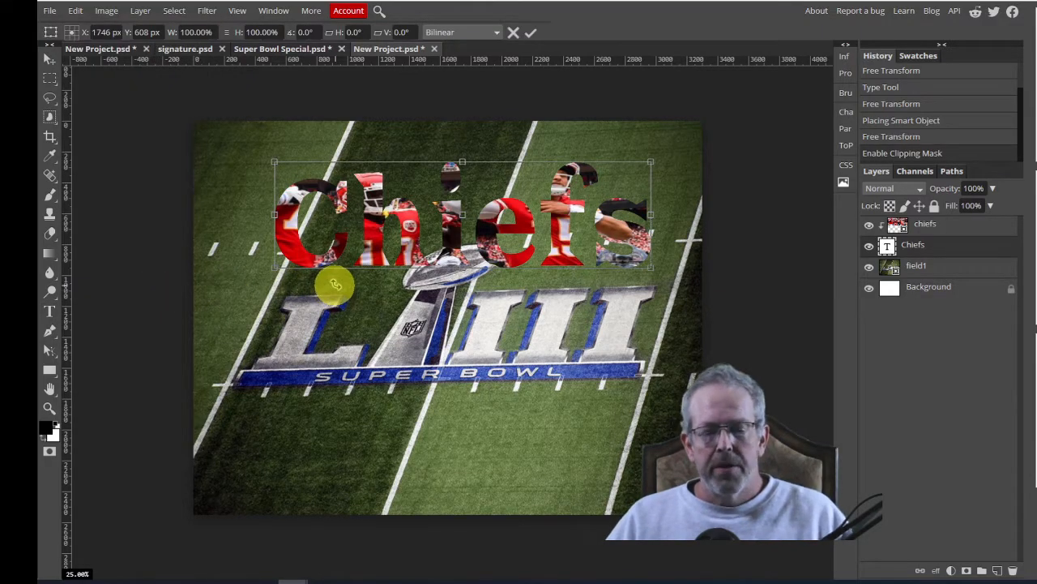
pyautogui.moveTo(335, 283); pyautogui.dragTo(235, 146)
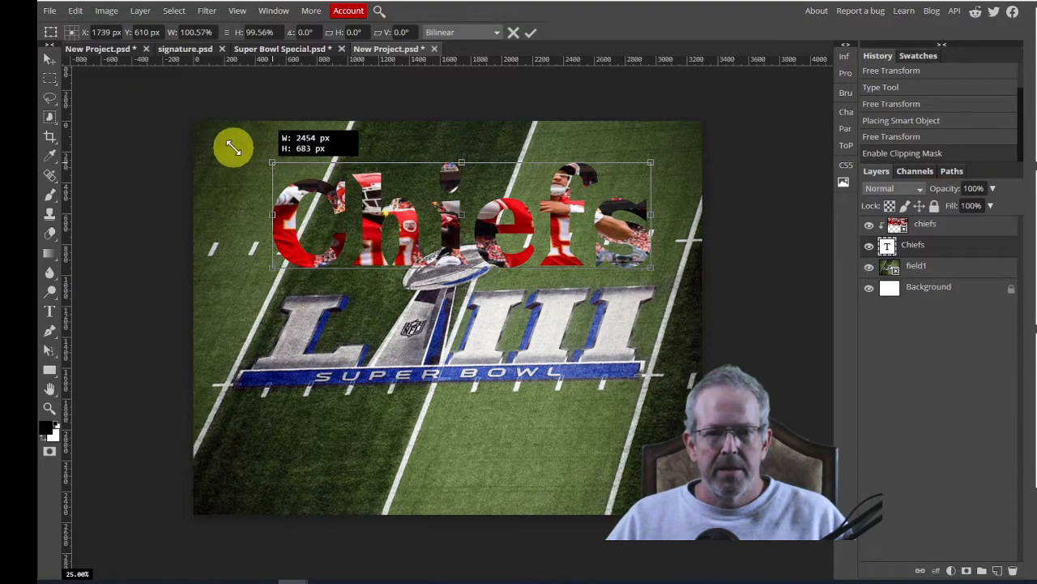
pyautogui.moveTo(272, 162); pyautogui.dragTo(215, 129)
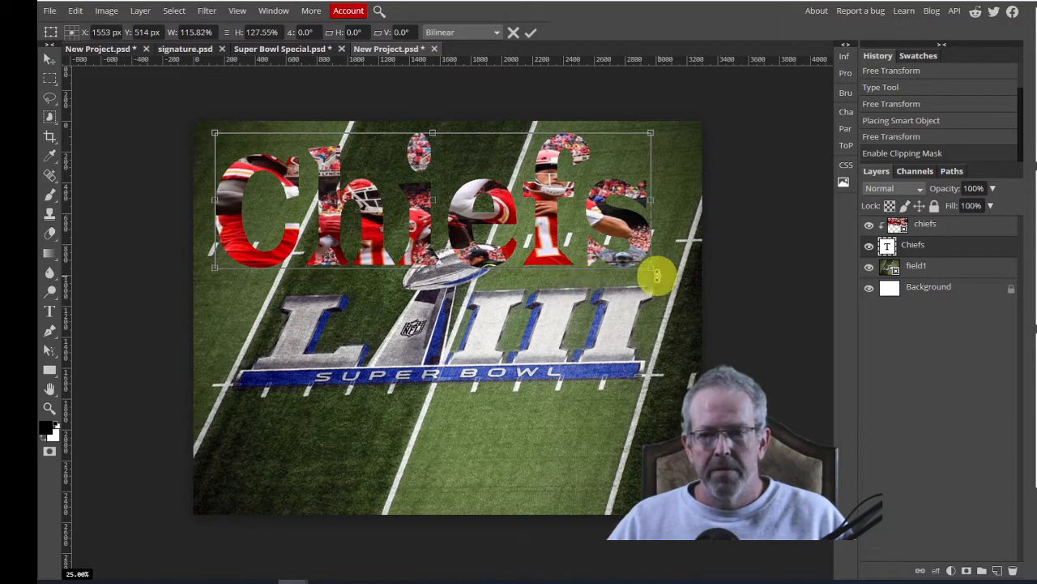
pyautogui.moveTo(656, 275); pyautogui.dragTo(693, 285)
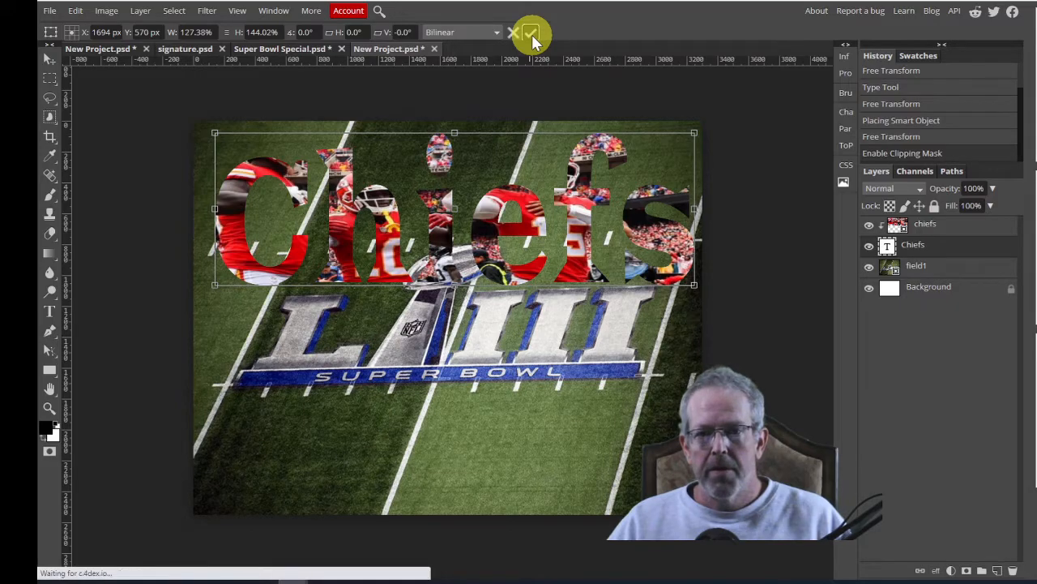
pyautogui.click(531, 32)
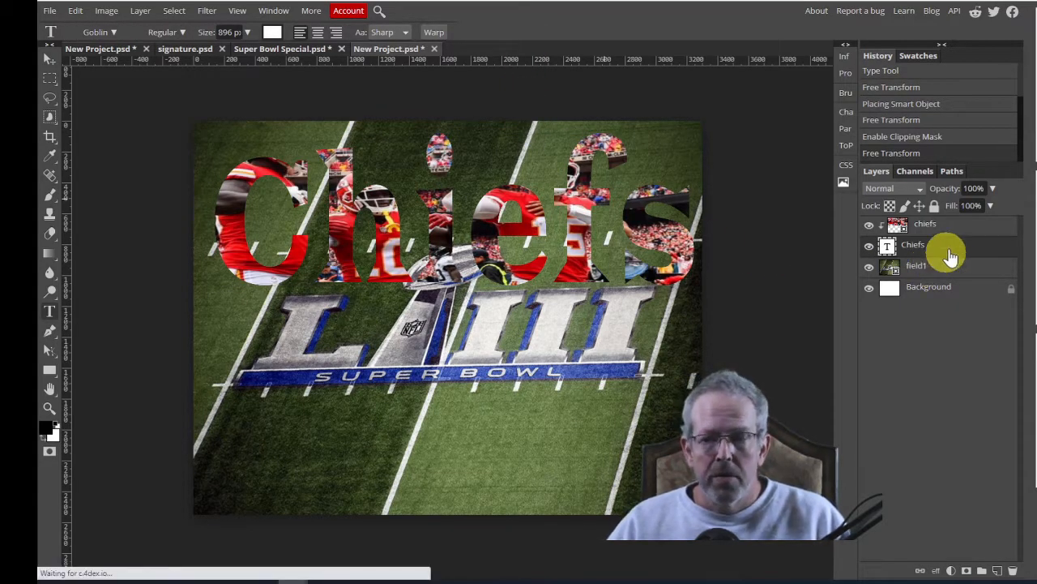
pyautogui.click(926, 224)
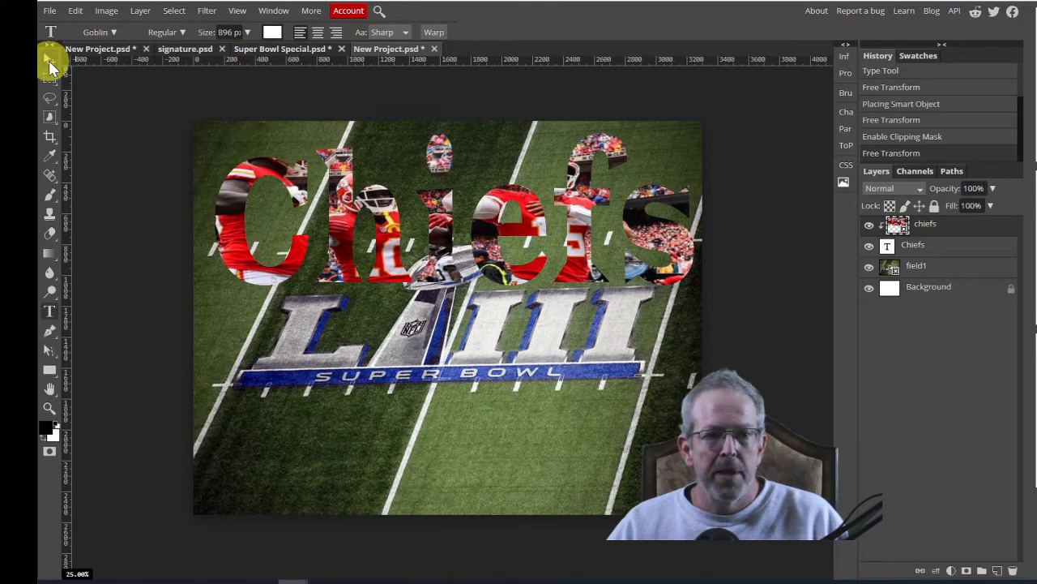
# - Select the Move tool to reposition the clipped players photo
pyautogui.click(49, 47)
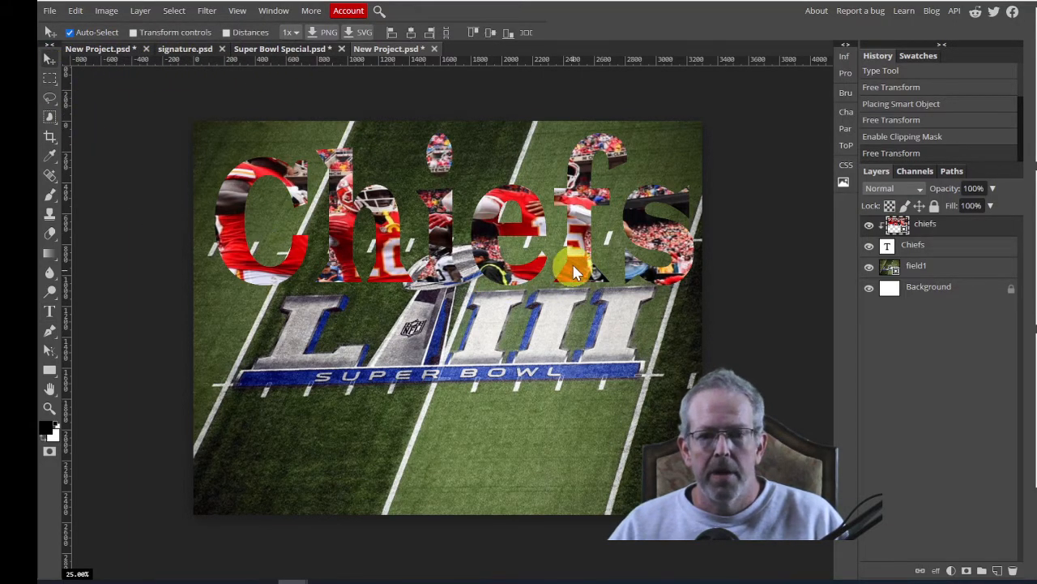
pyautogui.moveTo(486, 226)
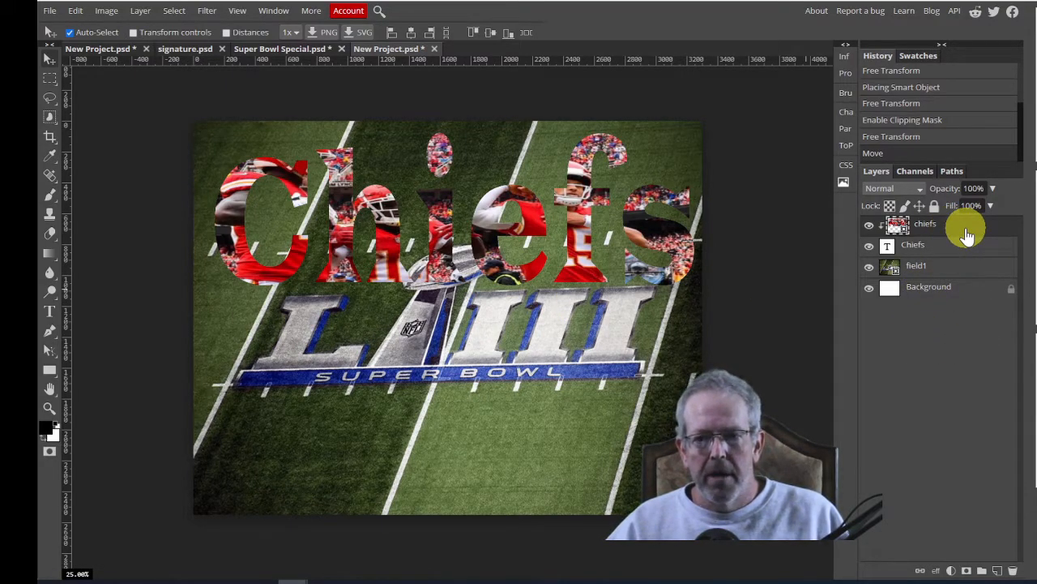
pyautogui.moveTo(943, 262)
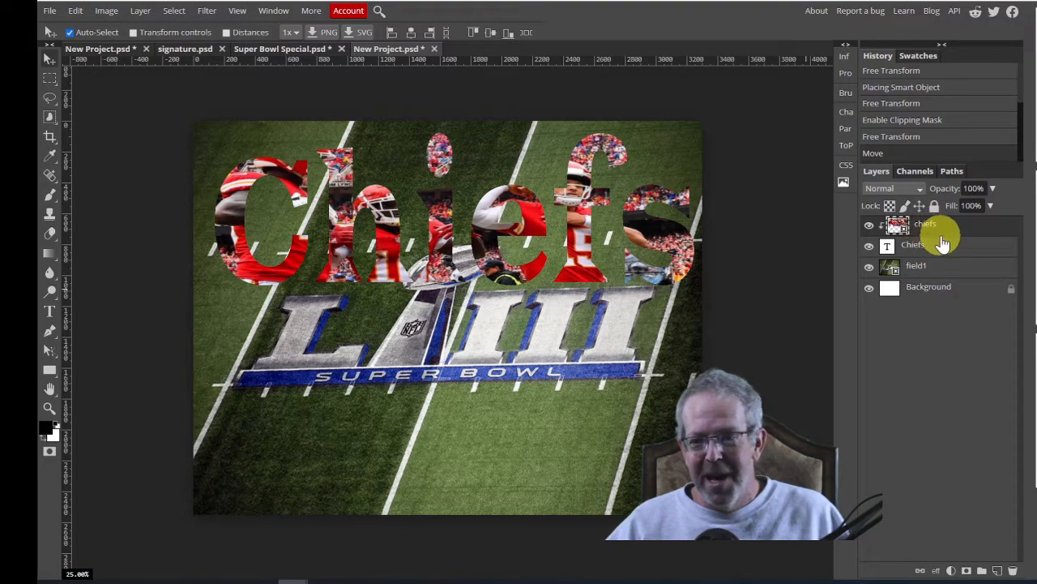
# - Open Layer Style for the Chiefs text layer and enable an orange Stroke outline
pyautogui.click(912, 244)
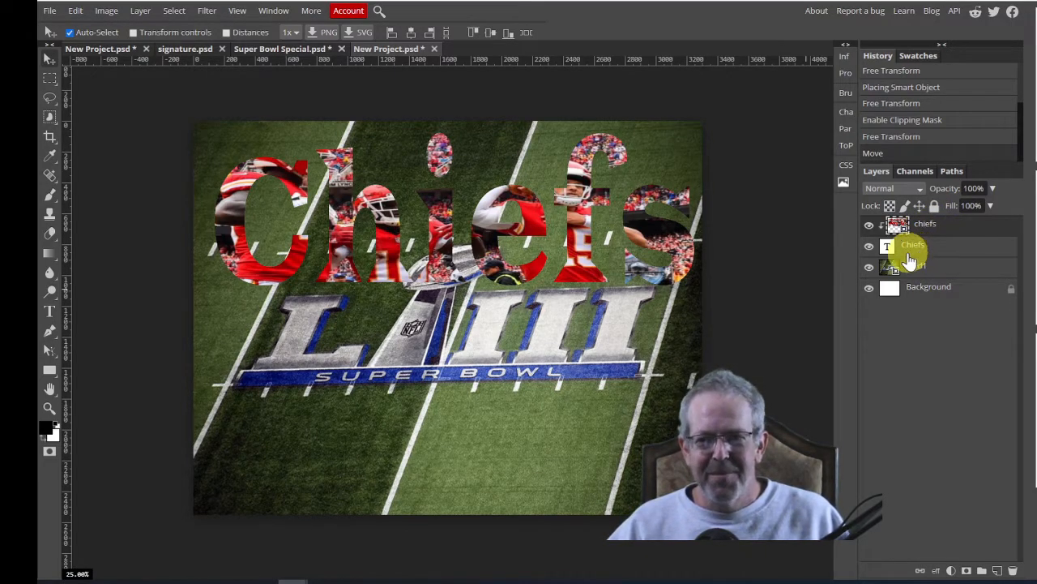
pyautogui.click(916, 244)
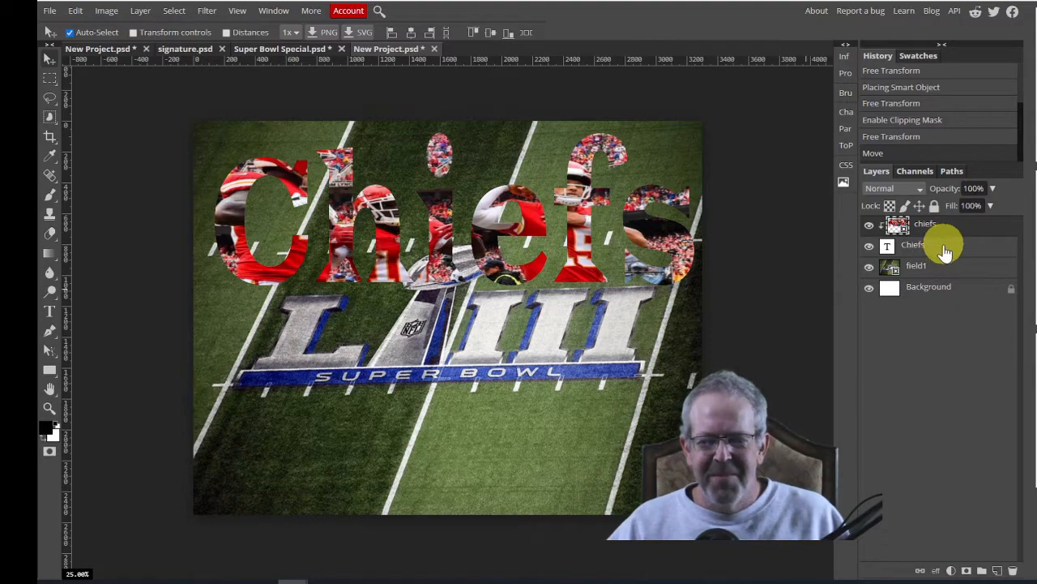
pyautogui.click(913, 244)
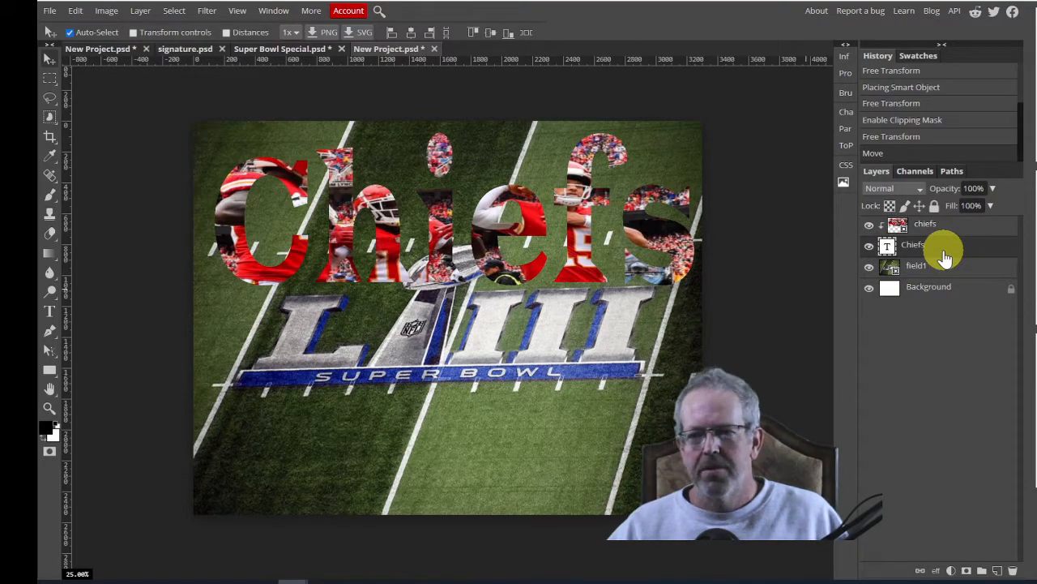
pyautogui.moveTo(948, 248)
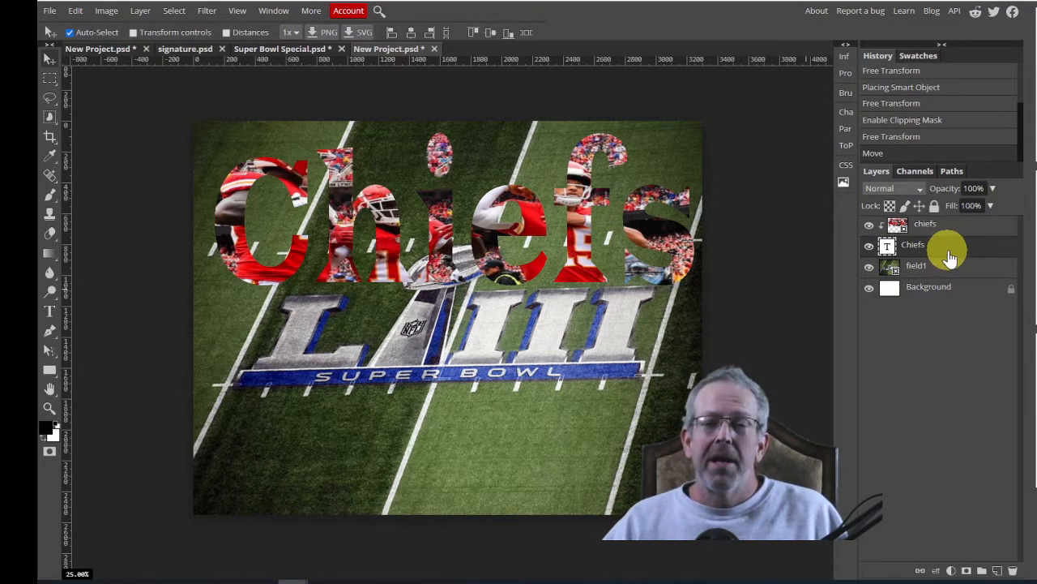
pyautogui.doubleClick(913, 244)
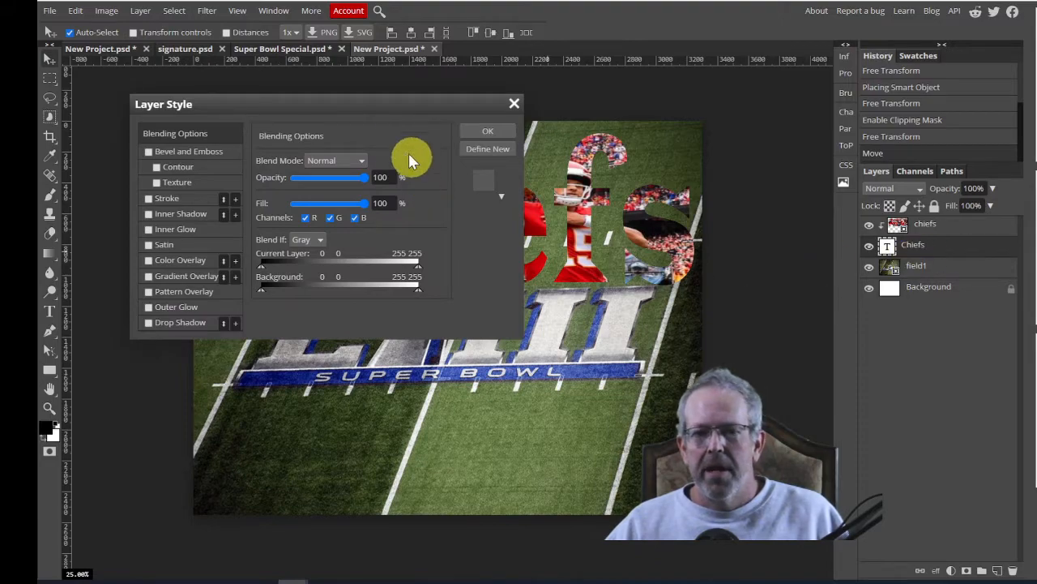
pyautogui.moveTo(163, 104); pyautogui.dragTo(546, 127)
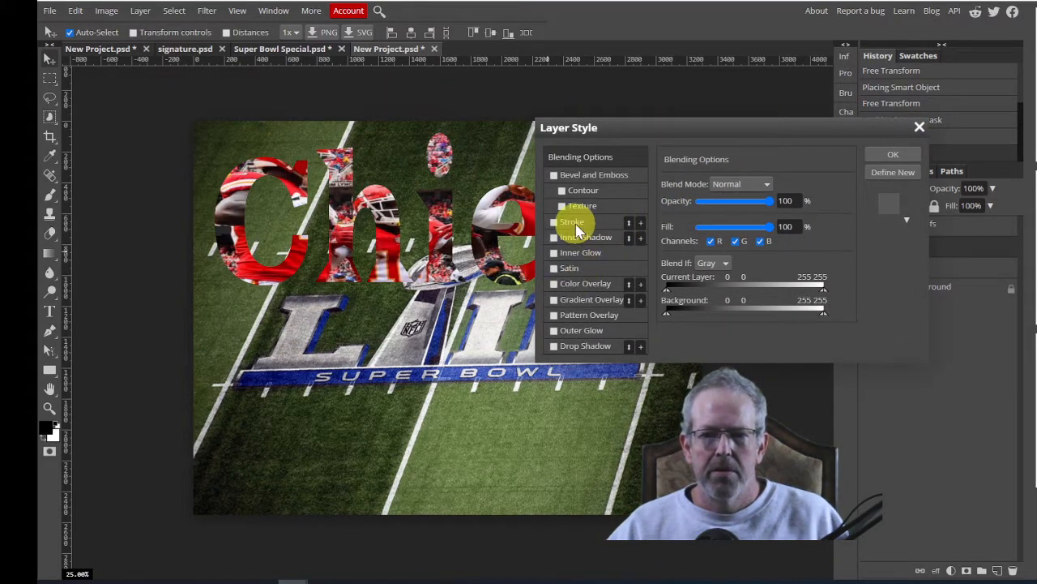
pyautogui.click(554, 222)
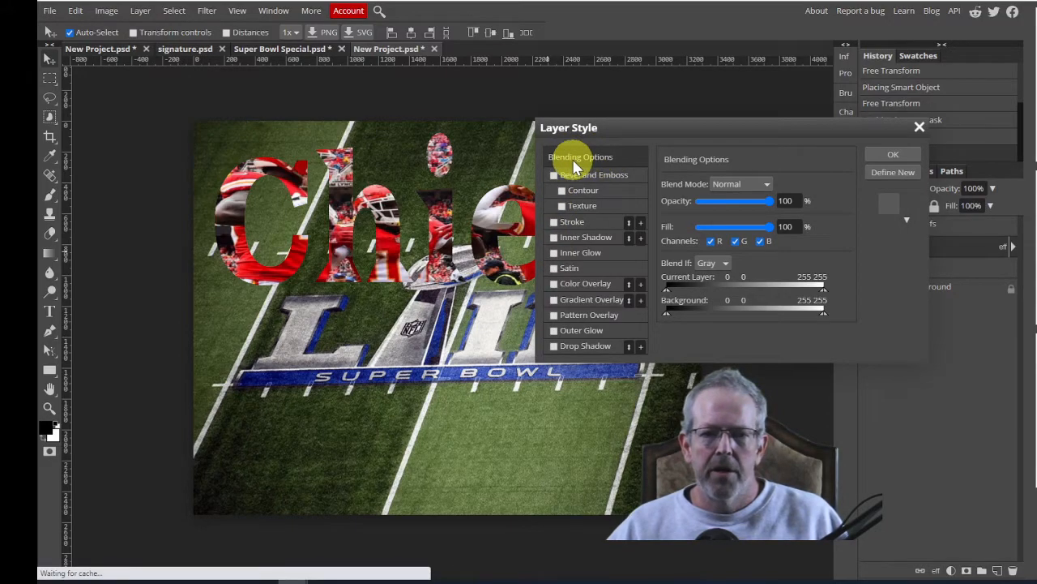
pyautogui.moveTo(591, 156)
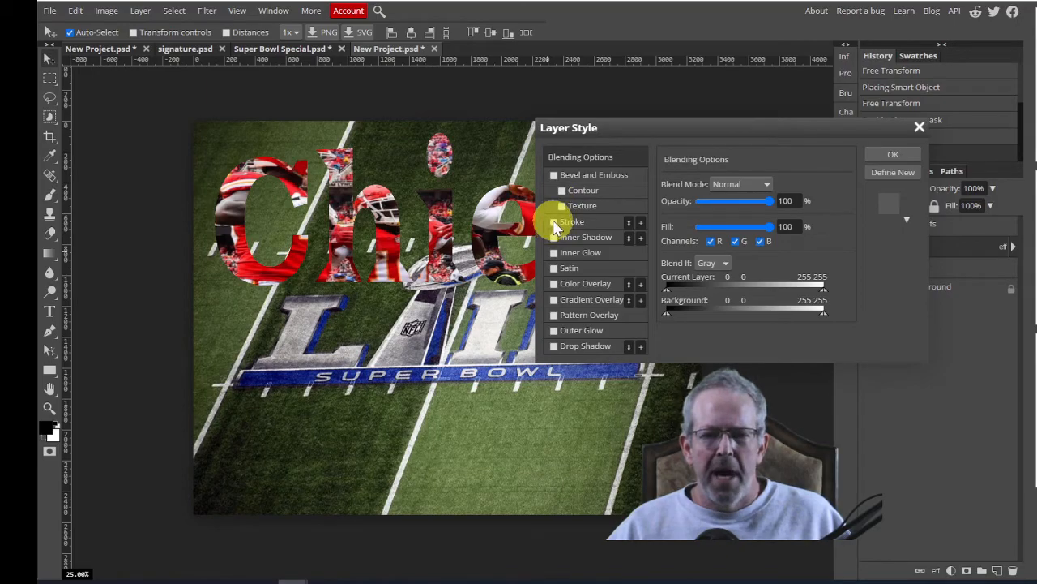
pyautogui.click(554, 221)
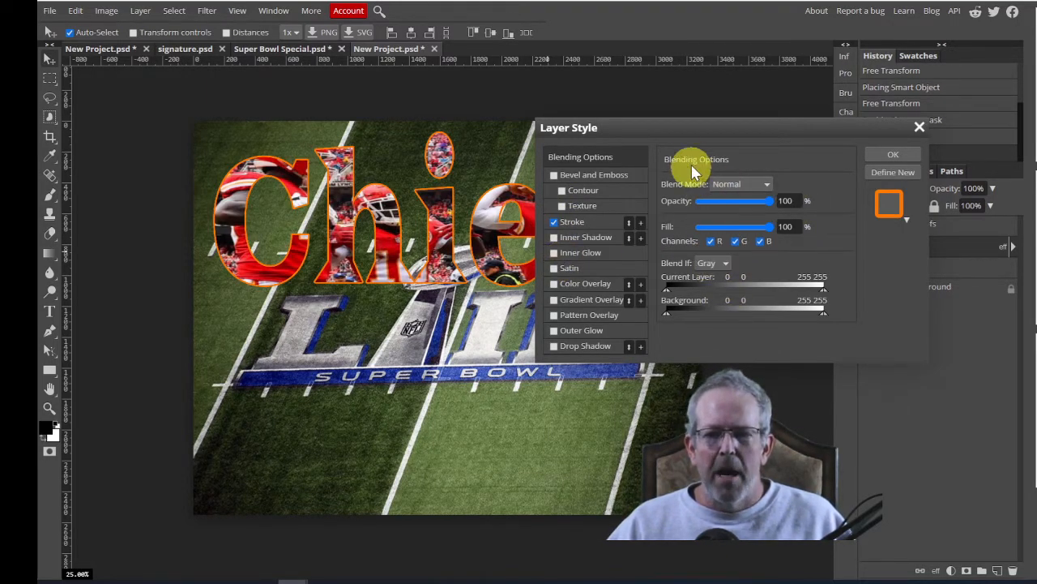
pyautogui.moveTo(695, 174)
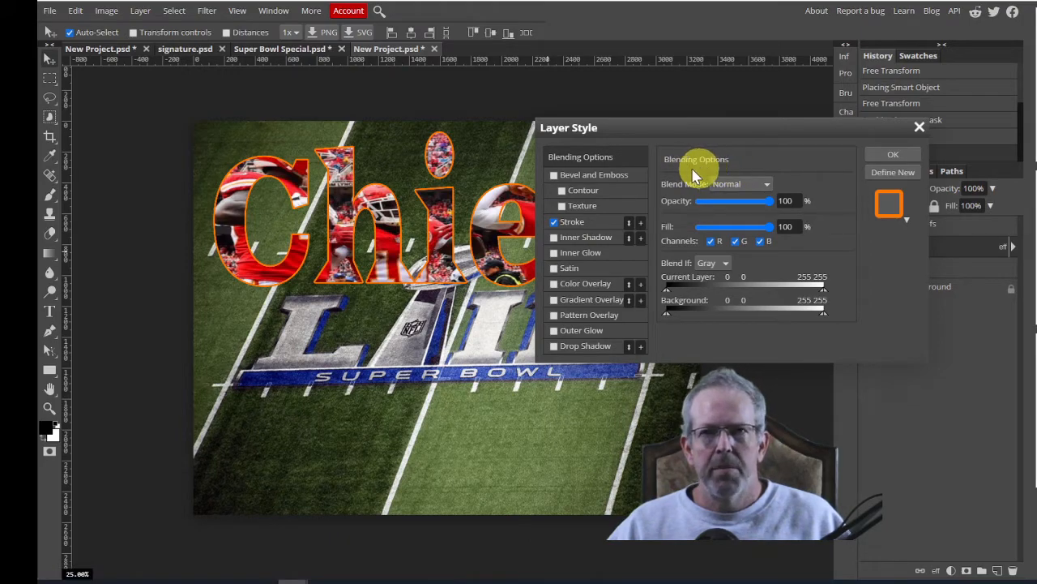
pyautogui.moveTo(616, 231)
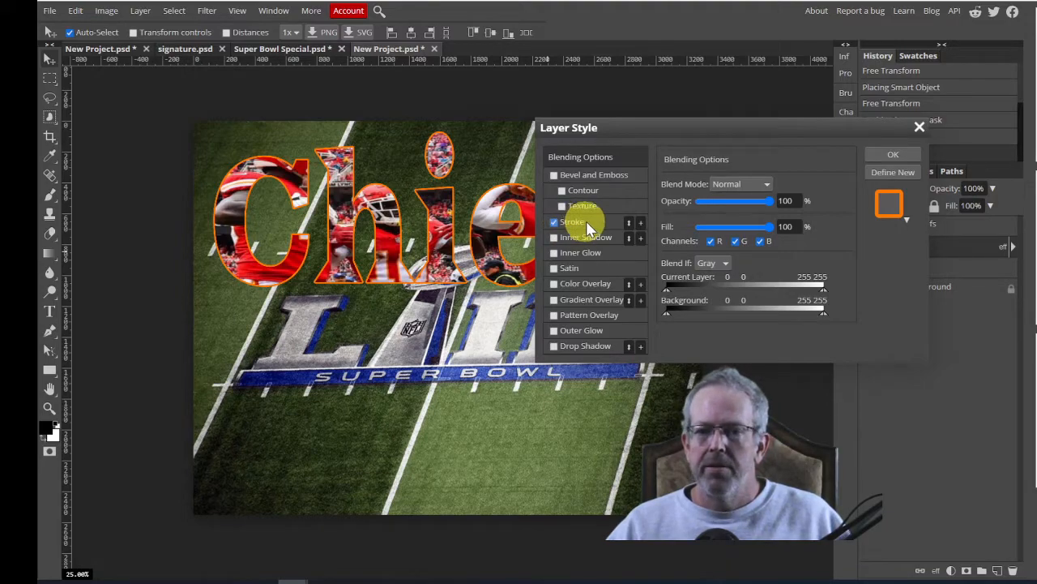
# - Open the Stroke color picker and try several blue shades for the Chiefs outline
pyautogui.click(572, 221)
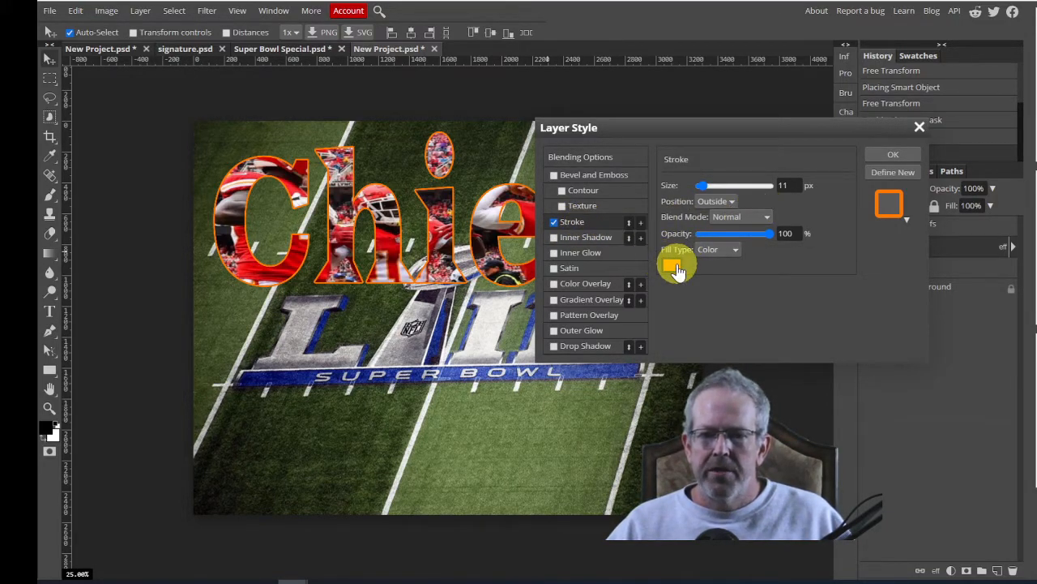
pyautogui.click(677, 268)
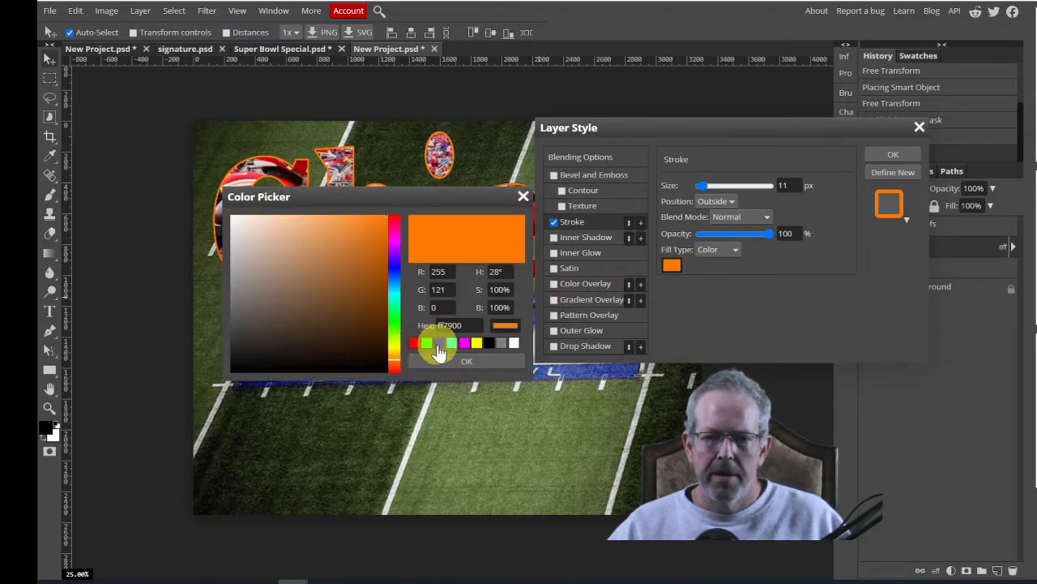
pyautogui.moveTo(415, 349)
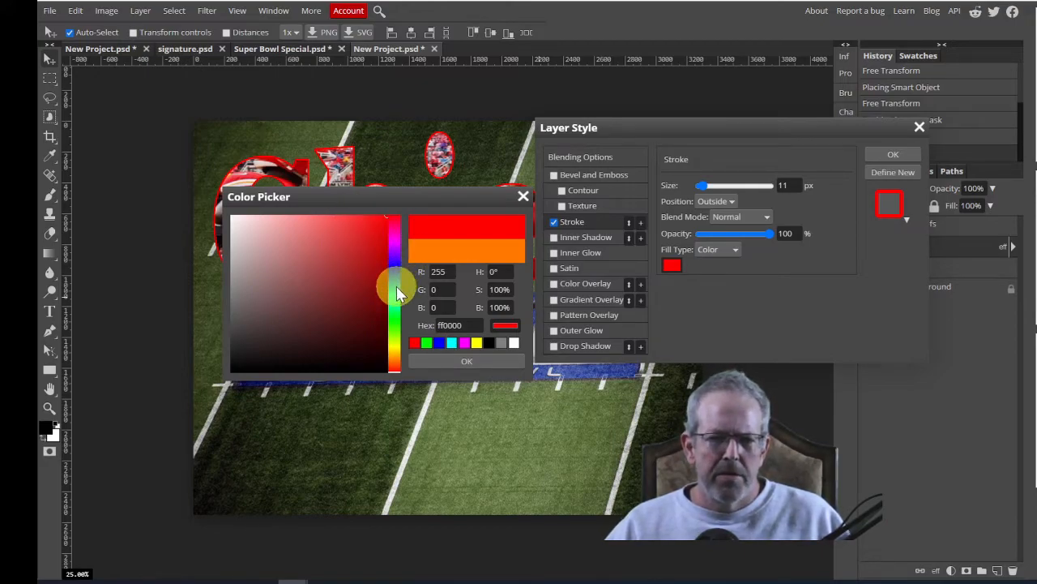
pyautogui.click(394, 252)
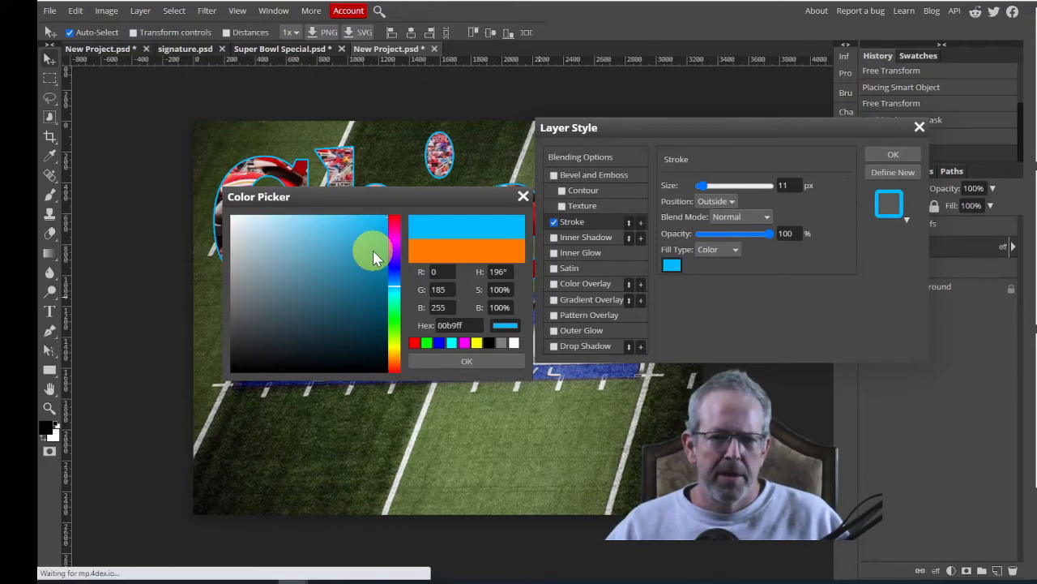
pyautogui.click(340, 239)
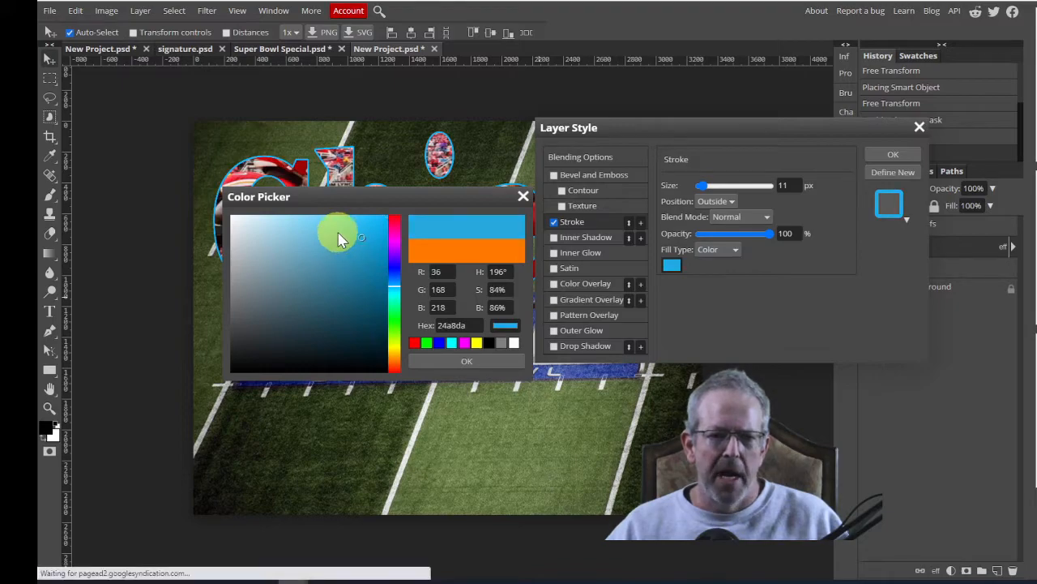
pyautogui.click(348, 260)
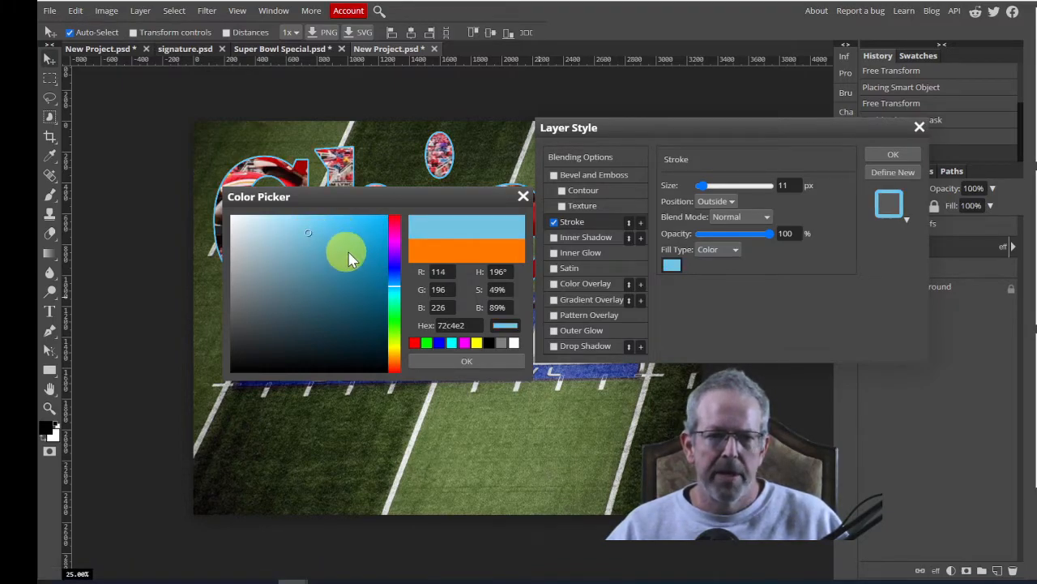
pyautogui.moveTo(381, 256)
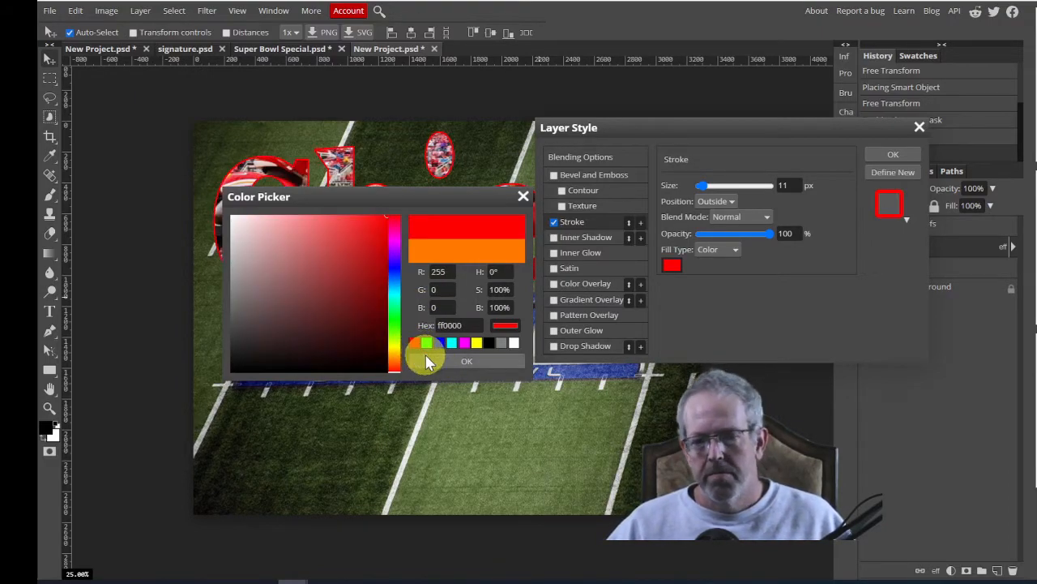
pyautogui.moveTo(798, 186)
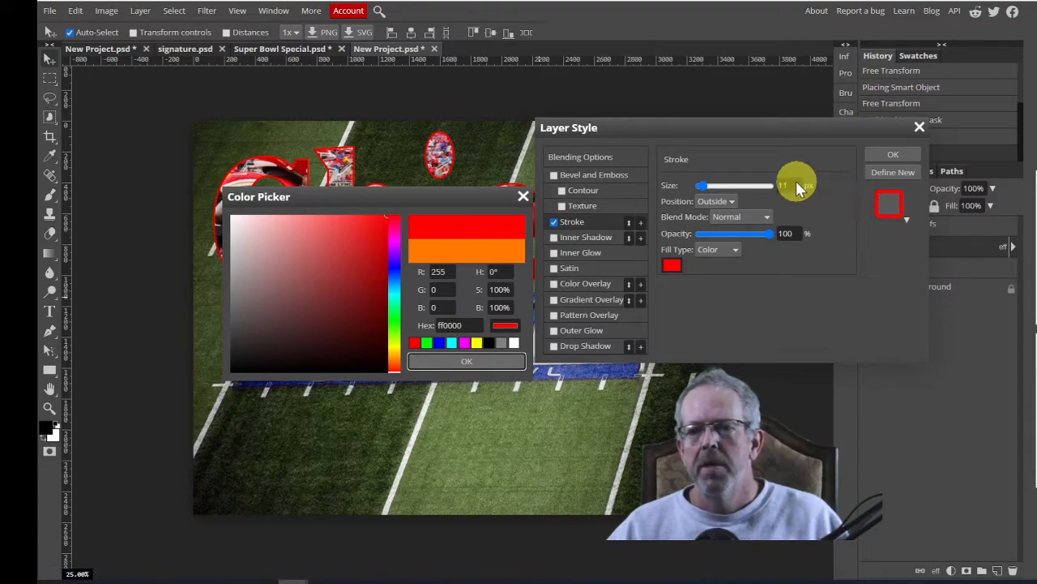
# - Confirm red as the stroke color, set stroke size to 10 px, and apply the style
pyautogui.click(467, 361)
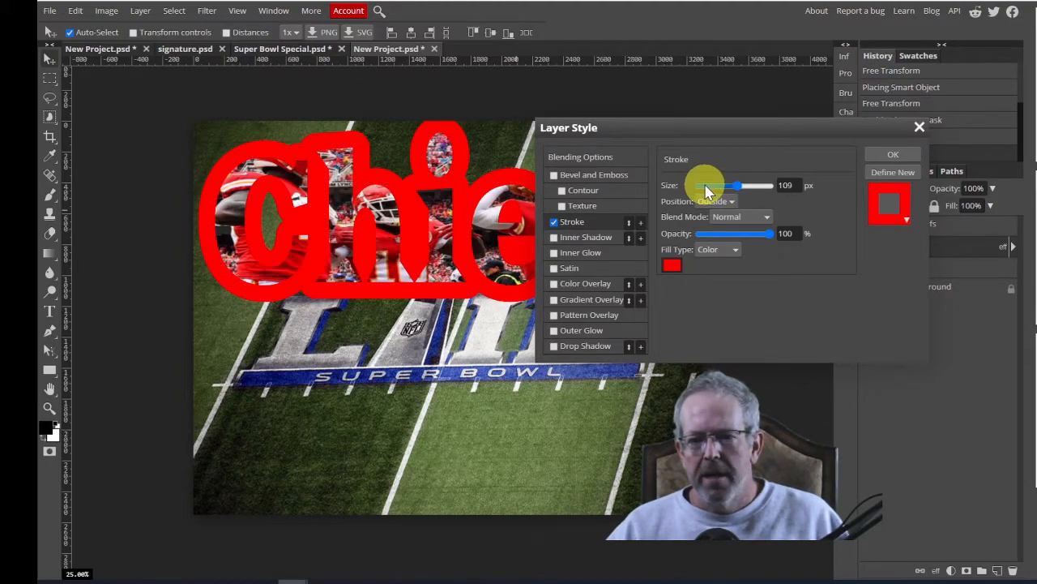
pyautogui.moveTo(736, 185); pyautogui.dragTo(701, 186)
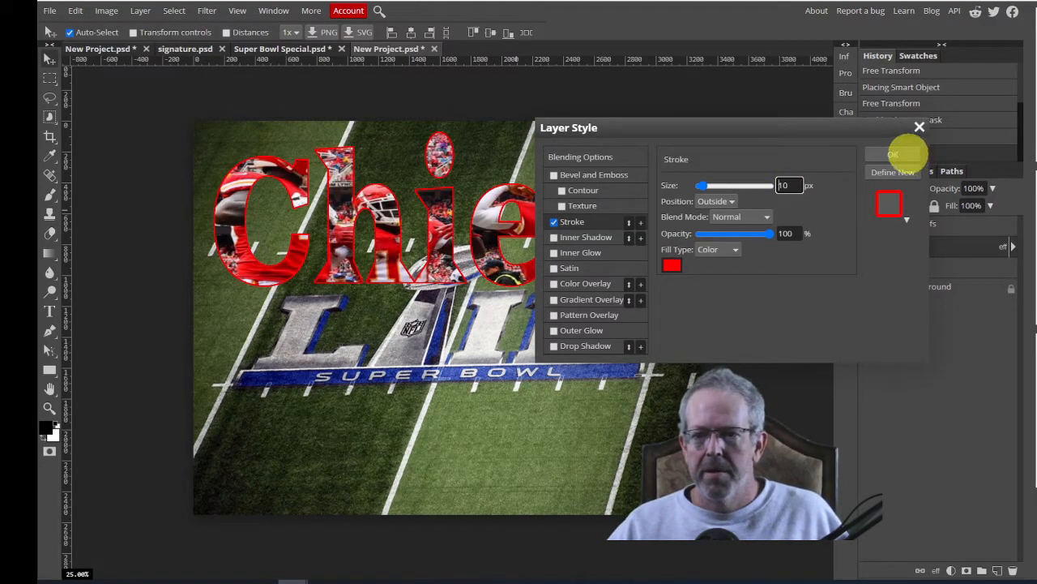
pyautogui.click(892, 154)
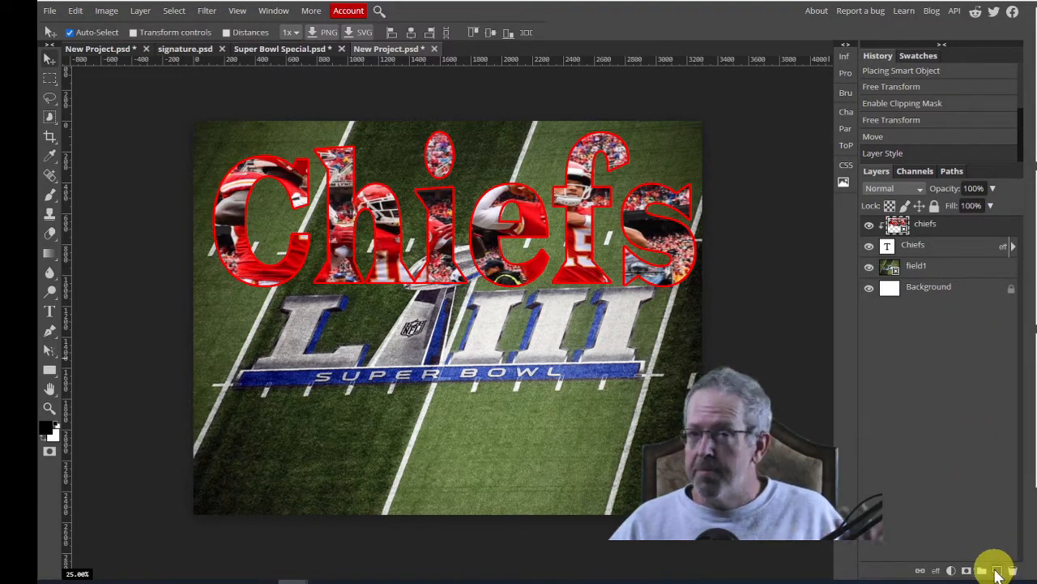
pyautogui.click(48, 312)
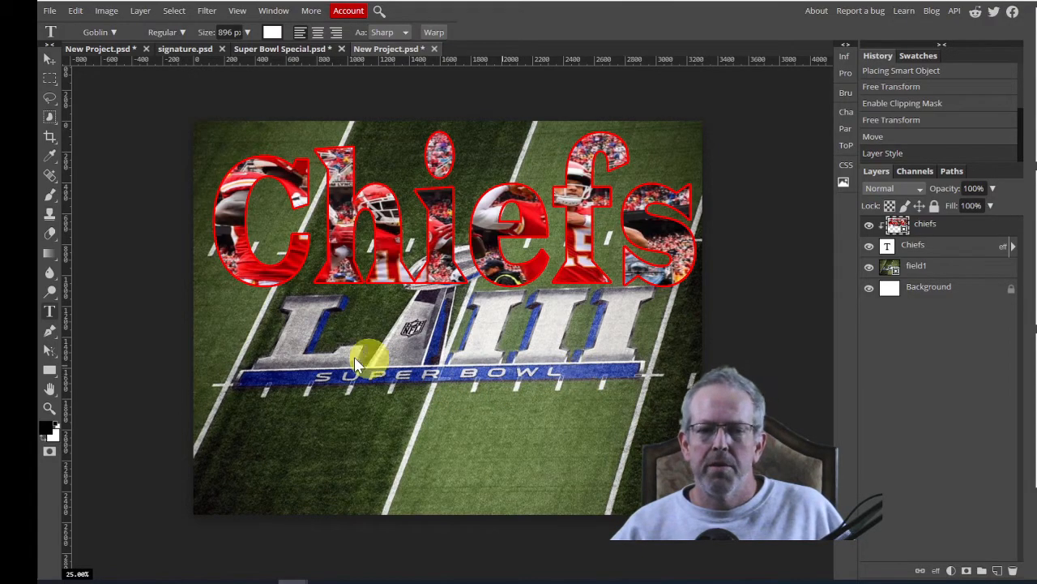
pyautogui.moveTo(503, 381)
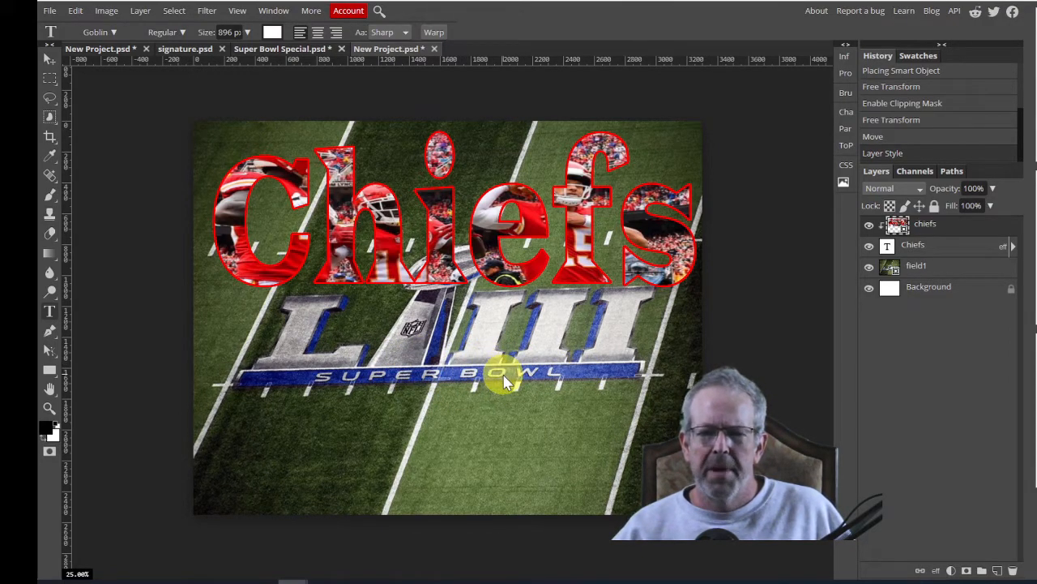
pyautogui.moveTo(560, 385)
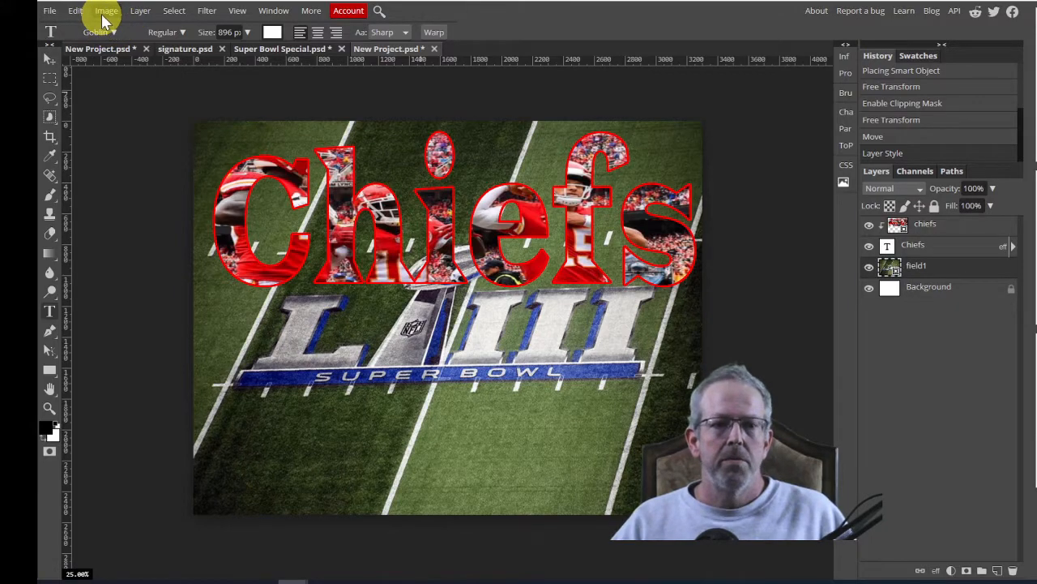
pyautogui.moveTo(207, 10)
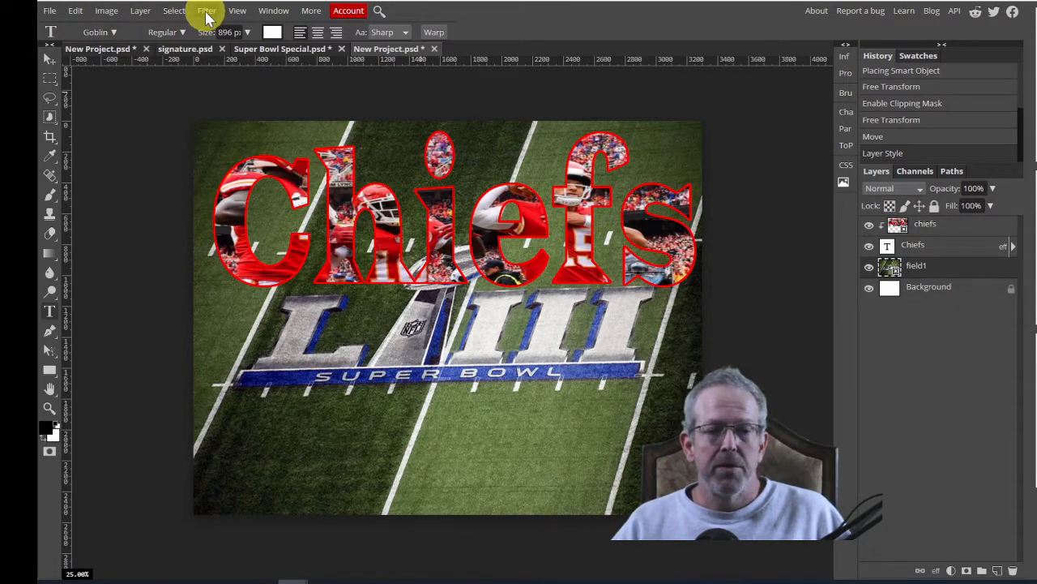
# - Open the Filter menu for the selected field1 layer
pyautogui.click(207, 10)
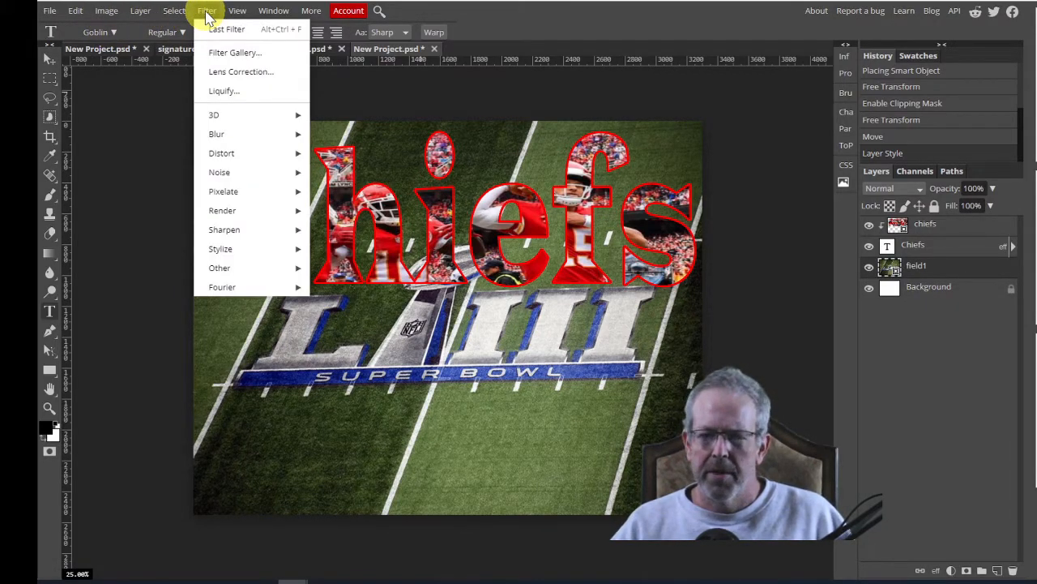
pyautogui.moveTo(216, 134)
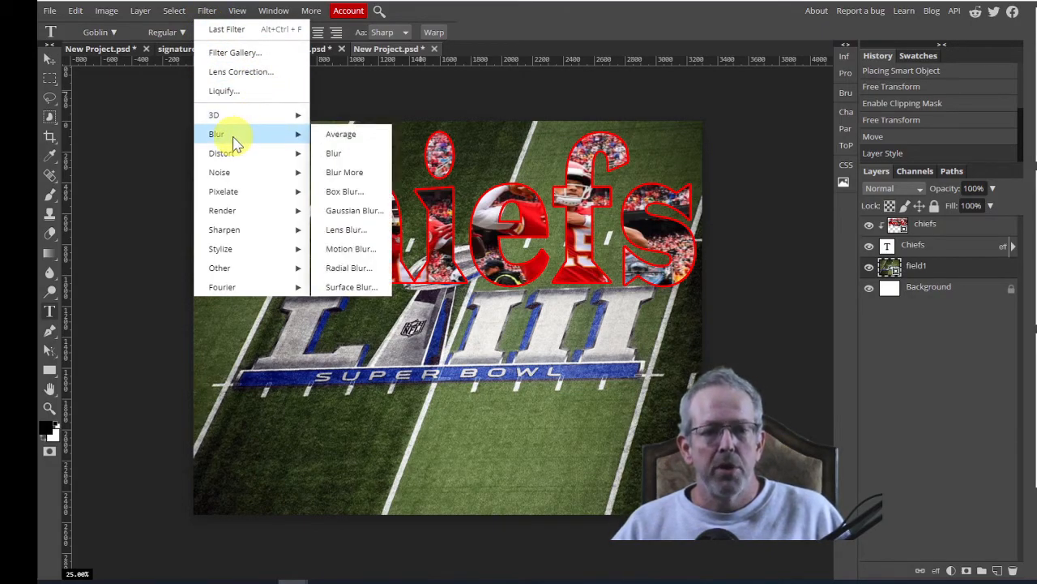
pyautogui.moveTo(340, 134)
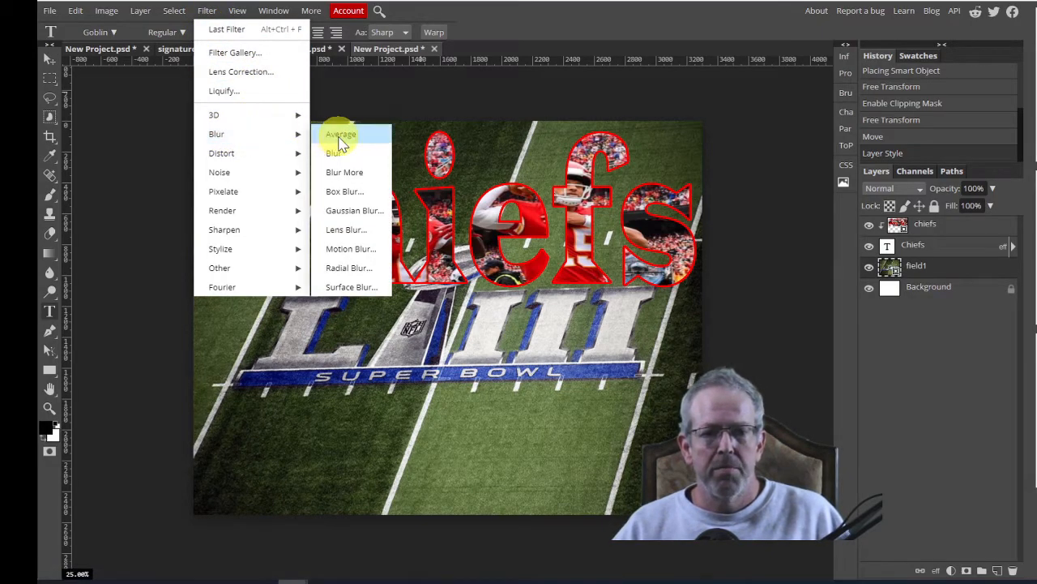
pyautogui.moveTo(354, 210)
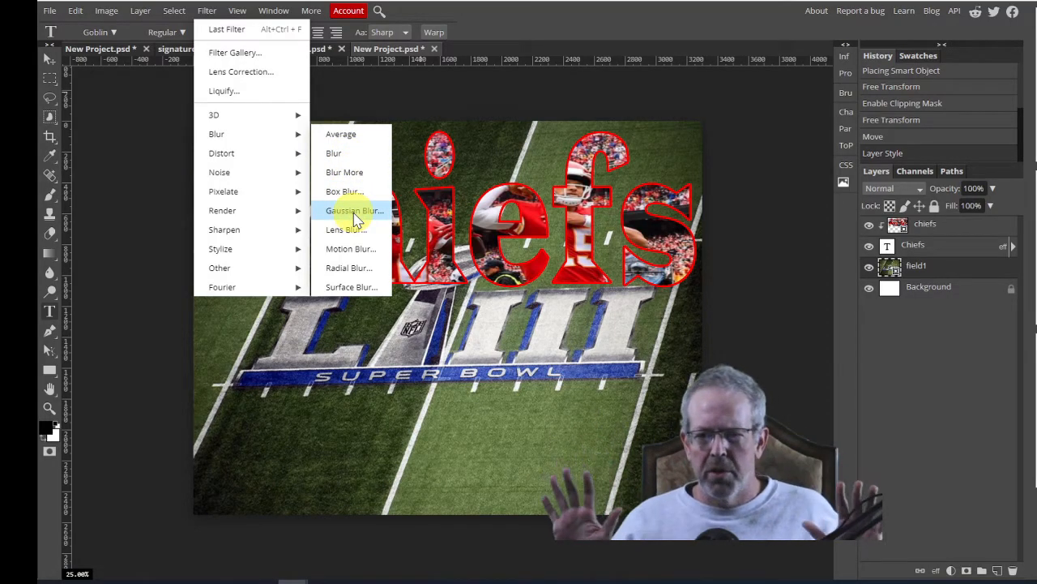
# - Apply a Gaussian Blur of about 19 px radius to the field photo
pyautogui.click(354, 210)
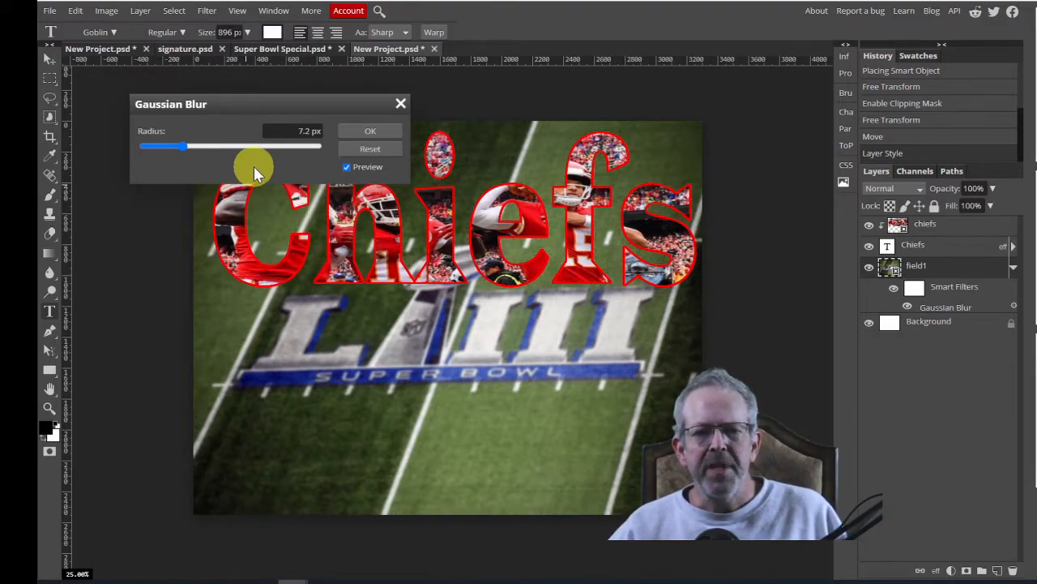
pyautogui.moveTo(231, 176)
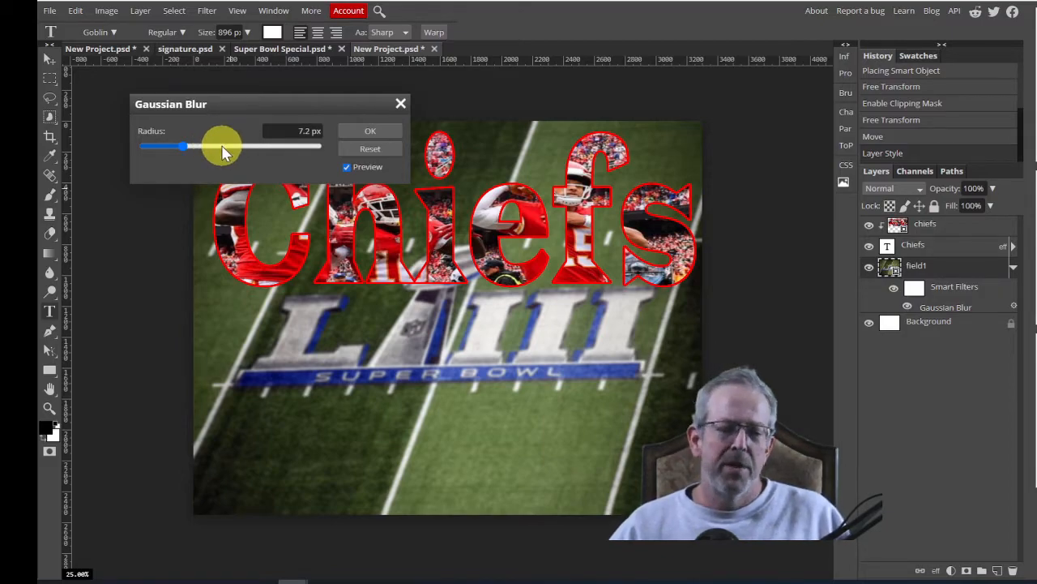
pyautogui.moveTo(184, 146); pyautogui.dragTo(235, 146)
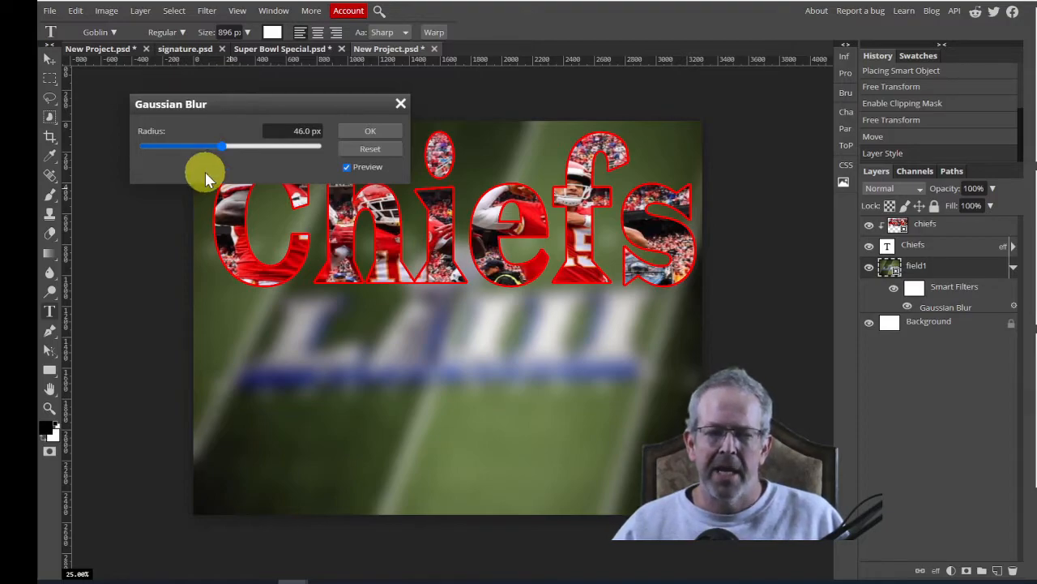
pyautogui.moveTo(220, 146); pyautogui.dragTo(201, 146)
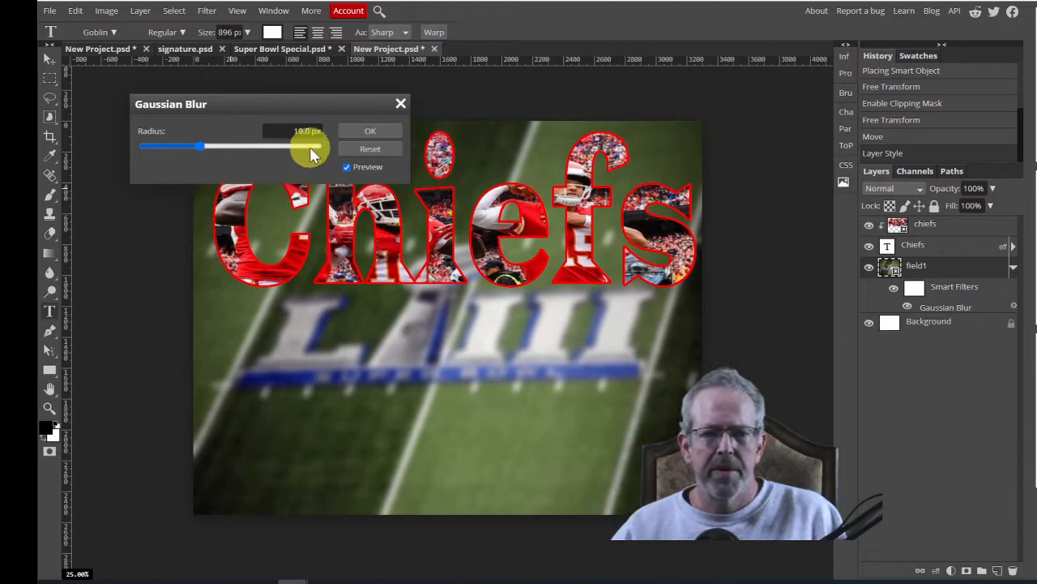
pyautogui.click(370, 131)
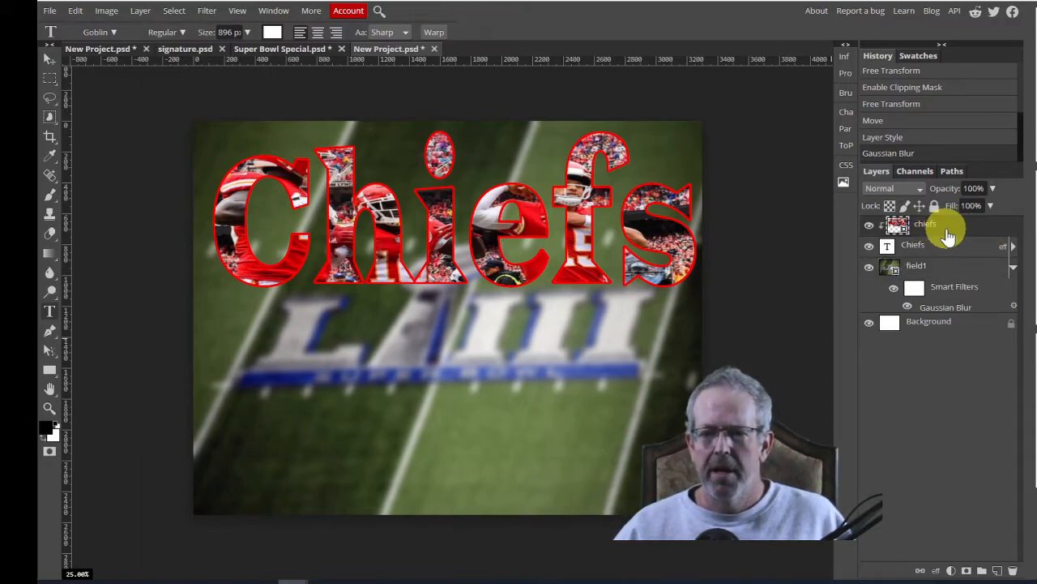
pyautogui.moveTo(106, 16)
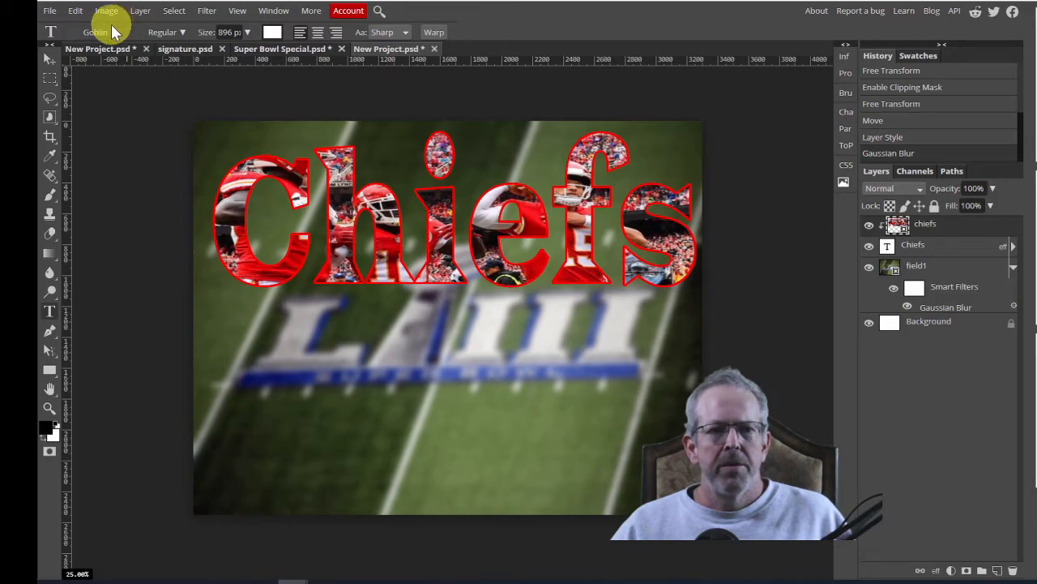
# - Search the font list for 'blo' and select the Bloody typeface
pyautogui.click(98, 32)
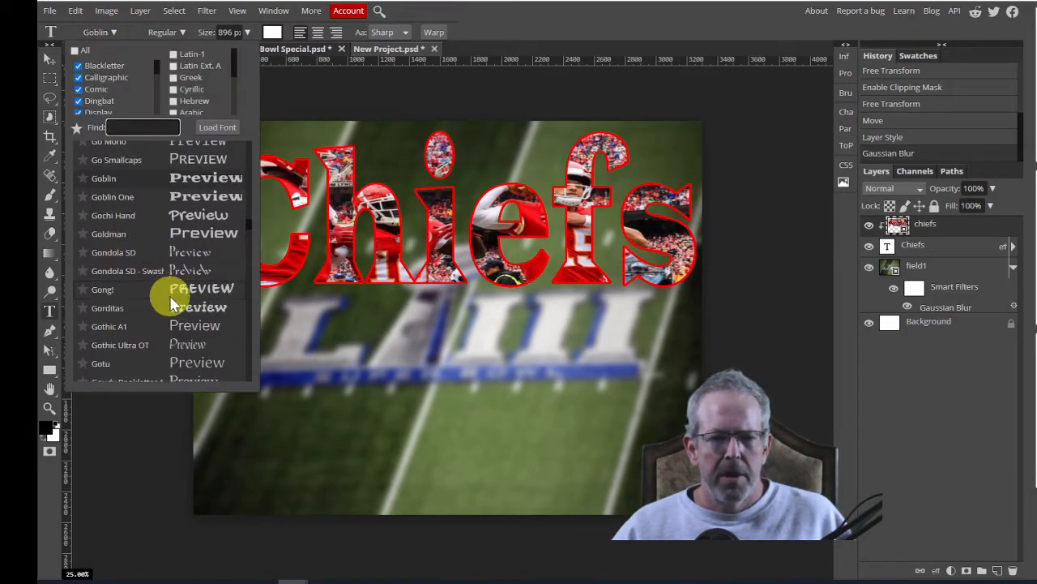
pyautogui.scroll(3)
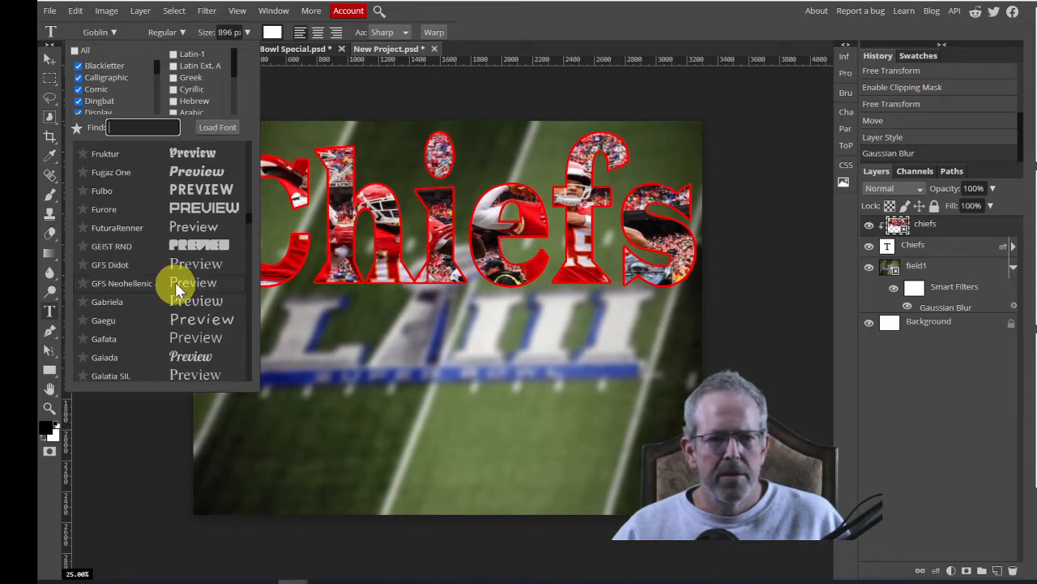
pyautogui.scroll(3)
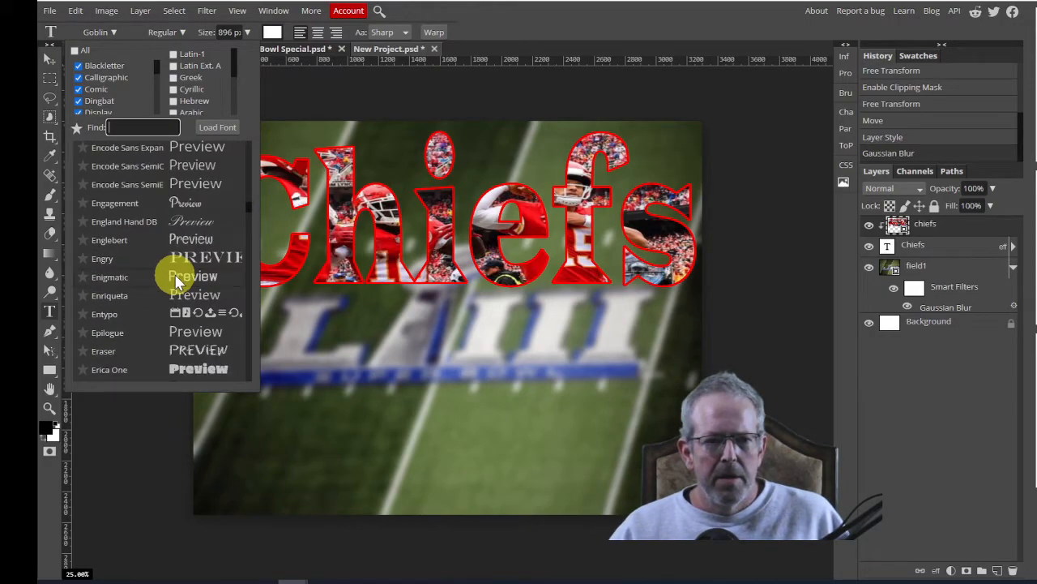
pyautogui.scroll(3)
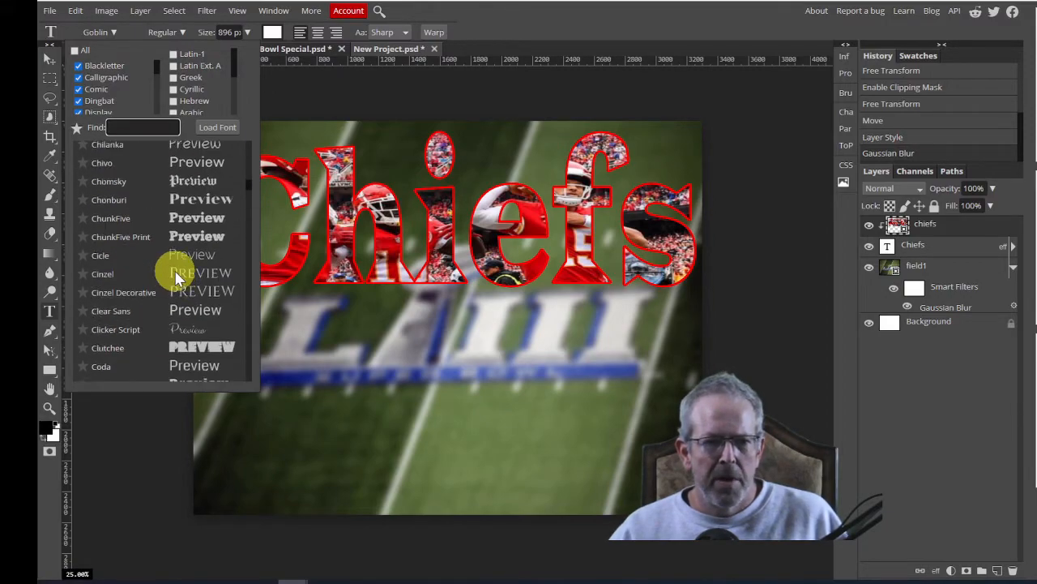
pyautogui.scroll(3)
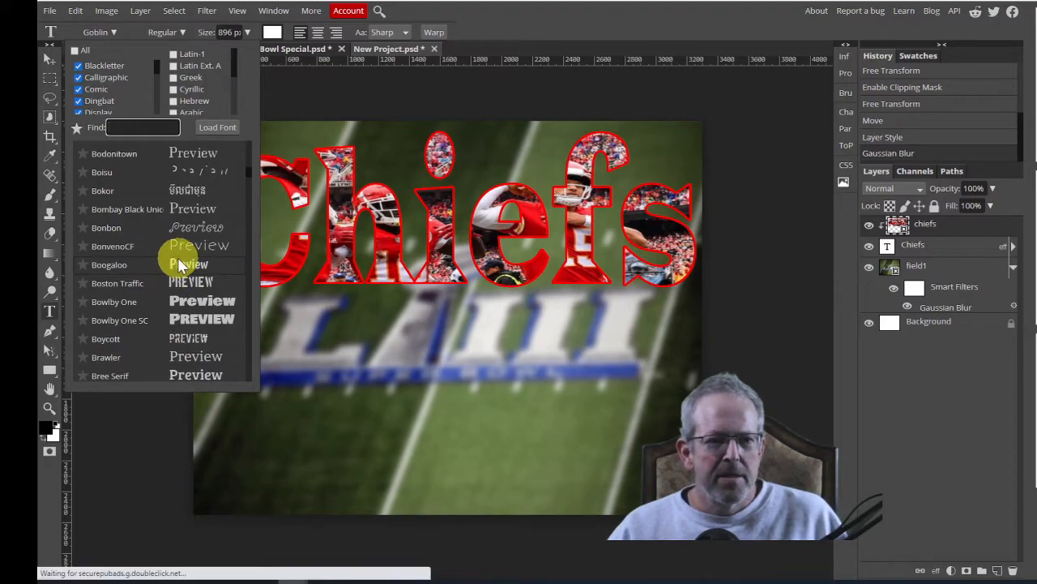
pyautogui.scroll(3)
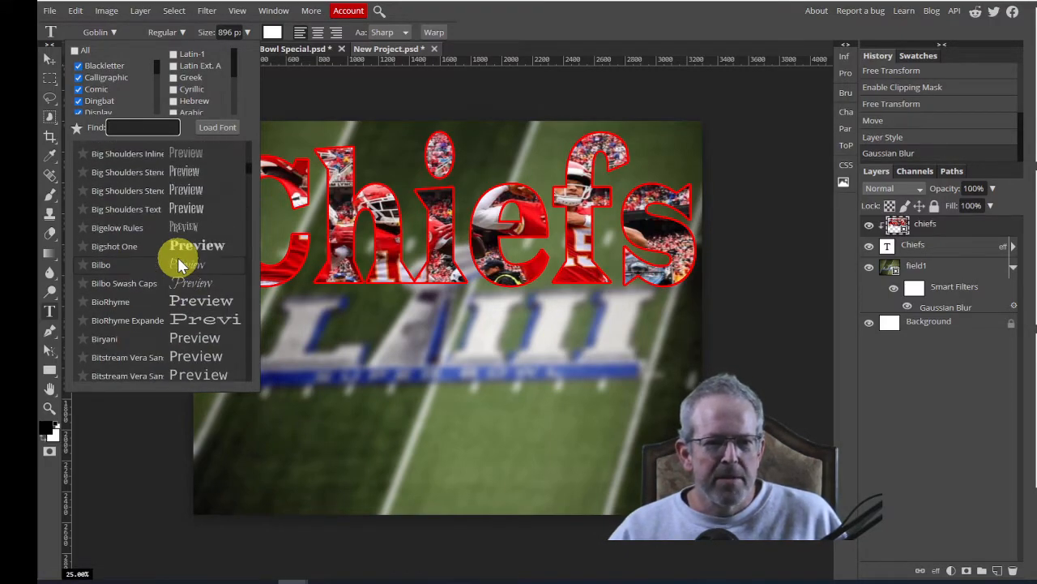
pyautogui.scroll(-3)
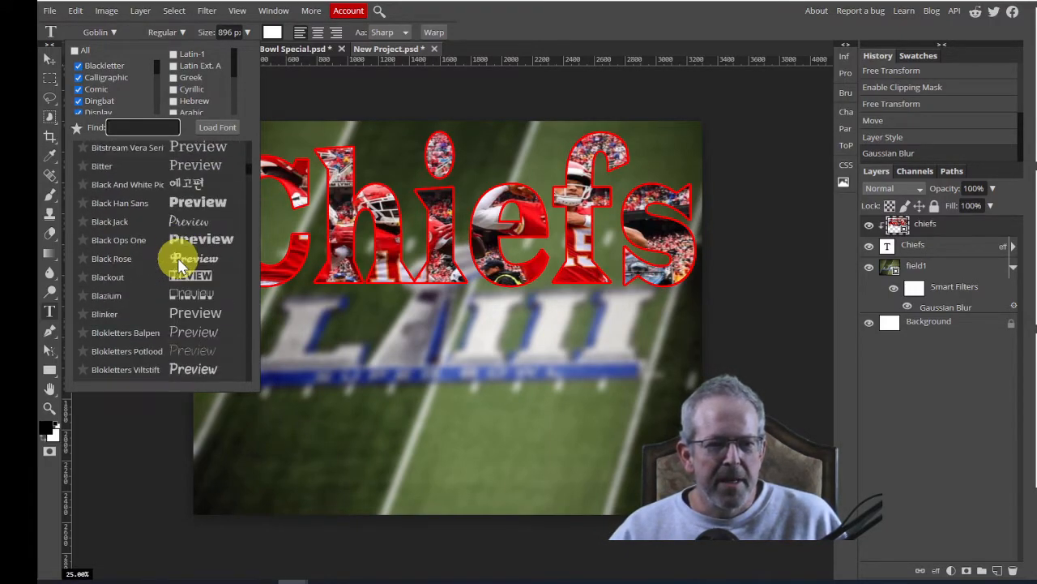
pyautogui.scroll(-3)
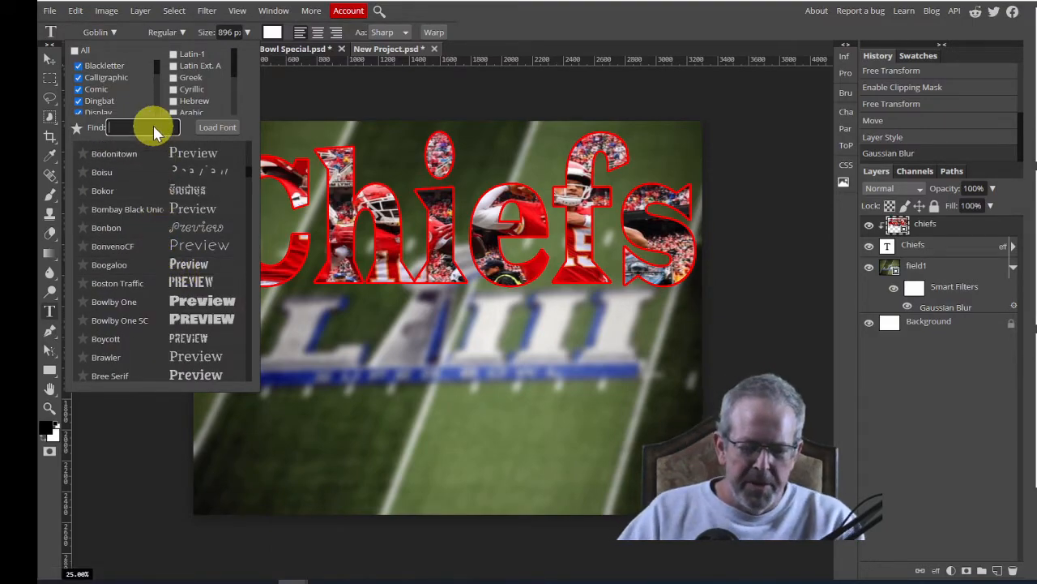
pyautogui.write('blood')
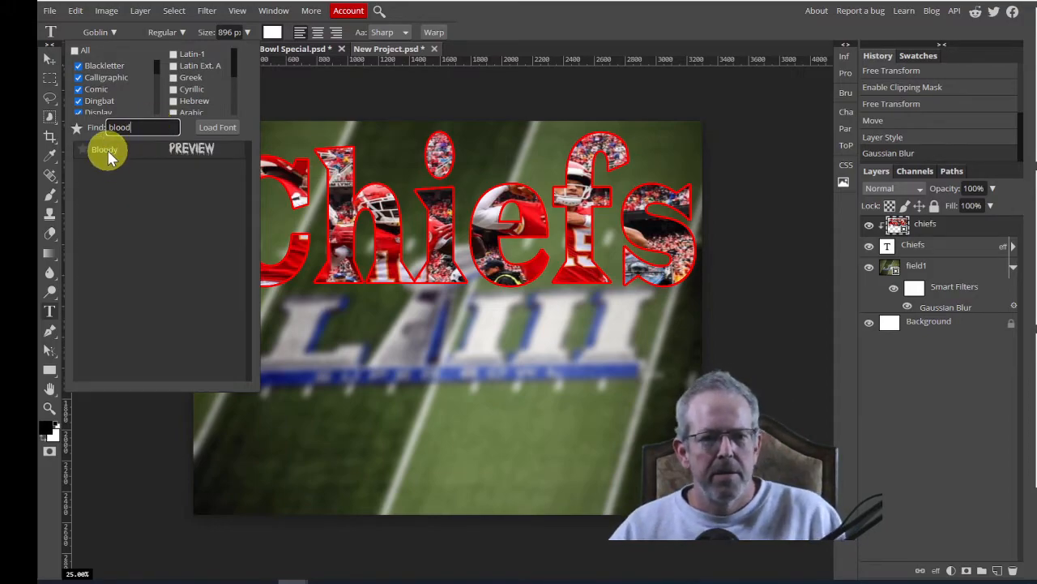
pyautogui.click(103, 149)
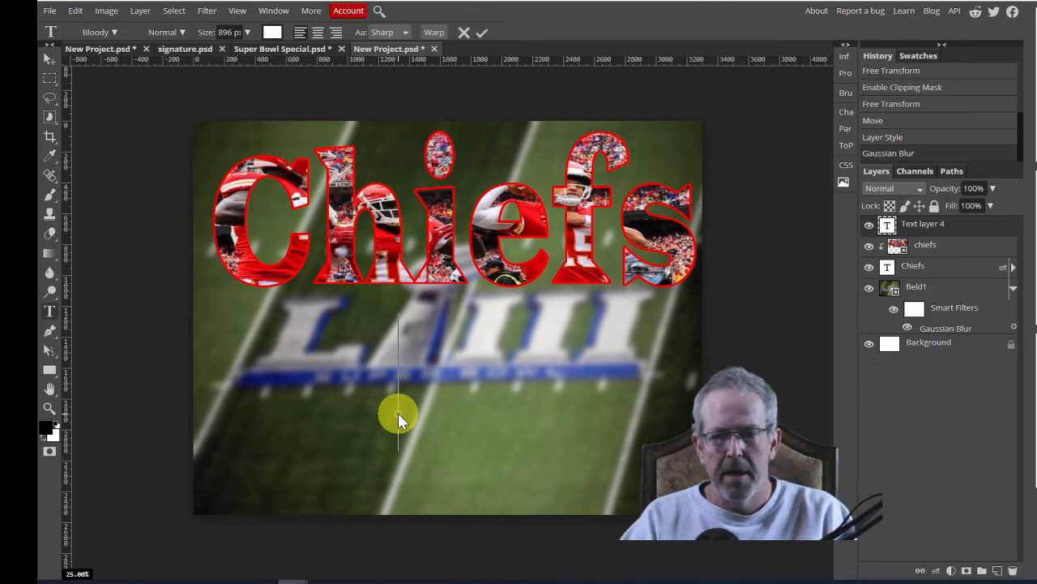
# - Type and commit the text 'BUCS' in the Bloody font
pyautogui.write('BU')
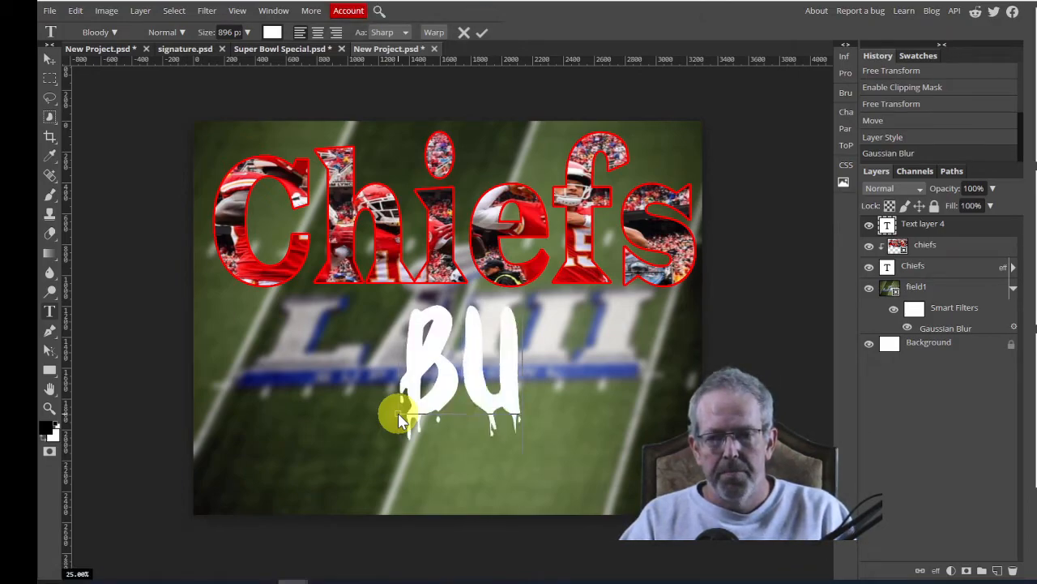
pyautogui.write('CS')
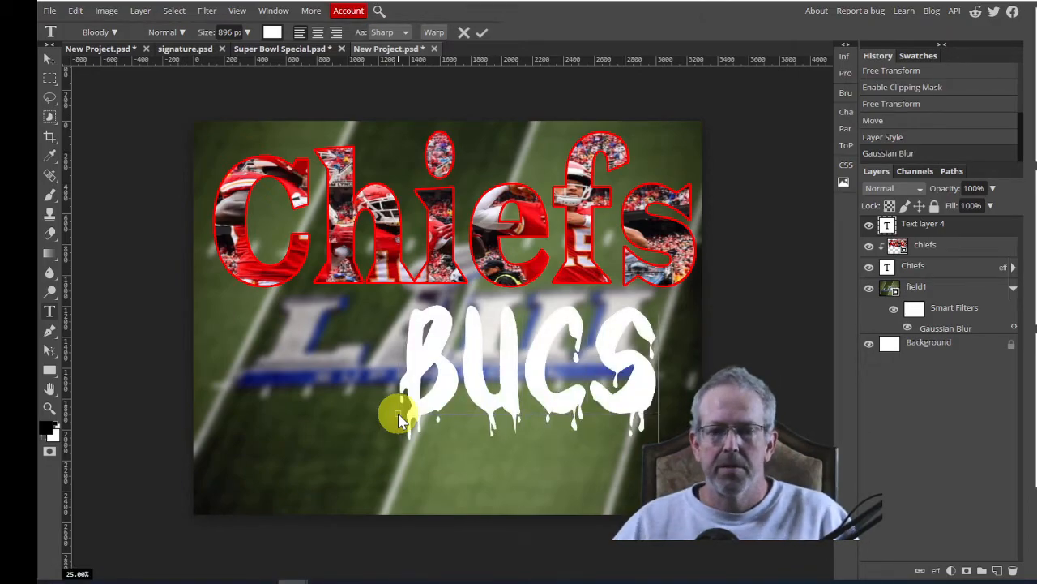
pyautogui.click(482, 33)
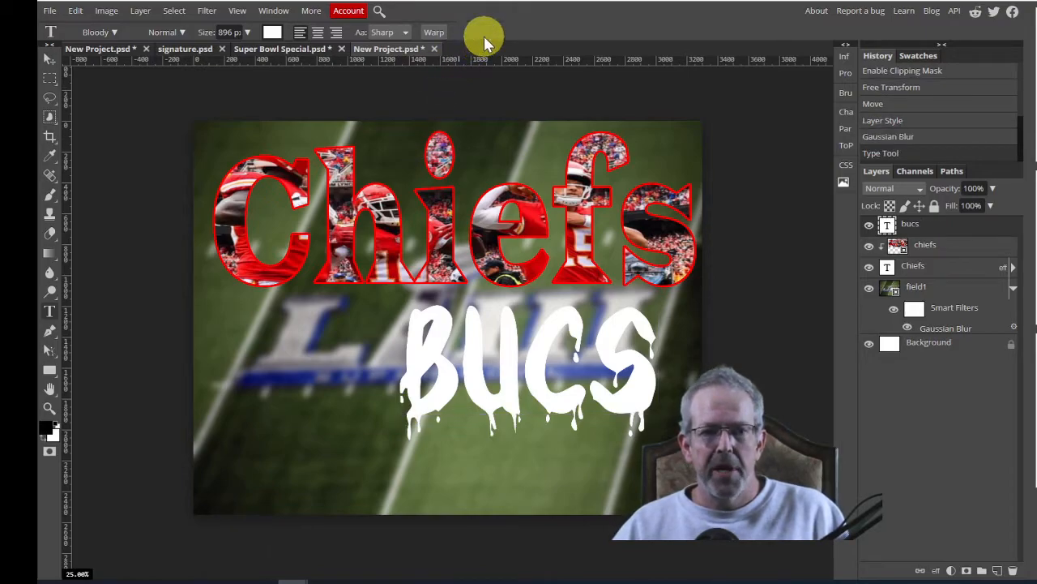
# - Move BUCS left beneath Chiefs and start Free Transform to enlarge it
pyautogui.click(48, 57)
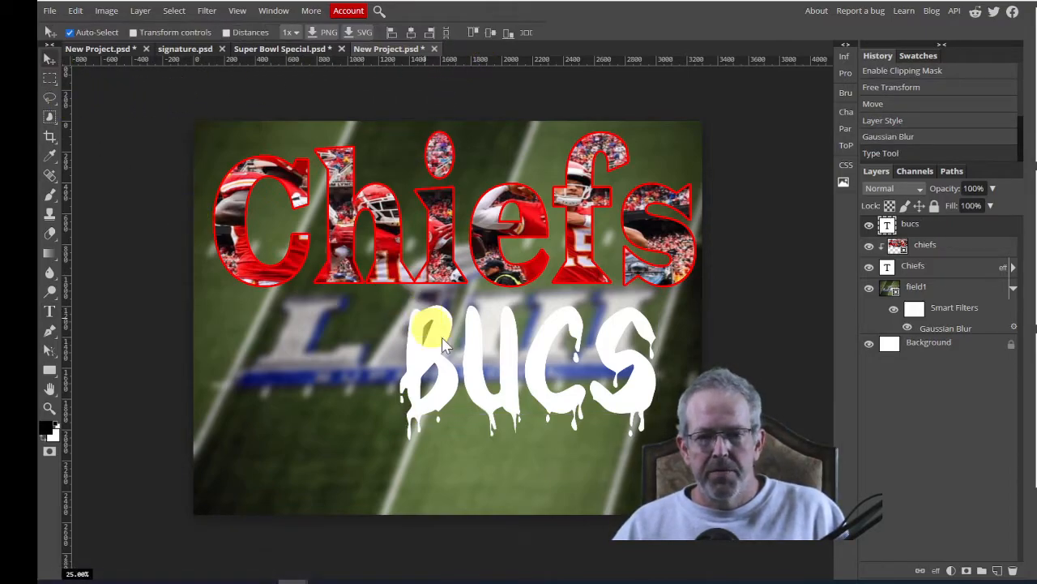
pyautogui.moveTo(442, 340); pyautogui.dragTo(364, 364)
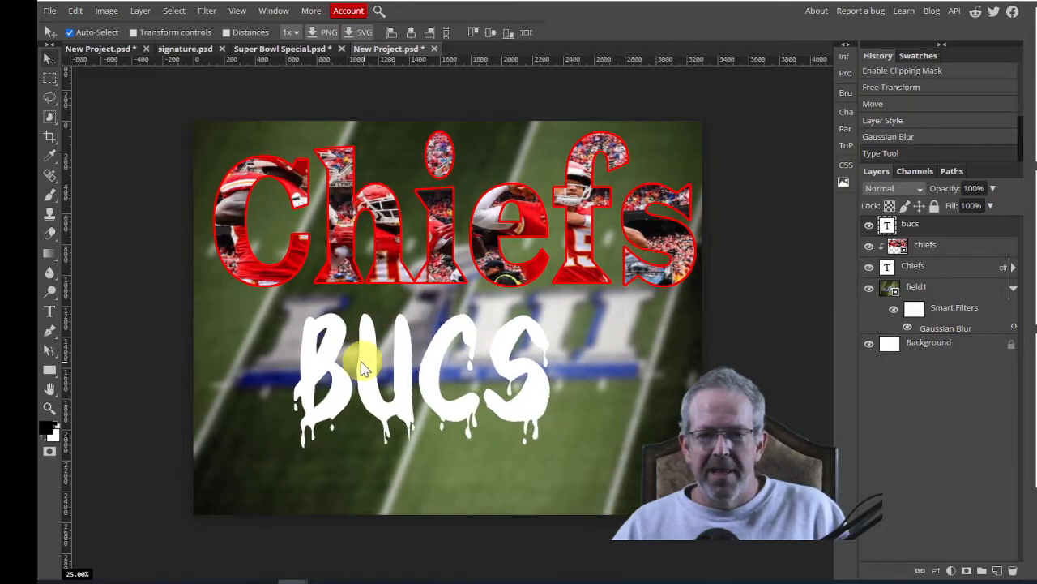
pyautogui.moveTo(361, 365); pyautogui.dragTo(341, 353)
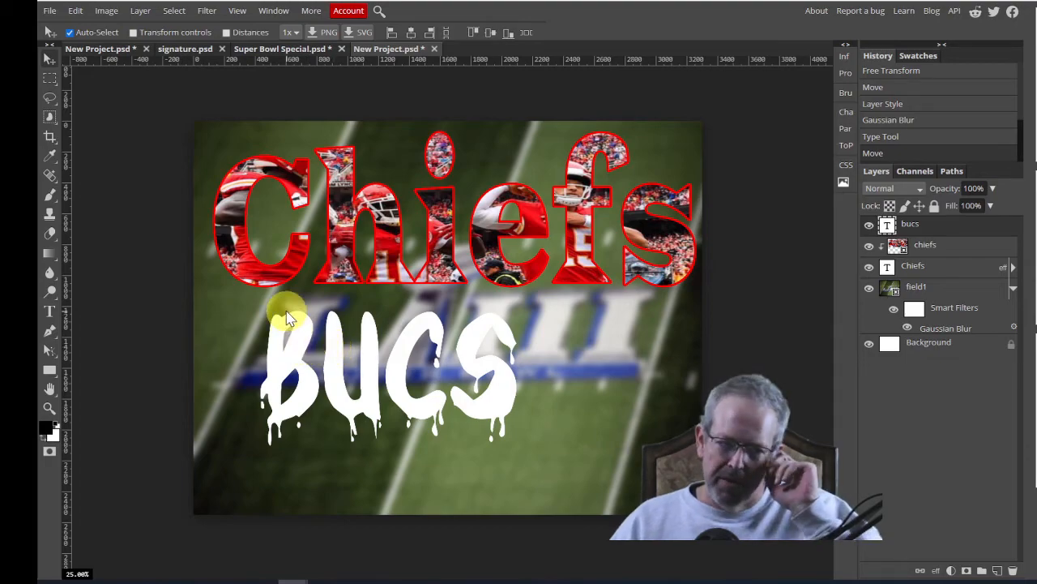
pyautogui.click(74, 11)
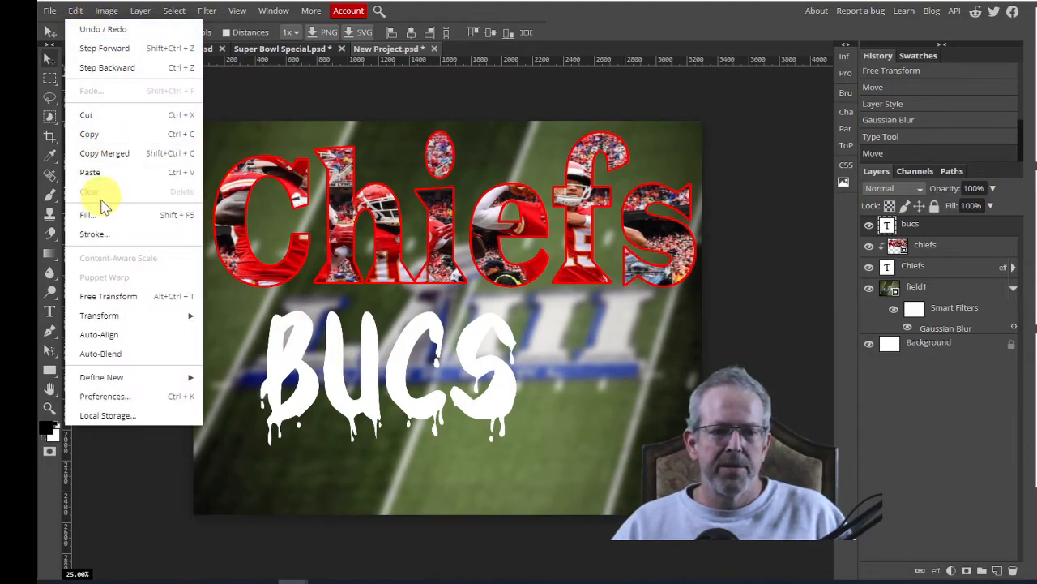
pyautogui.click(108, 296)
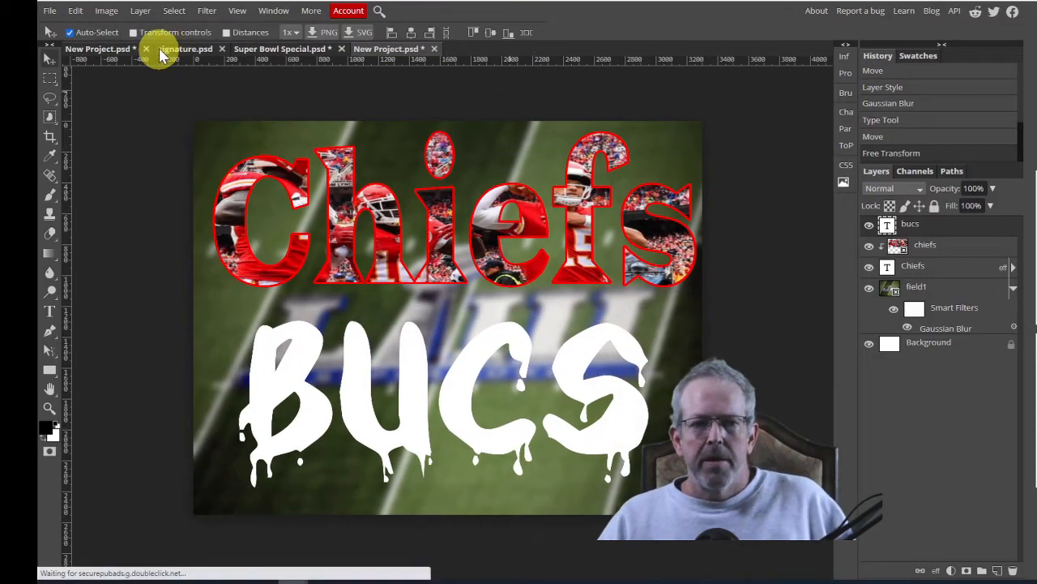
# - Place the Buccaneers team photo and stretch it wide over the BUCS text
pyautogui.click(49, 11)
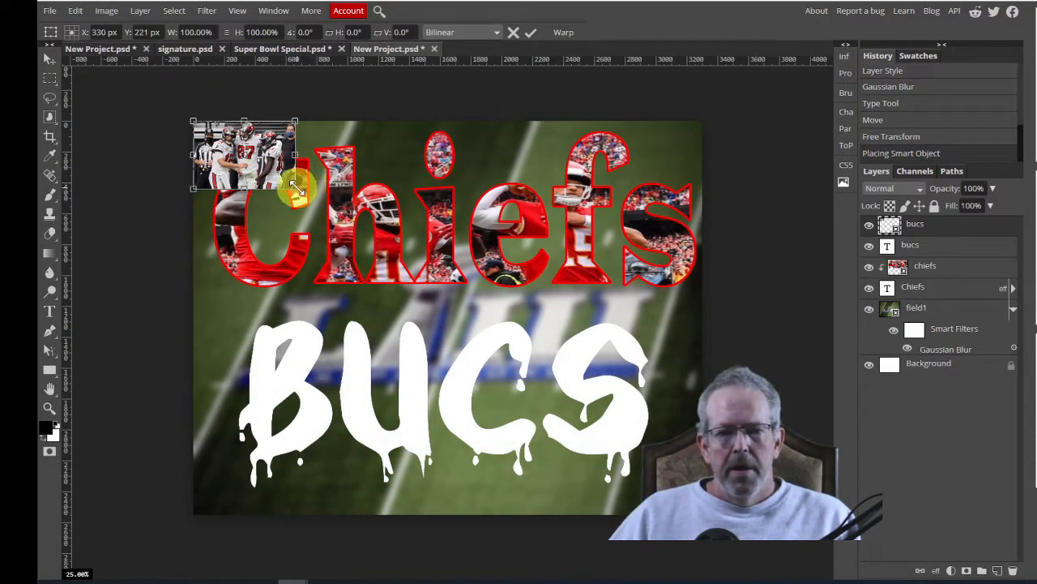
pyautogui.moveTo(296, 188); pyautogui.dragTo(689, 304)
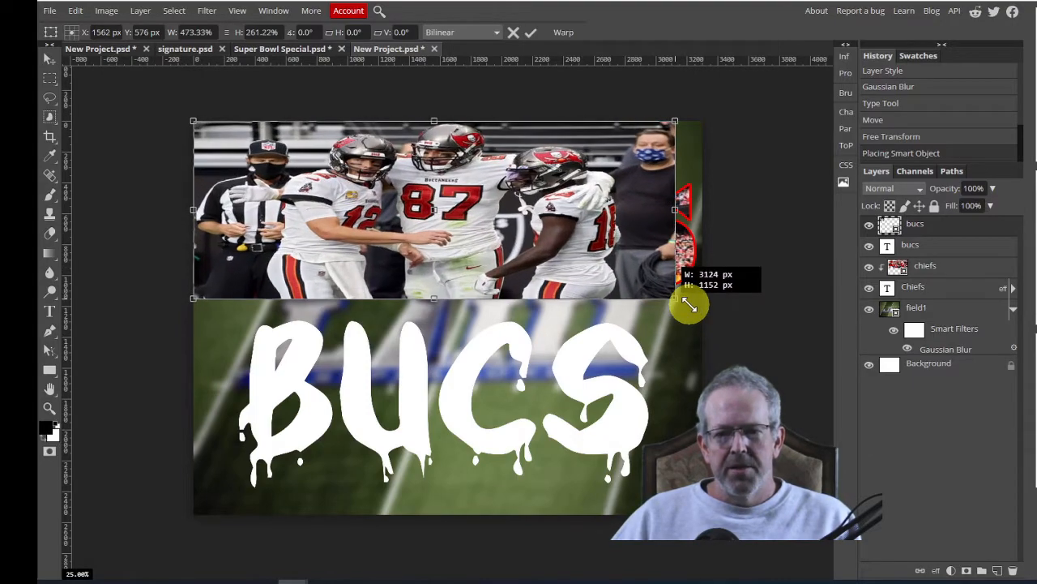
pyautogui.moveTo(689, 304); pyautogui.dragTo(709, 310)
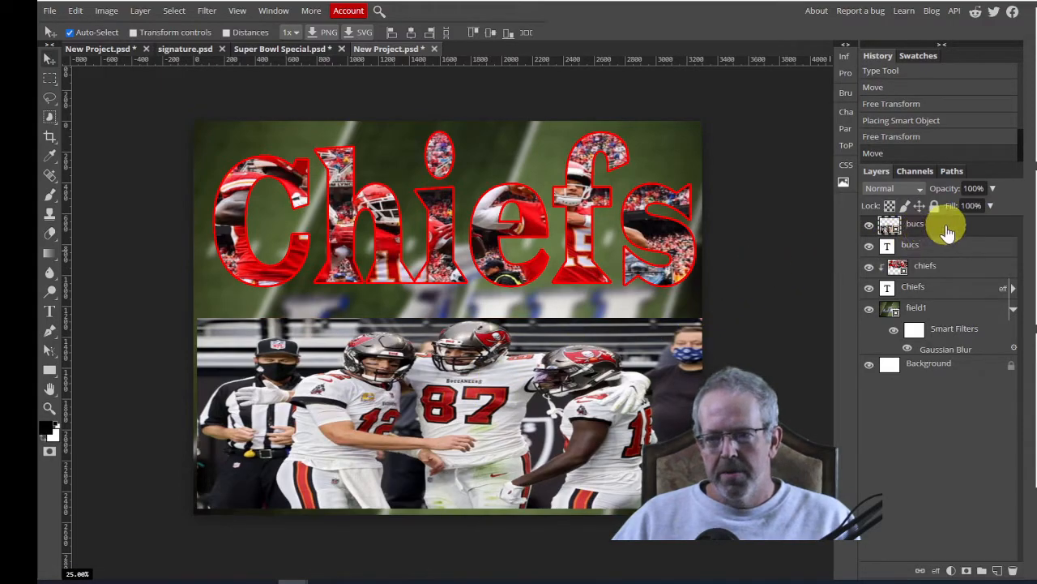
# - Make the bucs photo layer a clipping mask over the BUCS text
pyautogui.rightClick(914, 224)
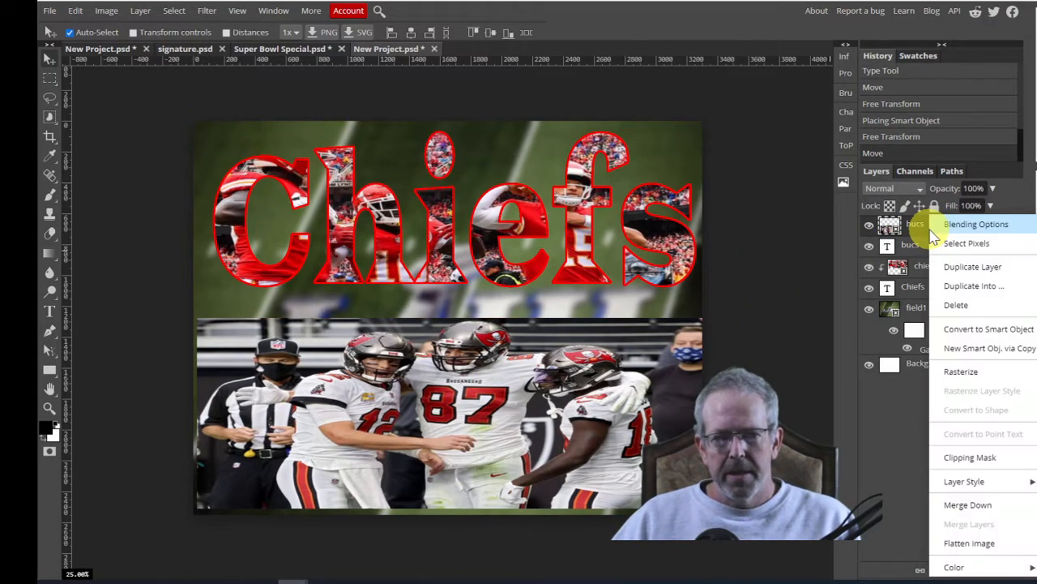
pyautogui.moveTo(970, 457)
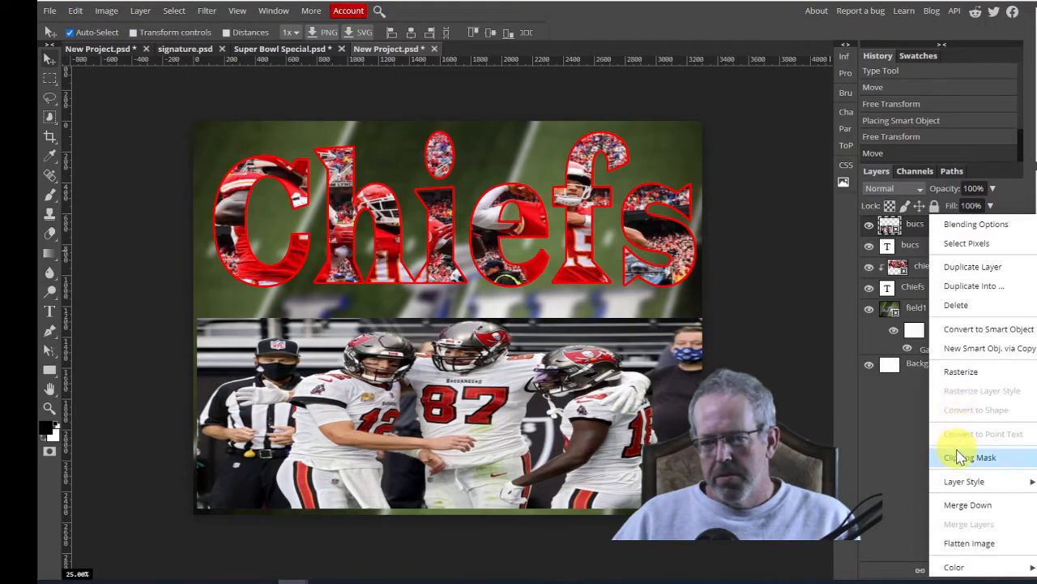
pyautogui.click(970, 457)
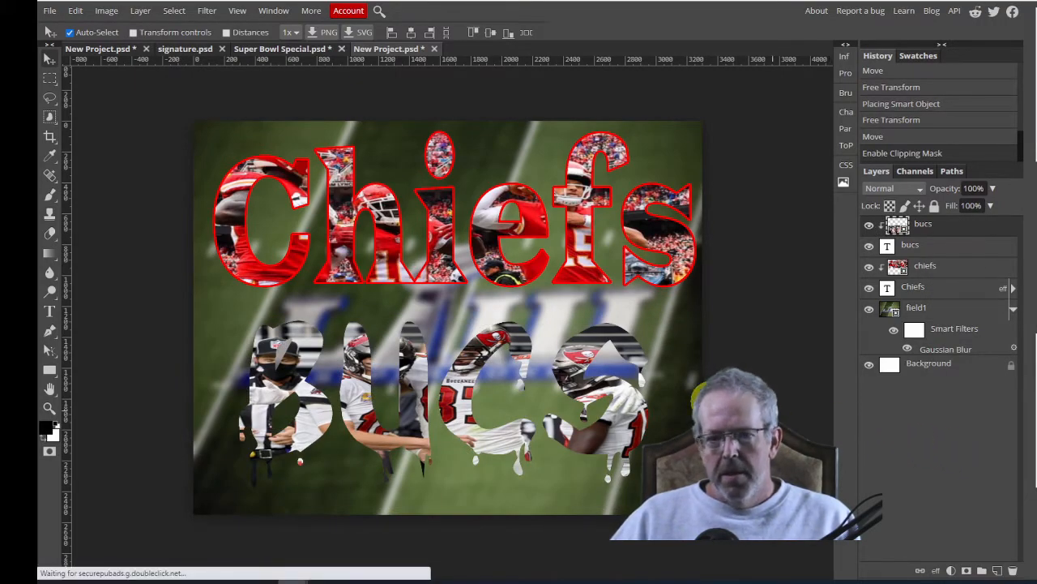
pyautogui.moveTo(705, 393)
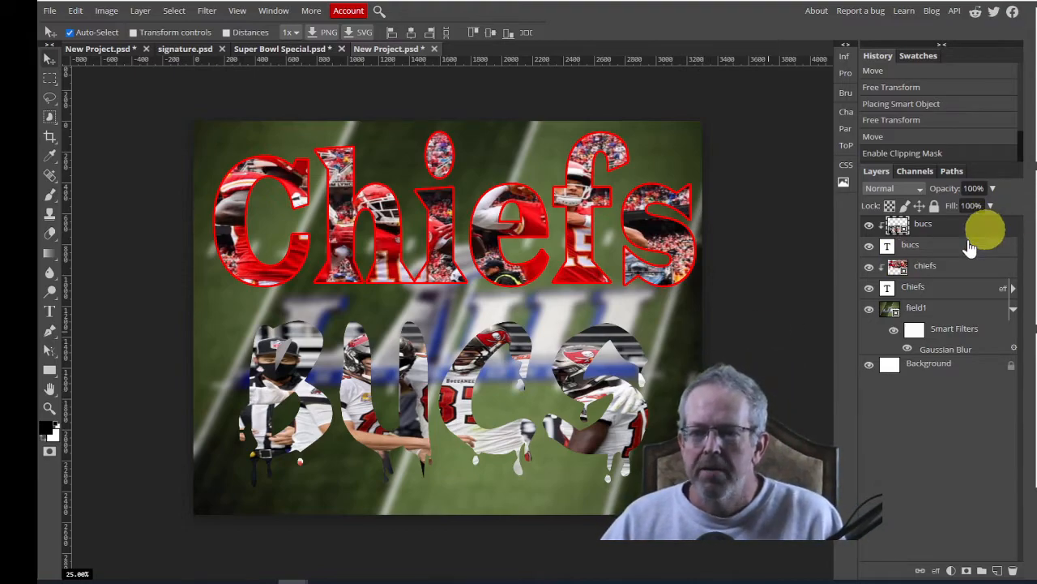
pyautogui.moveTo(981, 308)
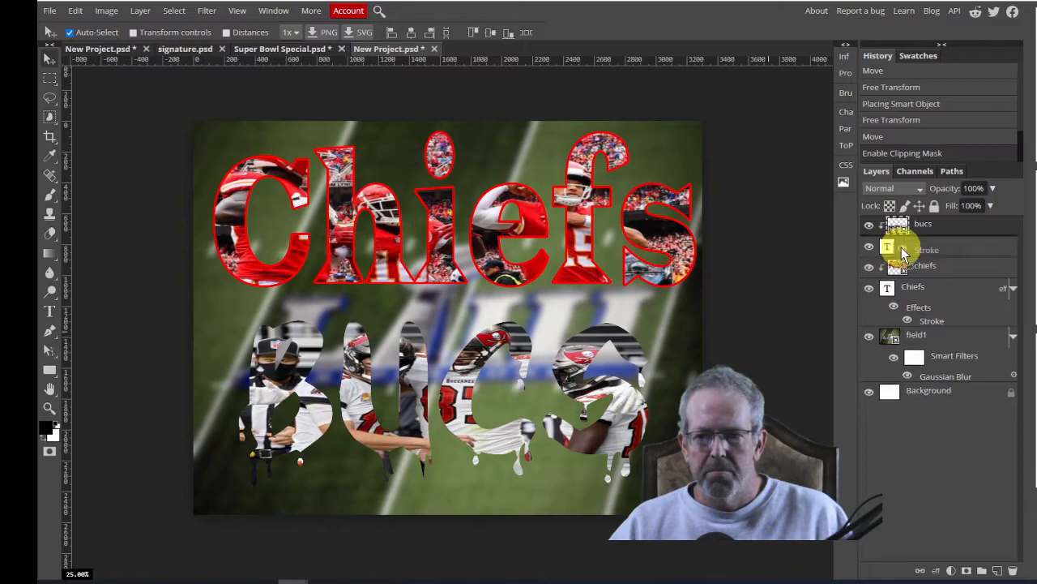
# - Copy the red Stroke effect from the Chiefs layer onto the BUCS text layer
pyautogui.click(924, 245)
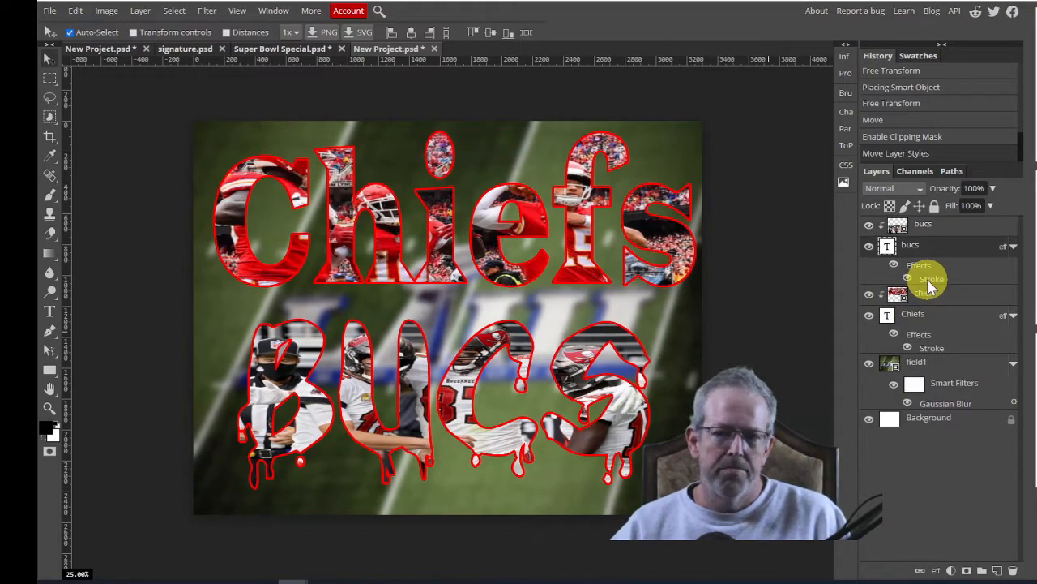
# - Set the BUCS layer's Stroke effect colour to orange ff7300 and apply it
pyautogui.doubleClick(932, 278)
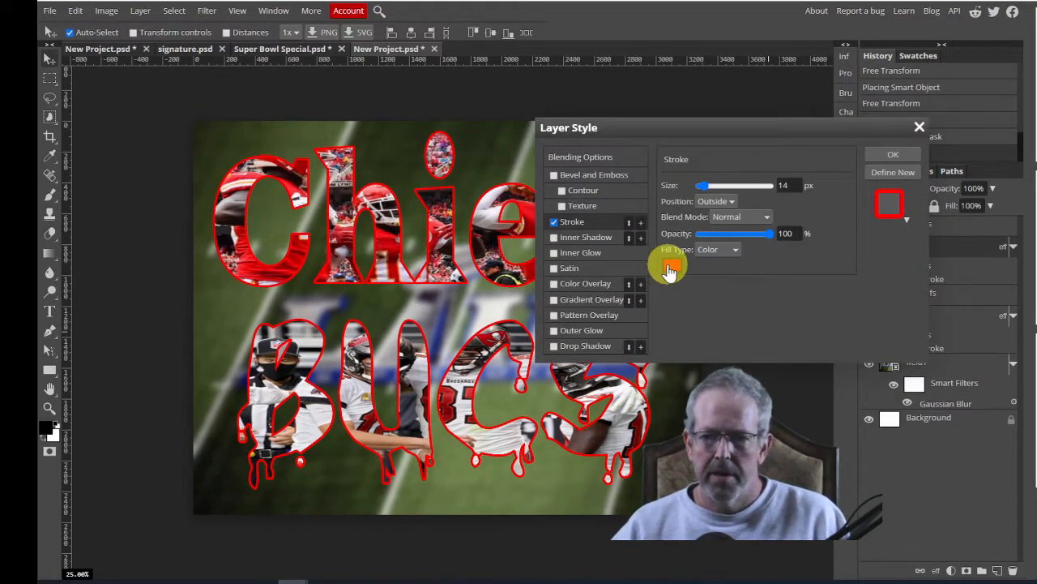
pyautogui.click(670, 266)
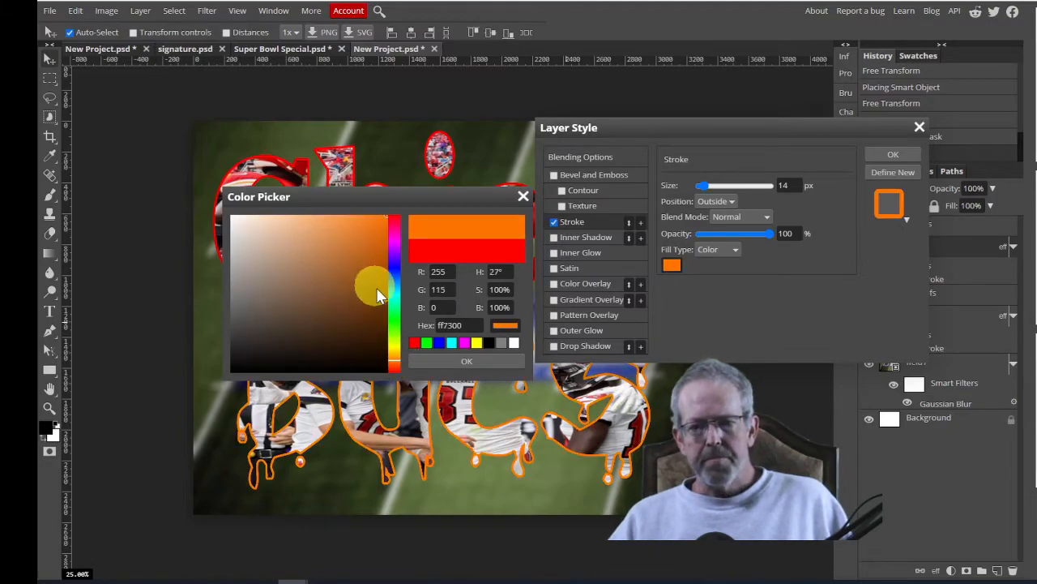
pyautogui.moveTo(956, 122)
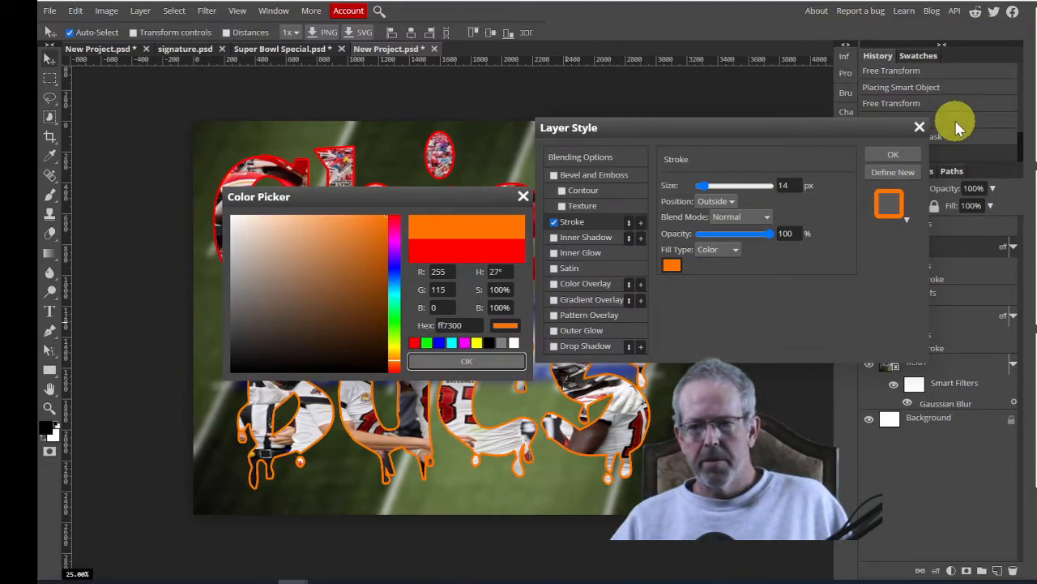
pyautogui.click(466, 361)
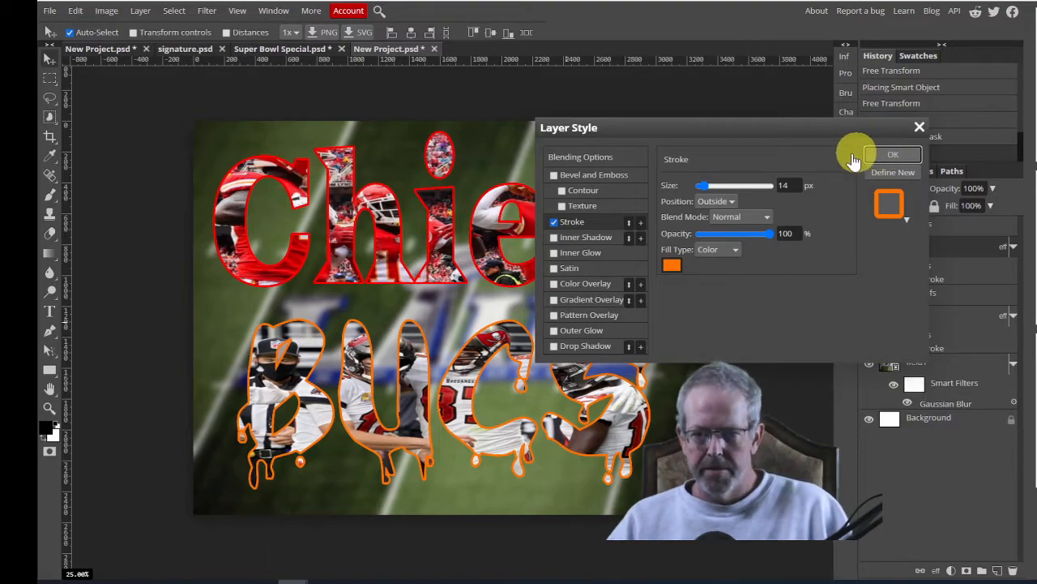
pyautogui.click(892, 154)
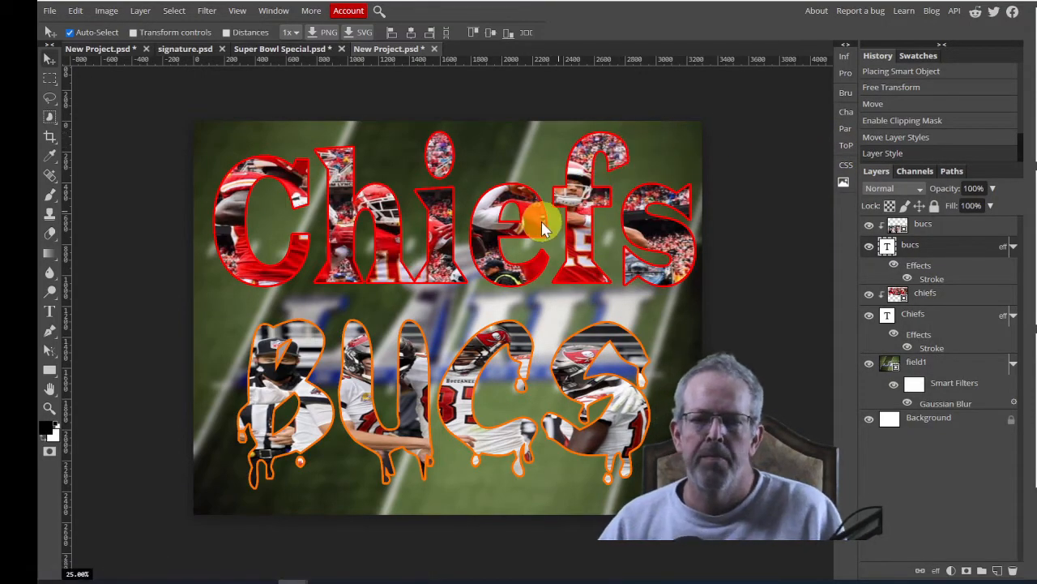
pyautogui.moveTo(547, 166)
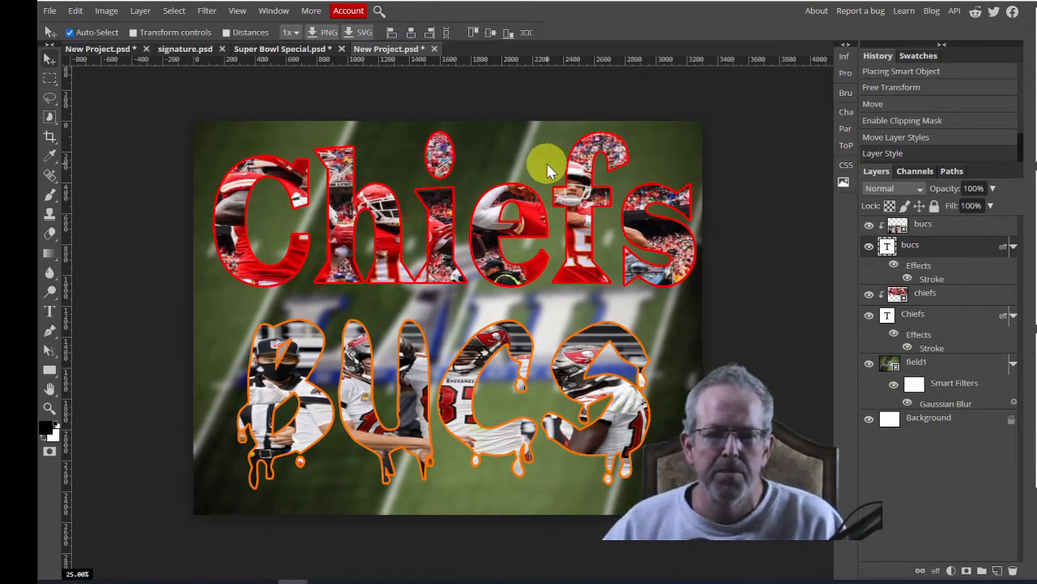
pyautogui.moveTo(568, 284)
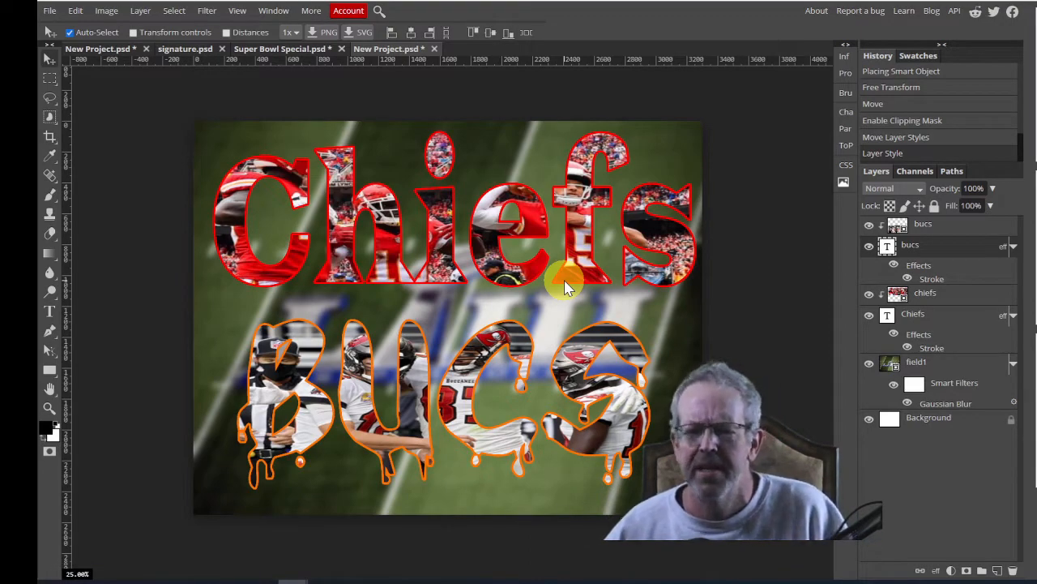
pyautogui.moveTo(836, 339)
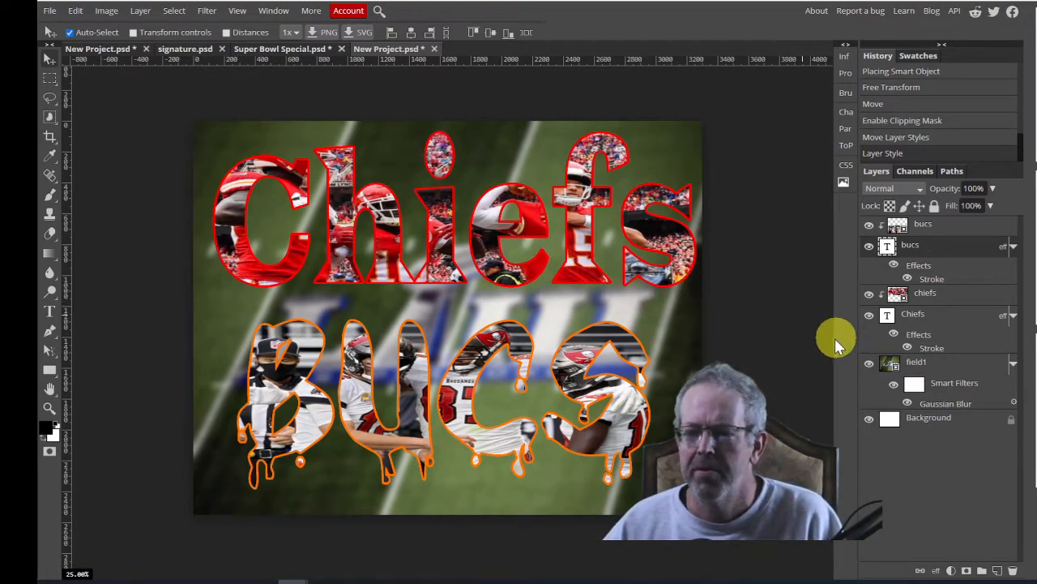